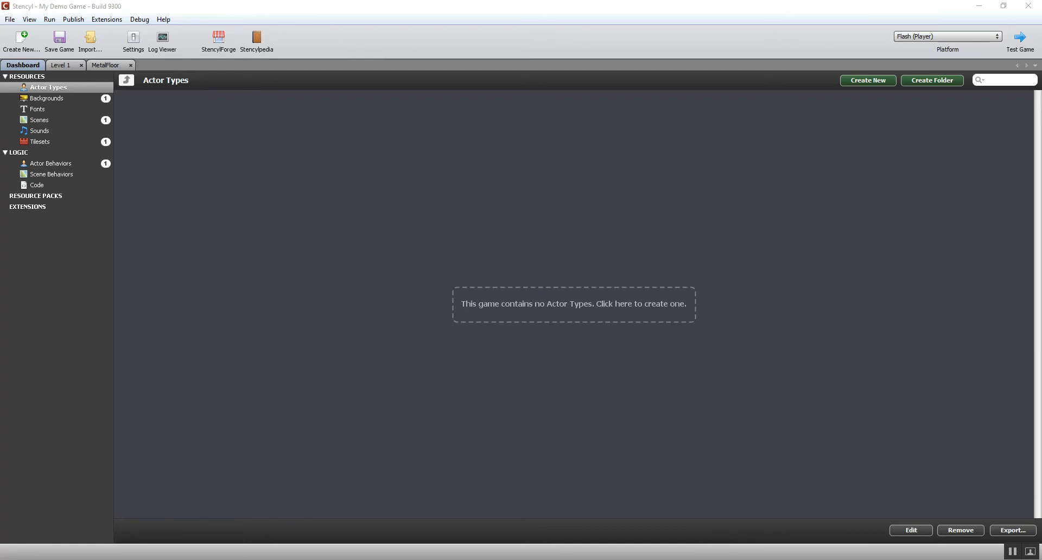
{"action": "mouse_move", "coordinate": [578, 305]}
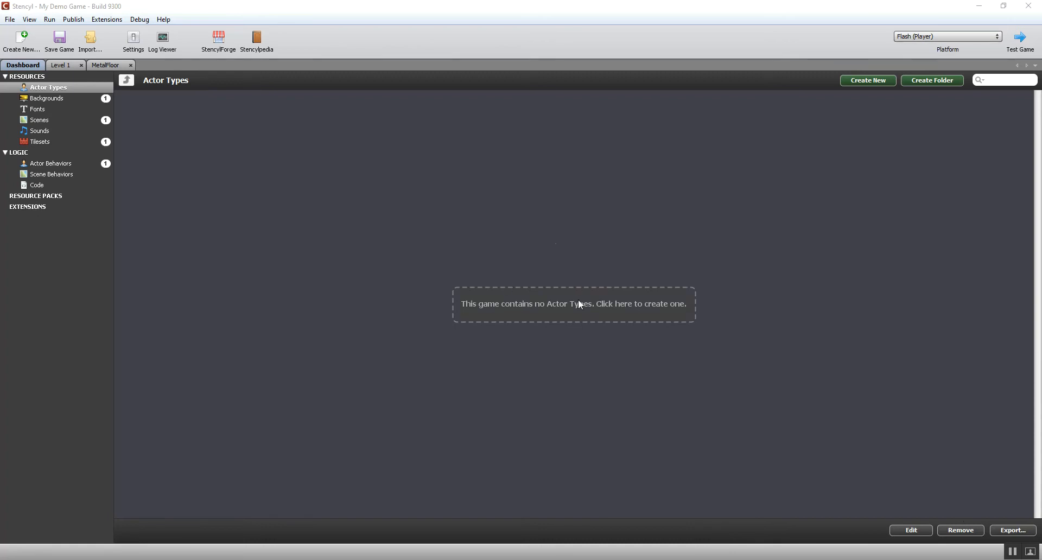
{"action": "mouse_move", "coordinate": [504, 276]}
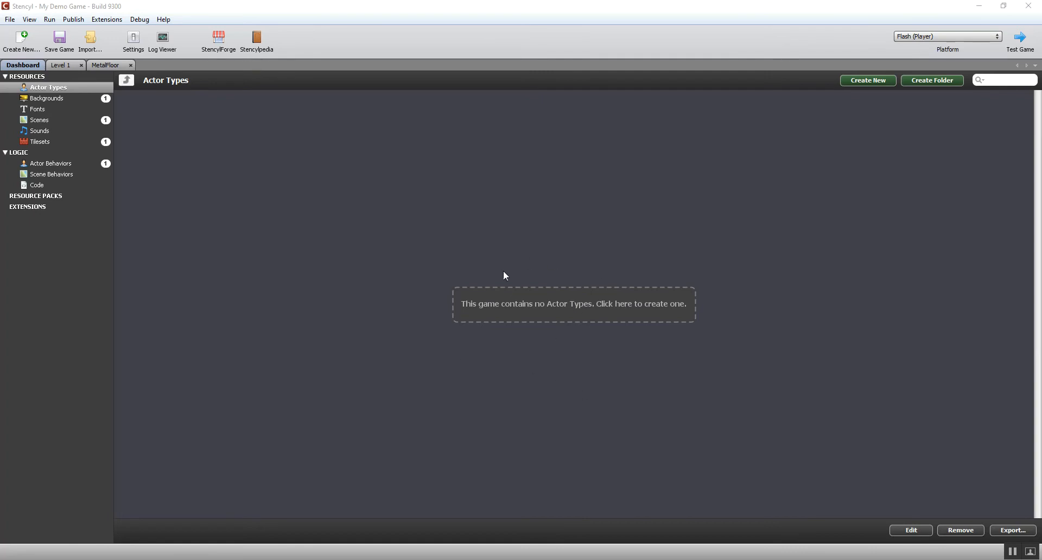
{"action": "mouse_move", "coordinate": [564, 307]}
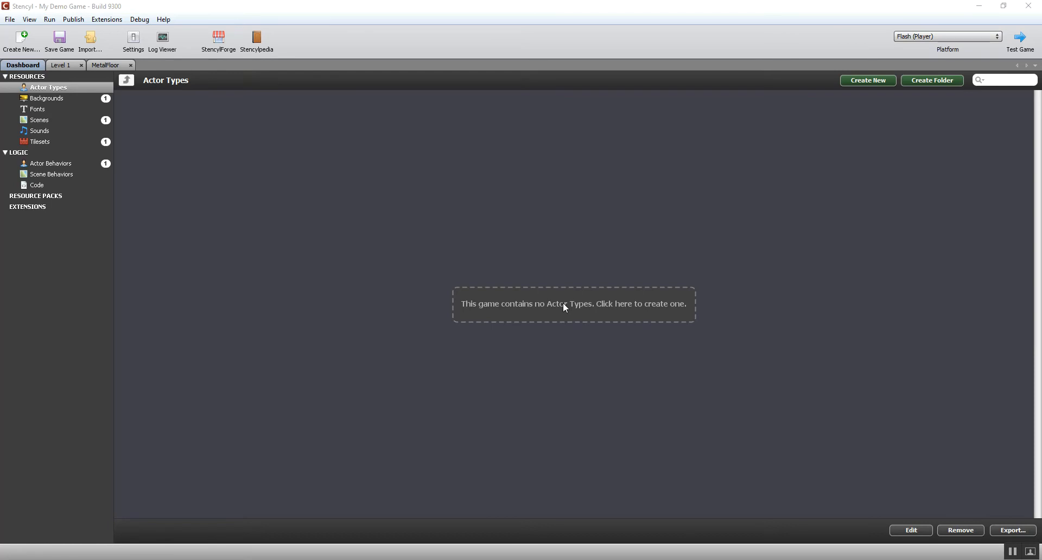
View the Maze Game Tileset, then return to the game's Dashboard
{"action": "left_click", "coordinate": [40, 141]}
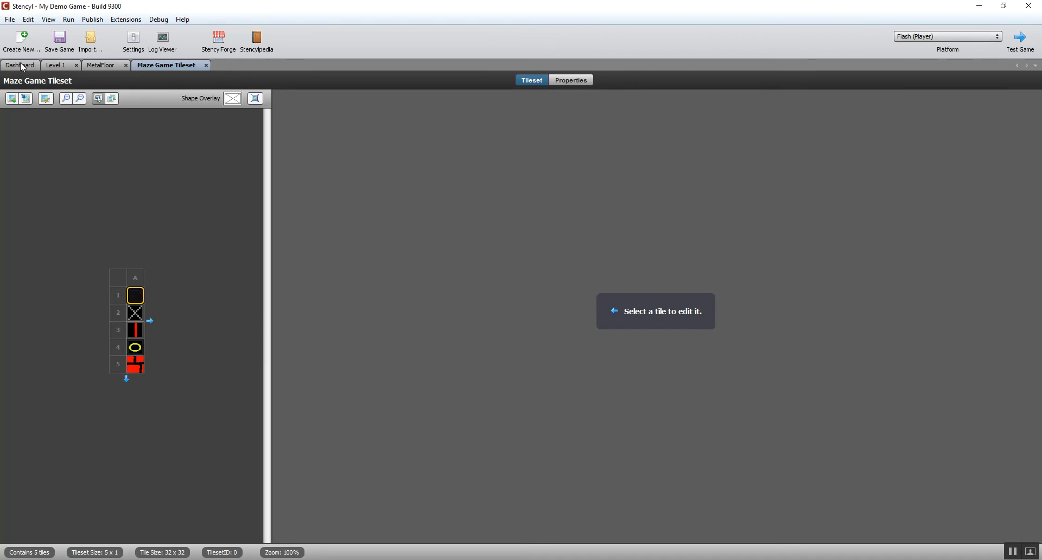
{"action": "left_click", "coordinate": [19, 65]}
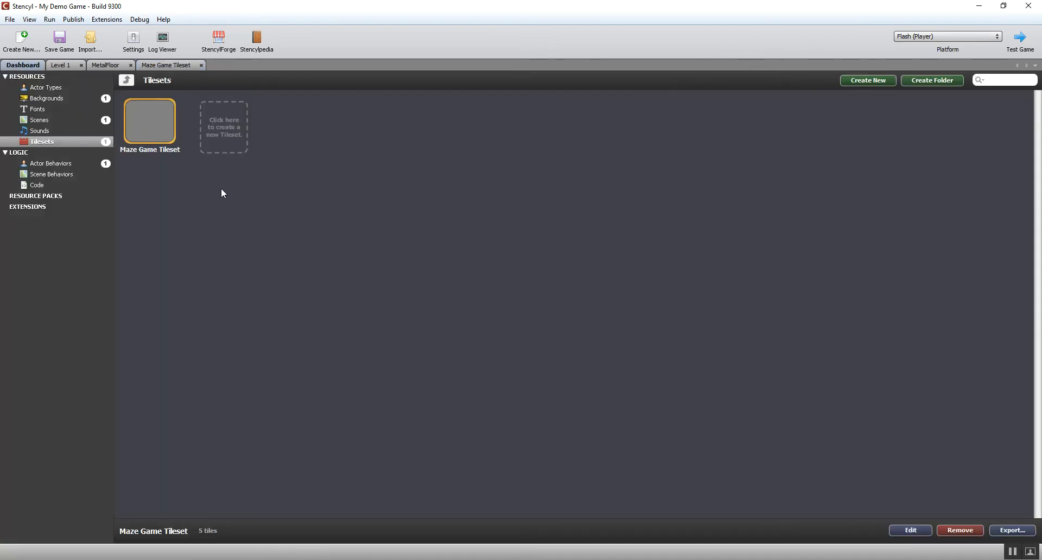
{"action": "mouse_move", "coordinate": [206, 190]}
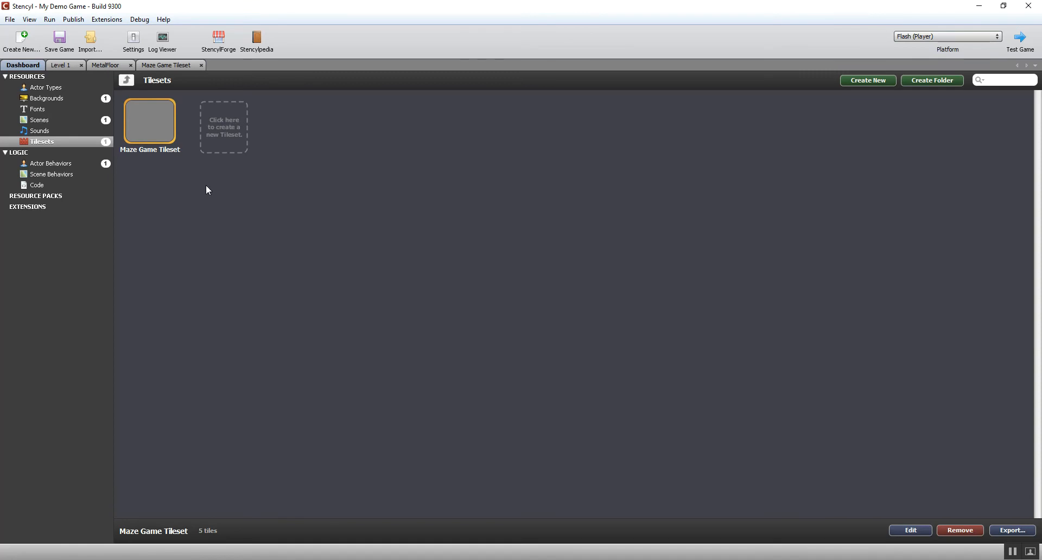
Create a new actor type named Player from the Actor Types list
{"action": "left_click", "coordinate": [48, 86]}
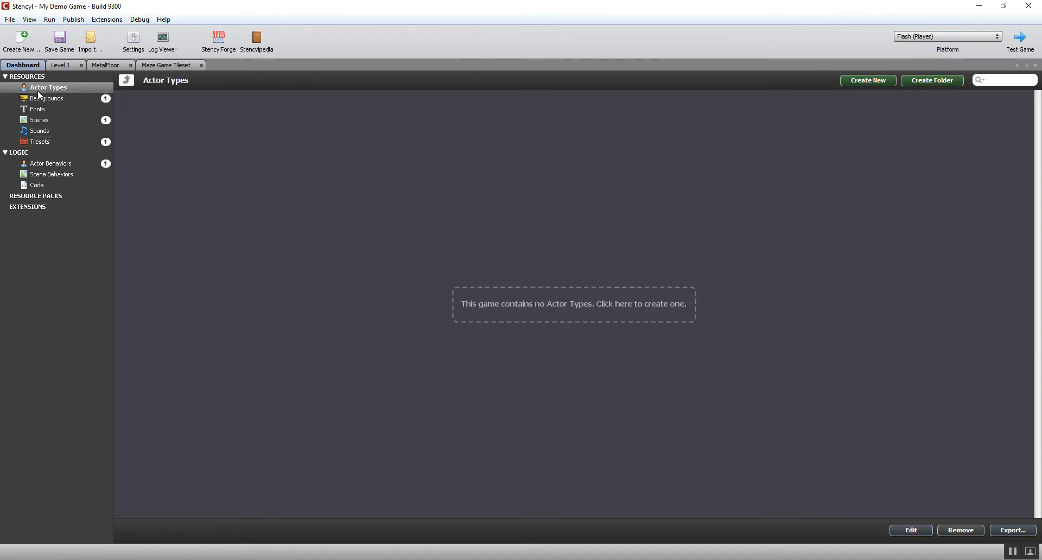
{"action": "mouse_move", "coordinate": [432, 160]}
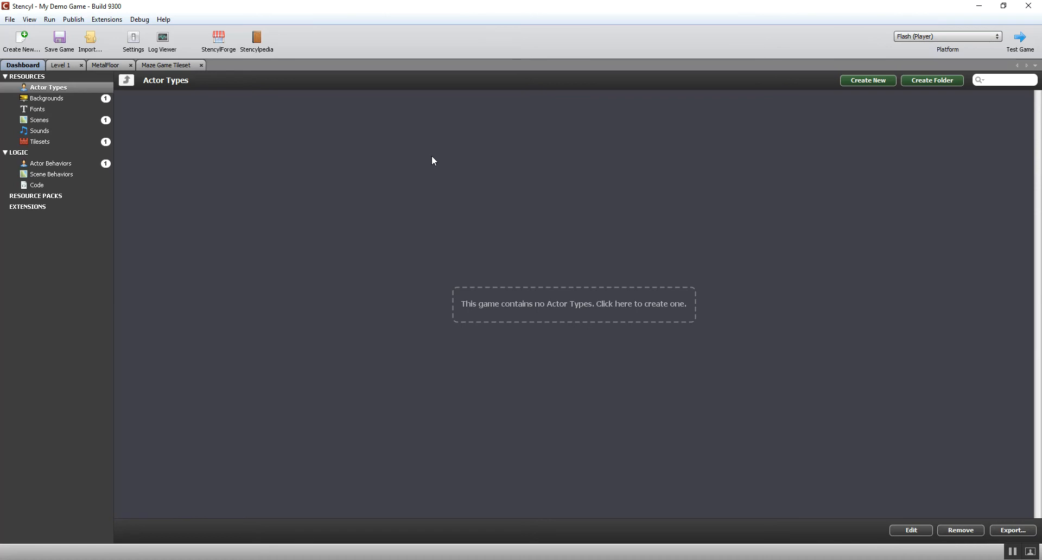
{"action": "mouse_move", "coordinate": [557, 308]}
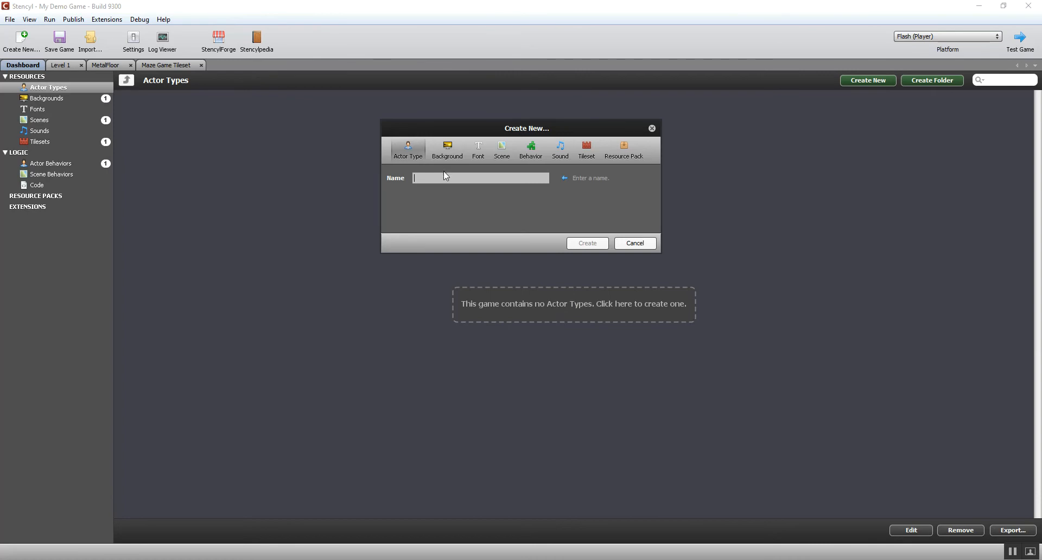
{"action": "type", "text": "Player"}
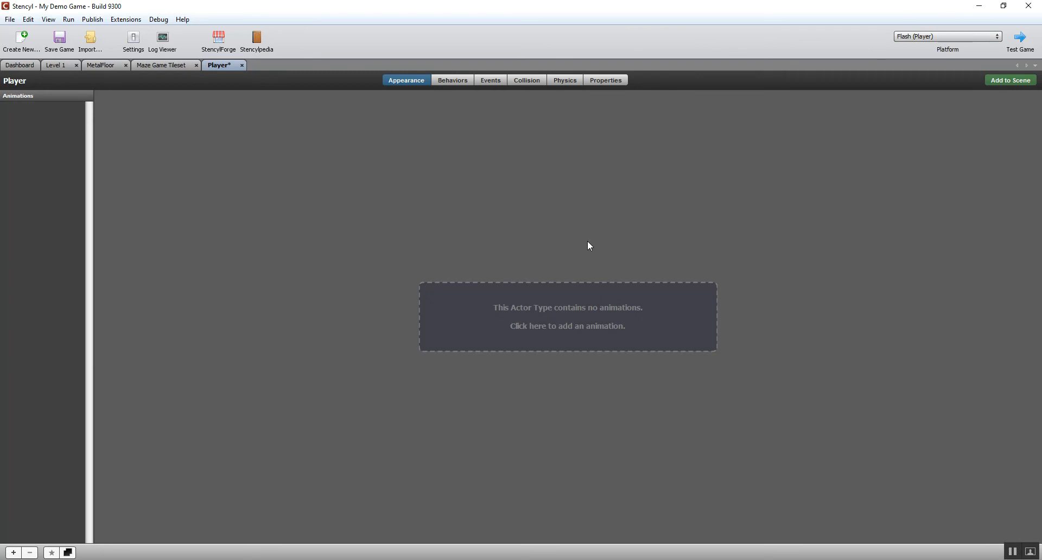
{"action": "mouse_move", "coordinate": [588, 312]}
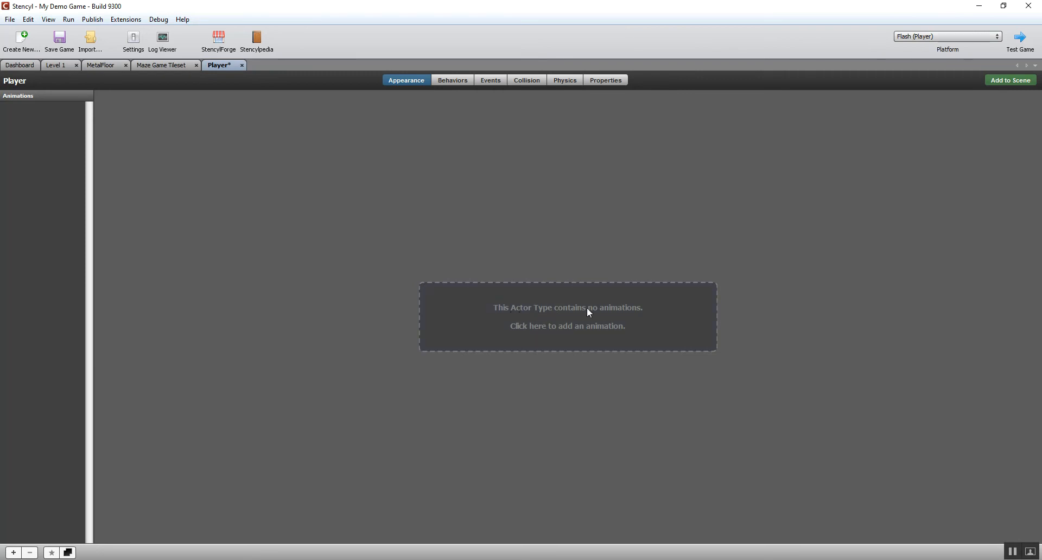
{"action": "mouse_move", "coordinate": [577, 316]}
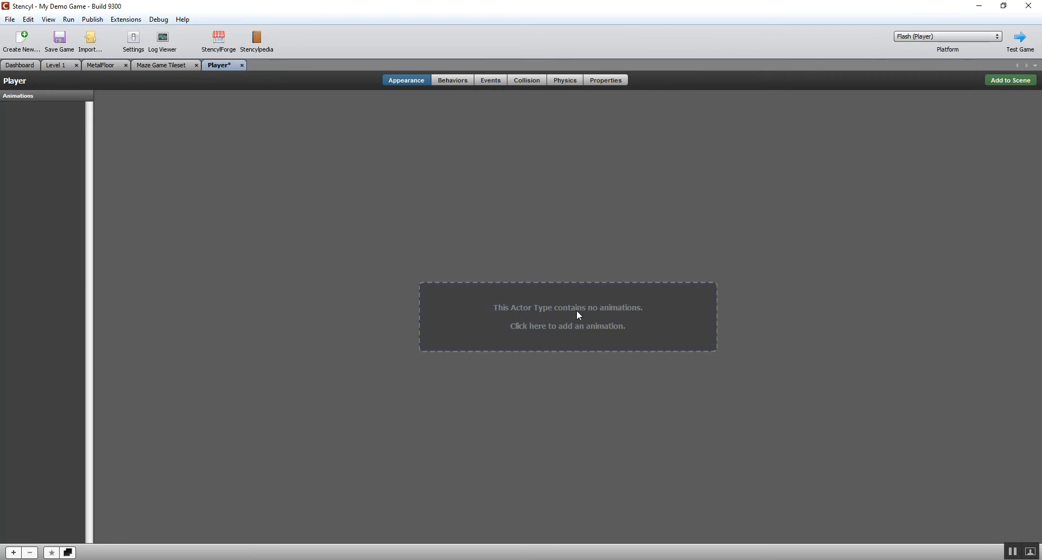
{"action": "mouse_move", "coordinate": [576, 319]}
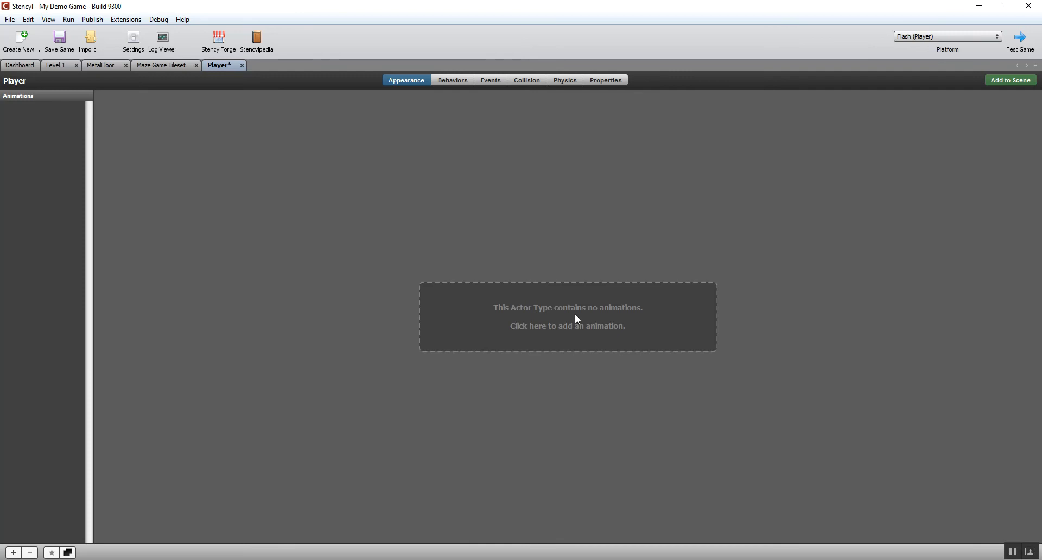
Add a first animation to Player and import its frames from the Playa sprite image
{"action": "left_click", "coordinate": [567, 325]}
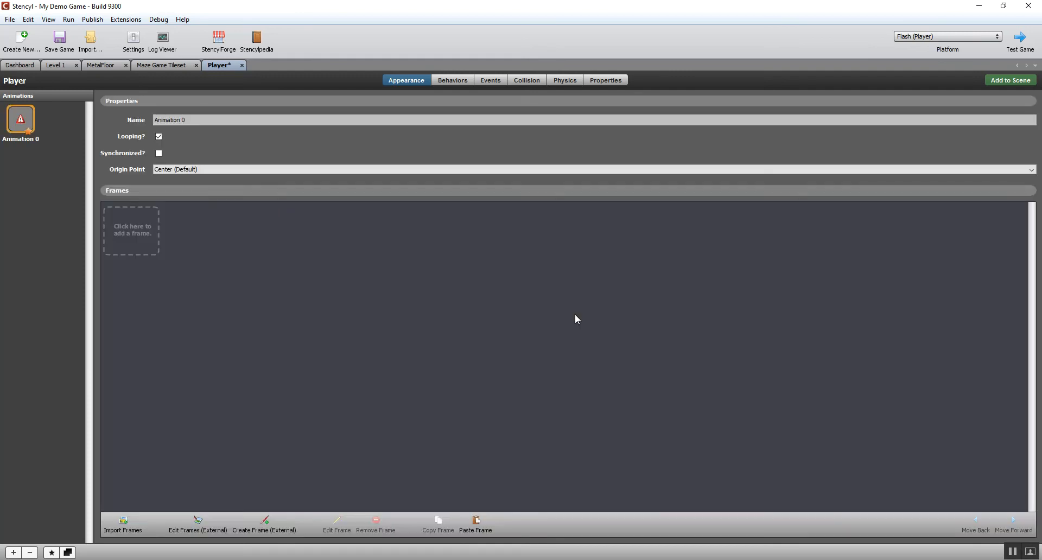
{"action": "mouse_move", "coordinate": [182, 354]}
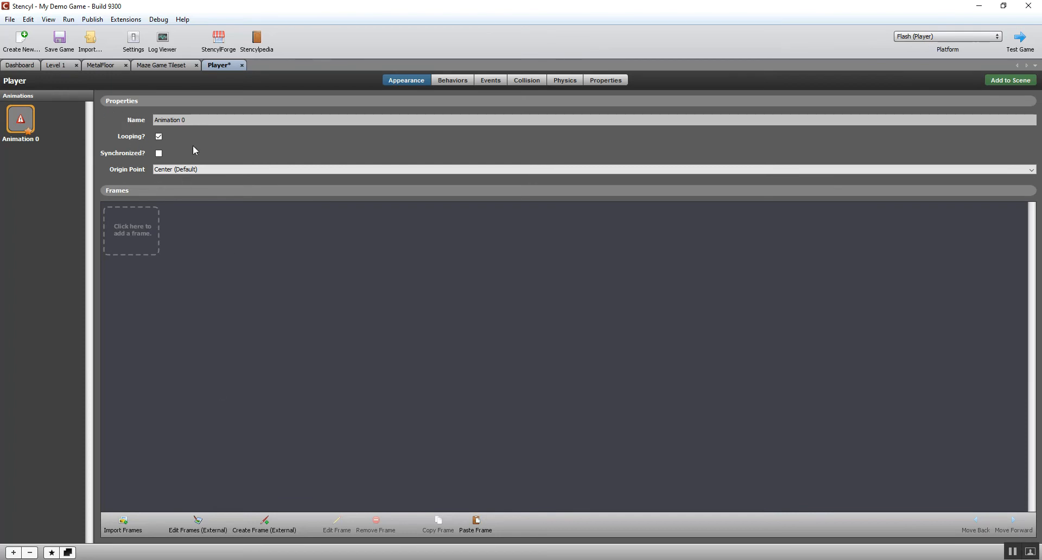
{"action": "mouse_move", "coordinate": [137, 250]}
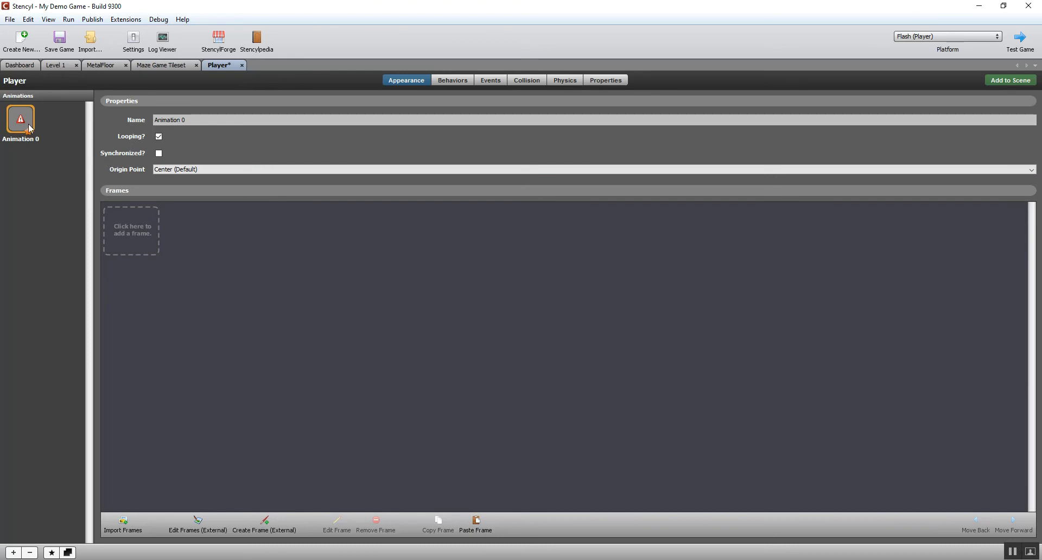
{"action": "mouse_move", "coordinate": [131, 231]}
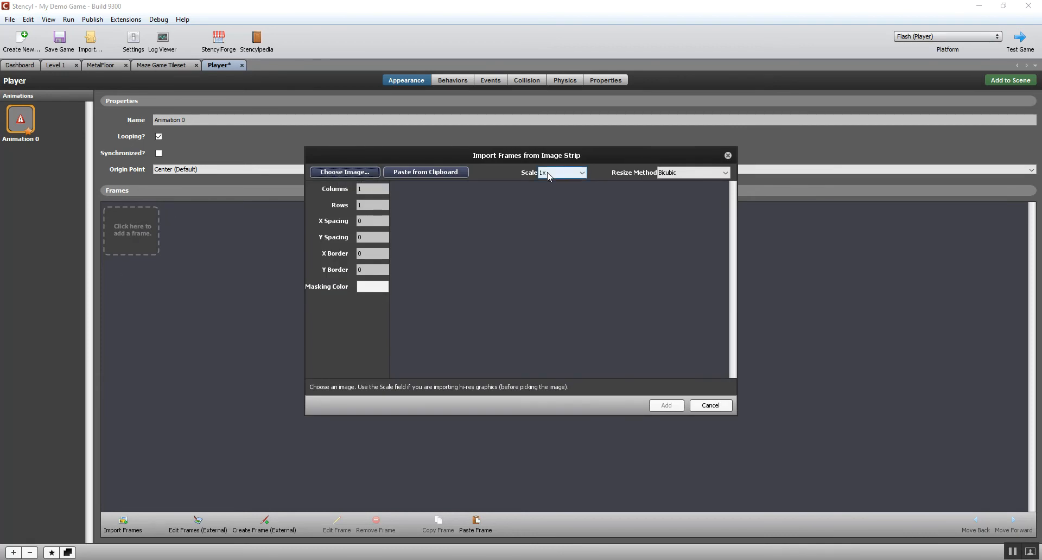
{"action": "left_click", "coordinate": [344, 173]}
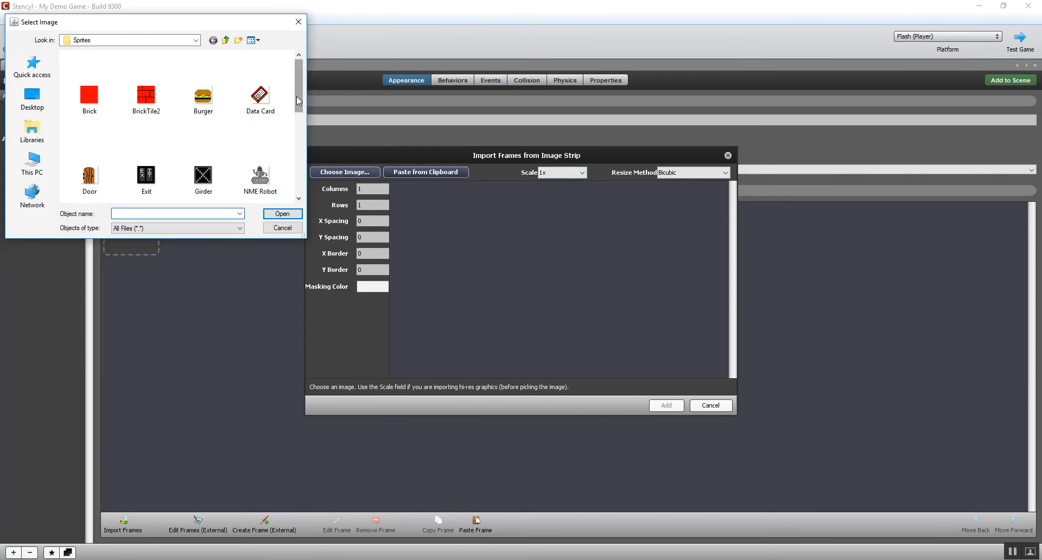
{"action": "scroll", "scroll_direction": "down", "scroll_amount": 3}
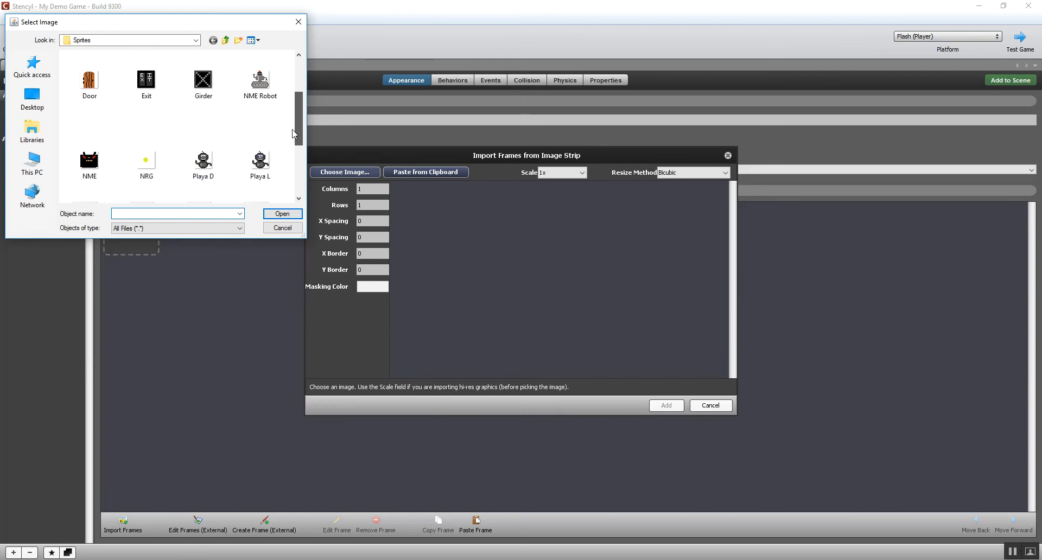
{"action": "scroll", "scroll_direction": "down", "scroll_amount": 3}
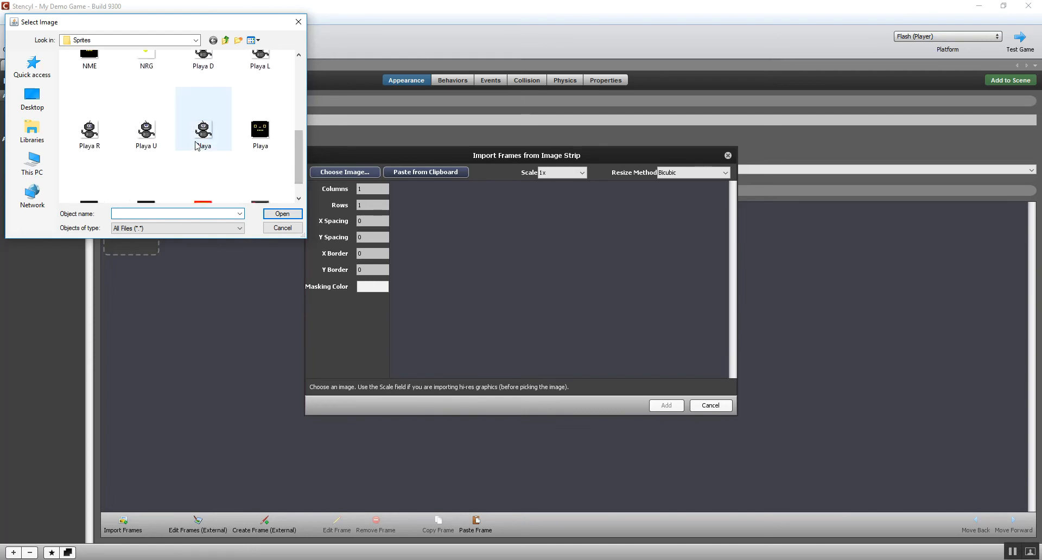
{"action": "left_click", "coordinate": [283, 213]}
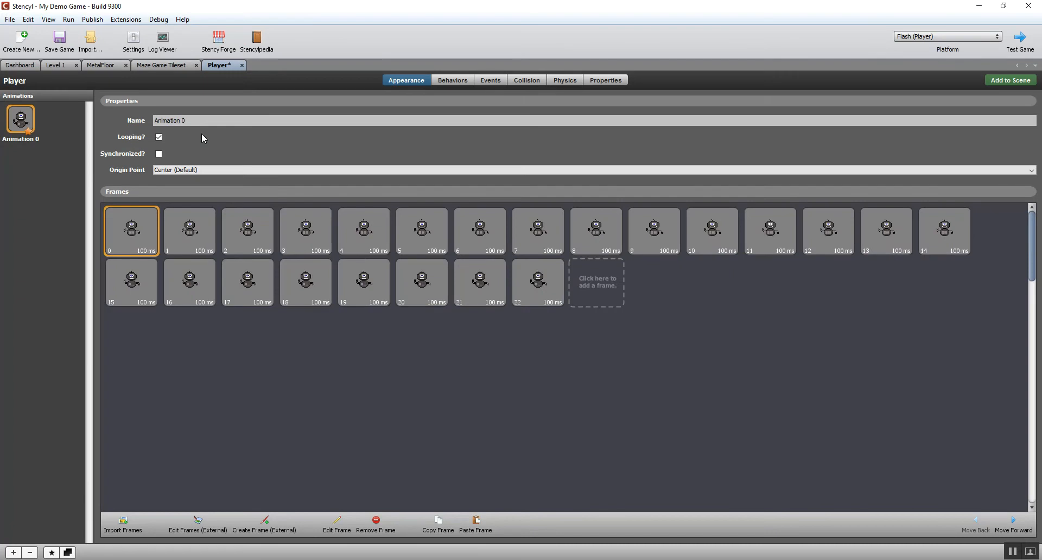
{"action": "mouse_move", "coordinate": [168, 166]}
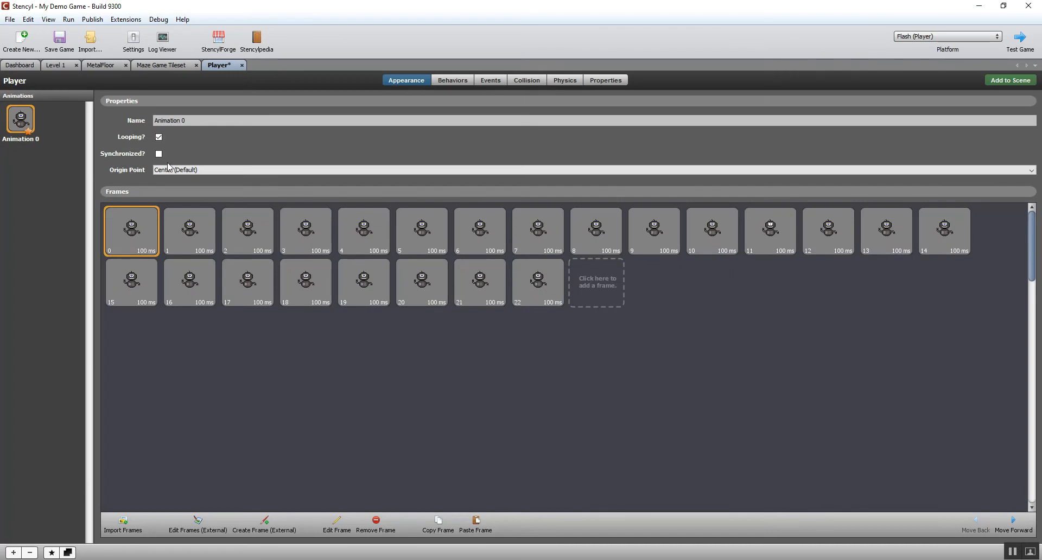
{"action": "mouse_move", "coordinate": [367, 238]}
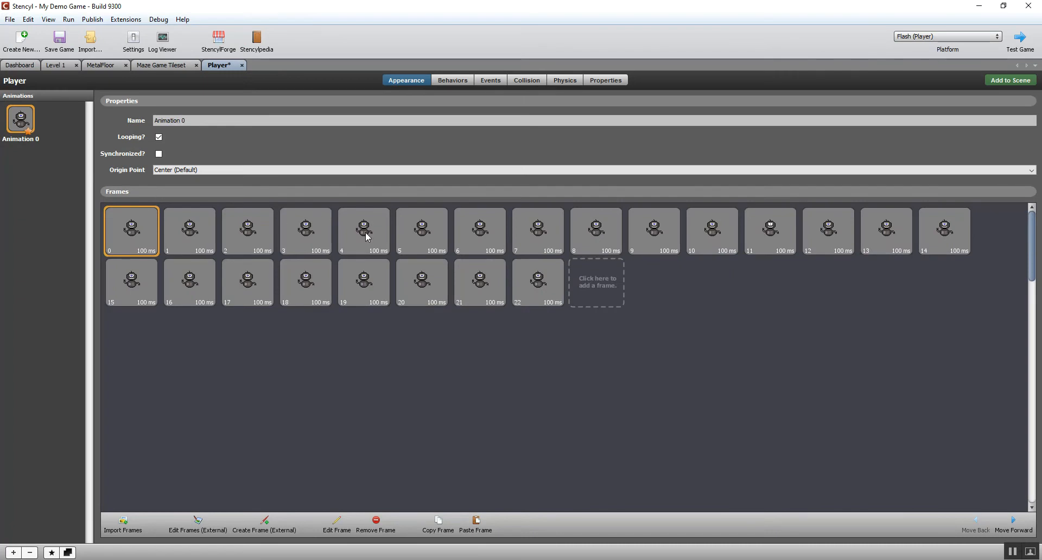
{"action": "mouse_move", "coordinate": [426, 269]}
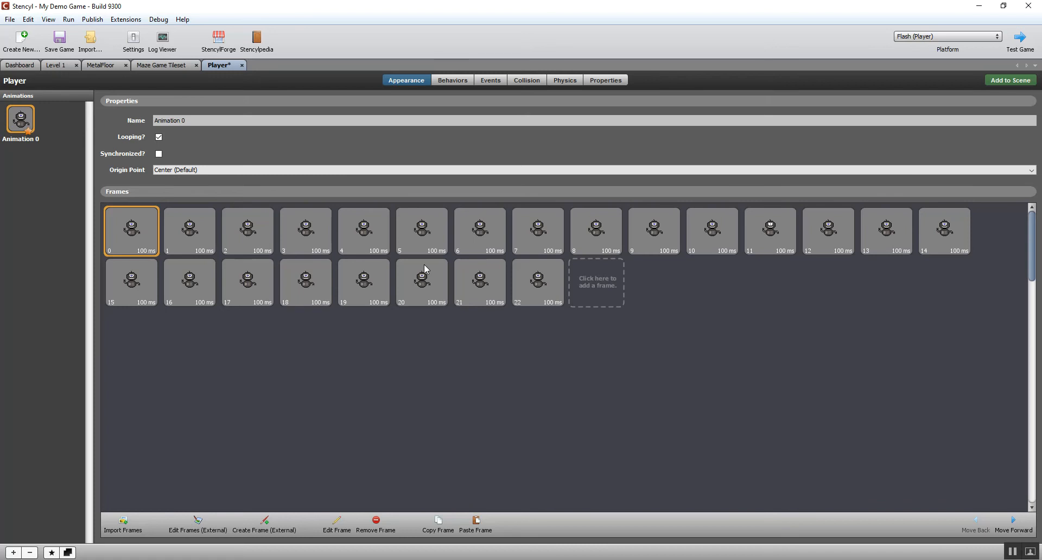
{"action": "mouse_move", "coordinate": [603, 424]}
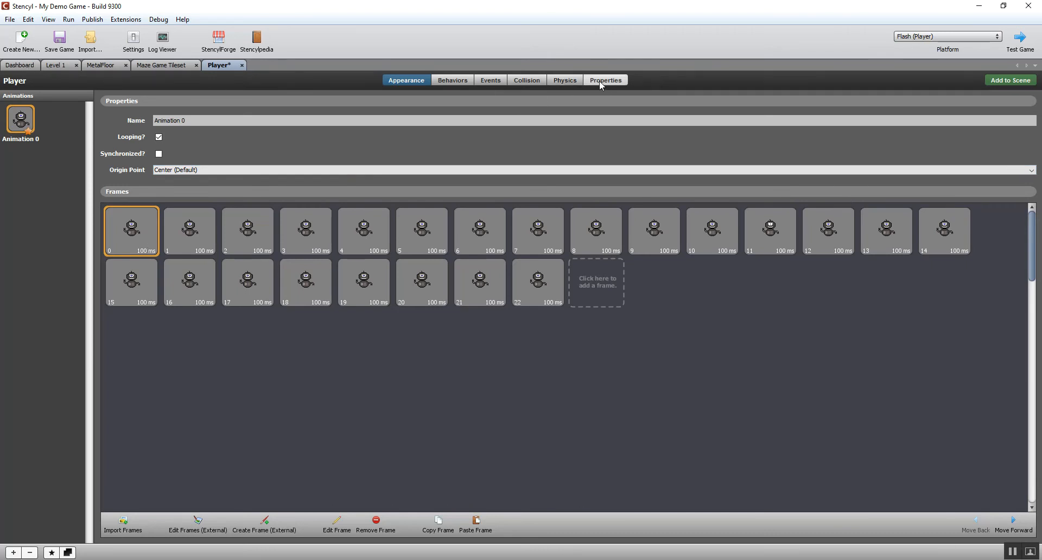
In Player's physics, try the movement types and settle on a Normal movable actor
{"action": "left_click", "coordinate": [564, 79]}
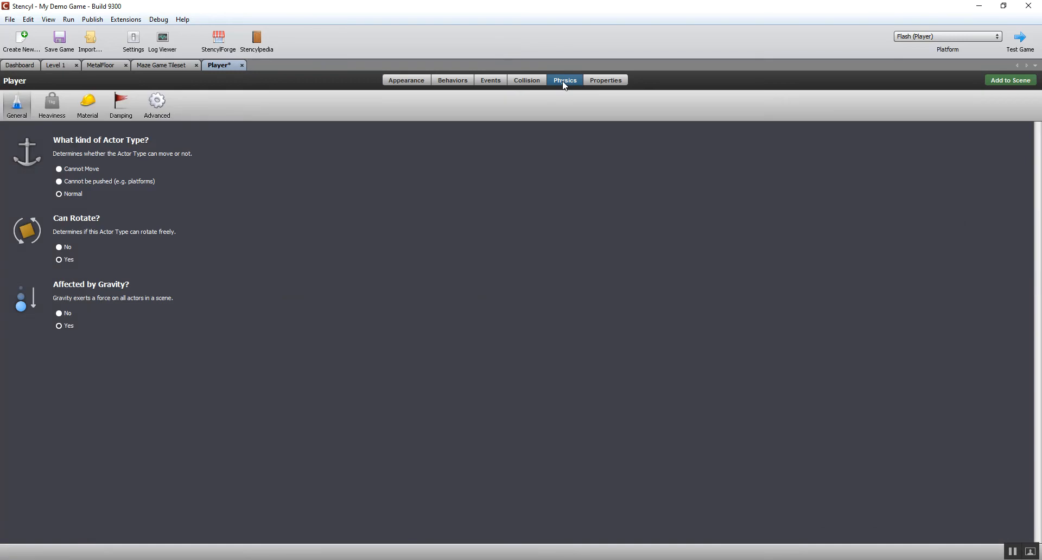
{"action": "mouse_move", "coordinate": [160, 159]}
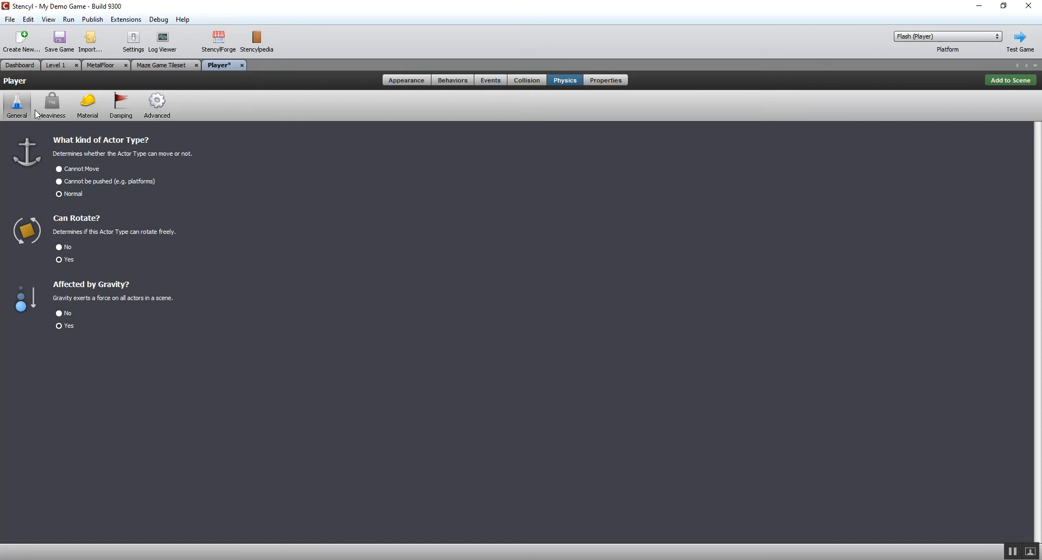
{"action": "mouse_move", "coordinate": [34, 268]}
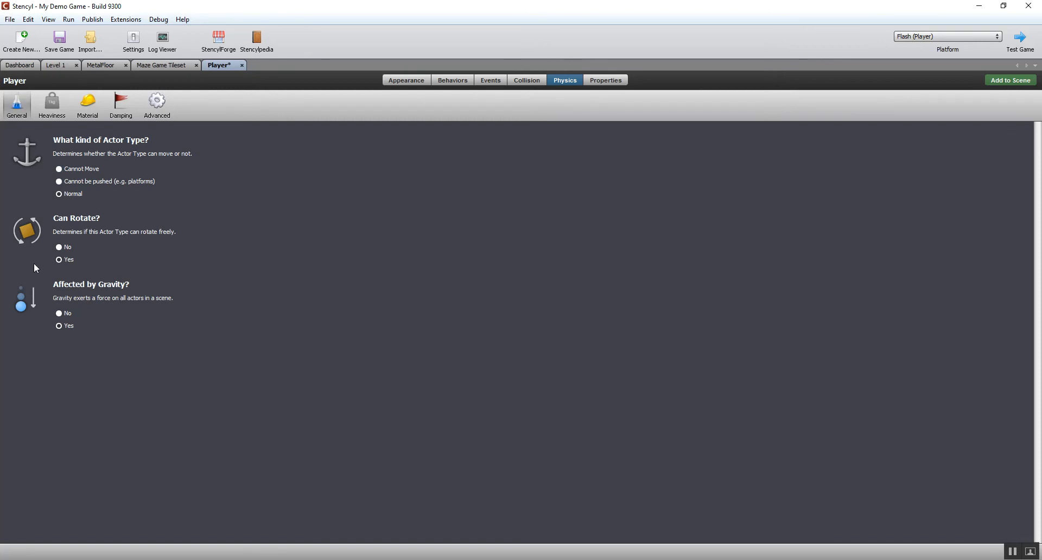
{"action": "mouse_move", "coordinate": [103, 223]}
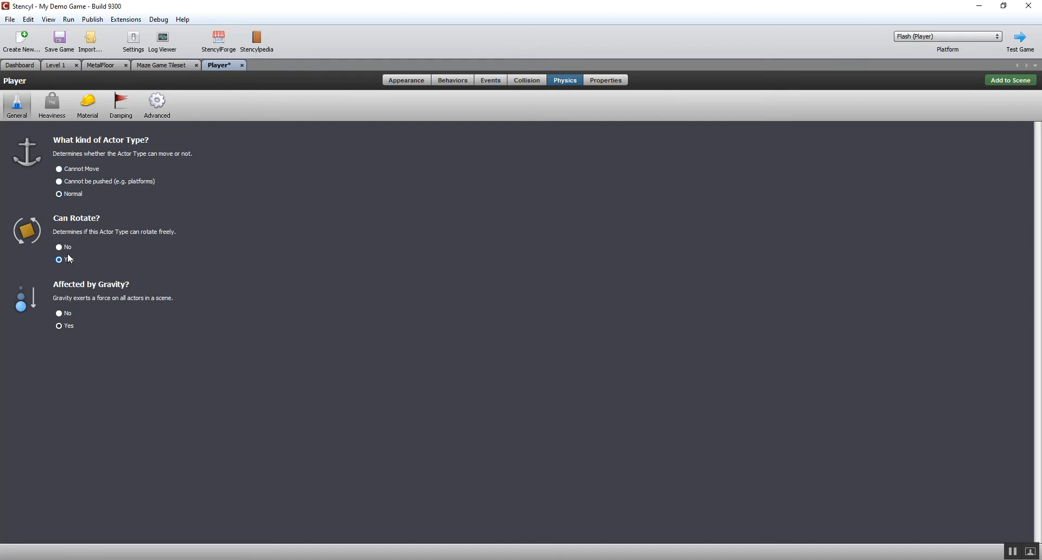
{"action": "left_click", "coordinate": [59, 193]}
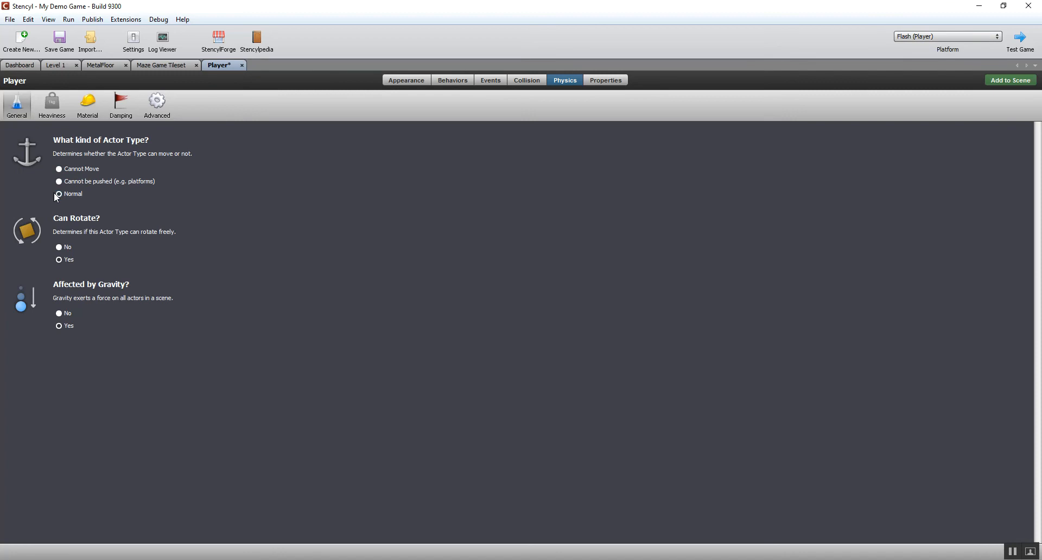
{"action": "left_click", "coordinate": [59, 181]}
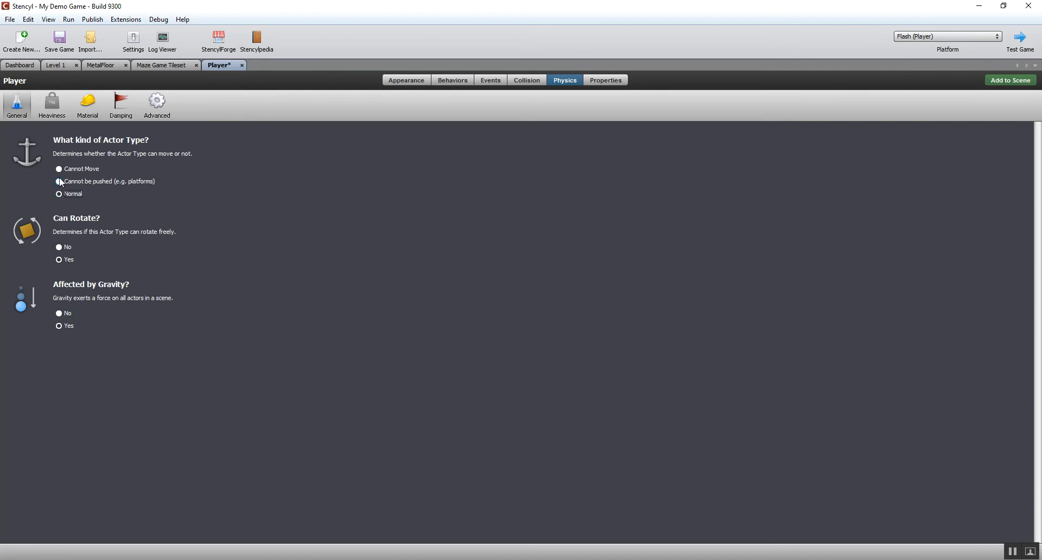
{"action": "left_click", "coordinate": [59, 181]}
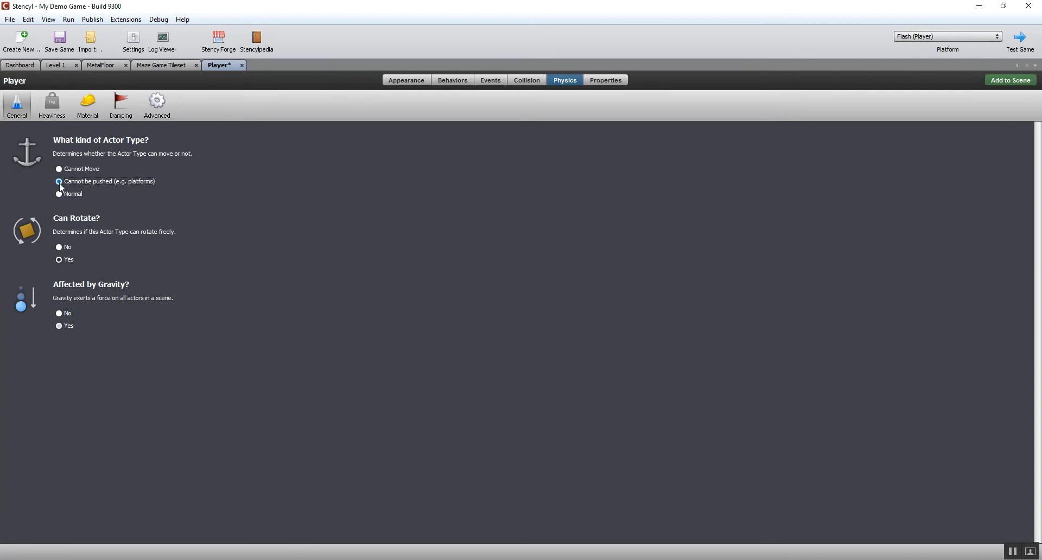
{"action": "left_click", "coordinate": [58, 193]}
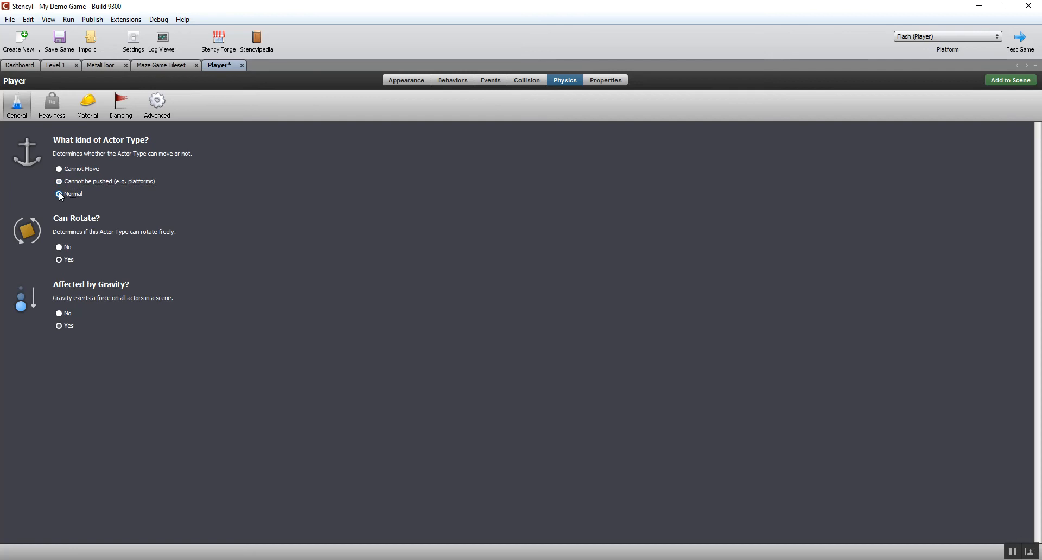
{"action": "left_click", "coordinate": [59, 181]}
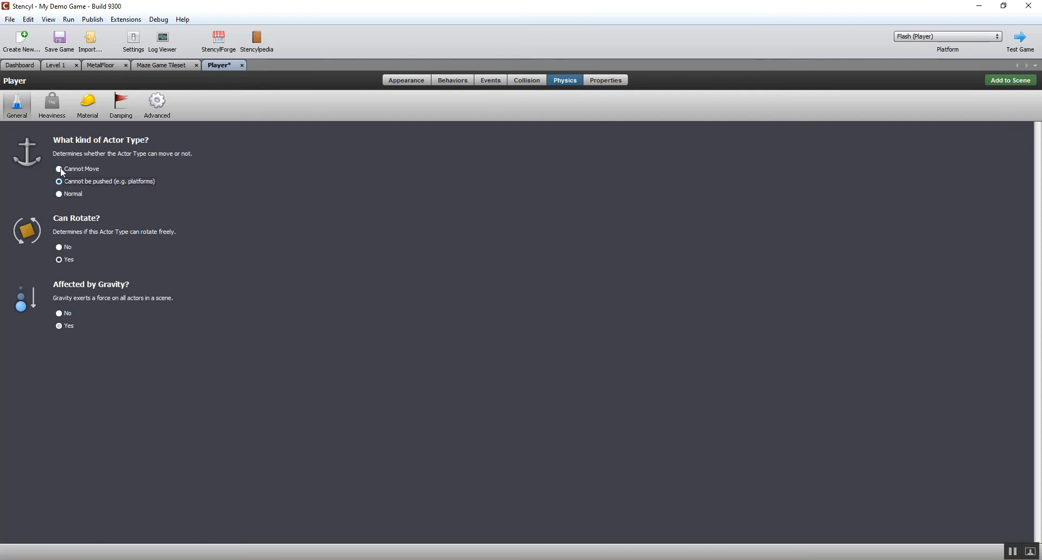
{"action": "left_click", "coordinate": [59, 168]}
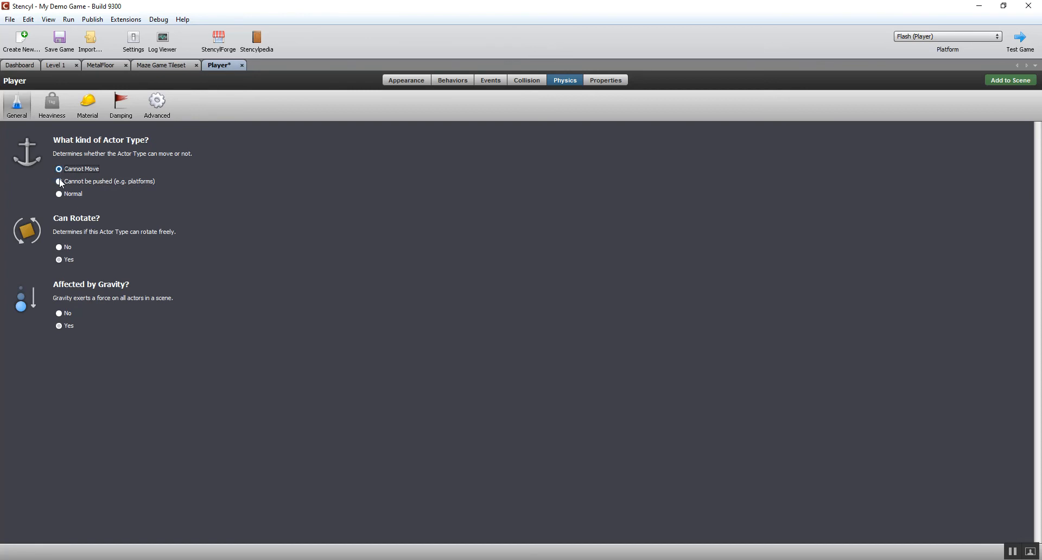
{"action": "left_click", "coordinate": [59, 181]}
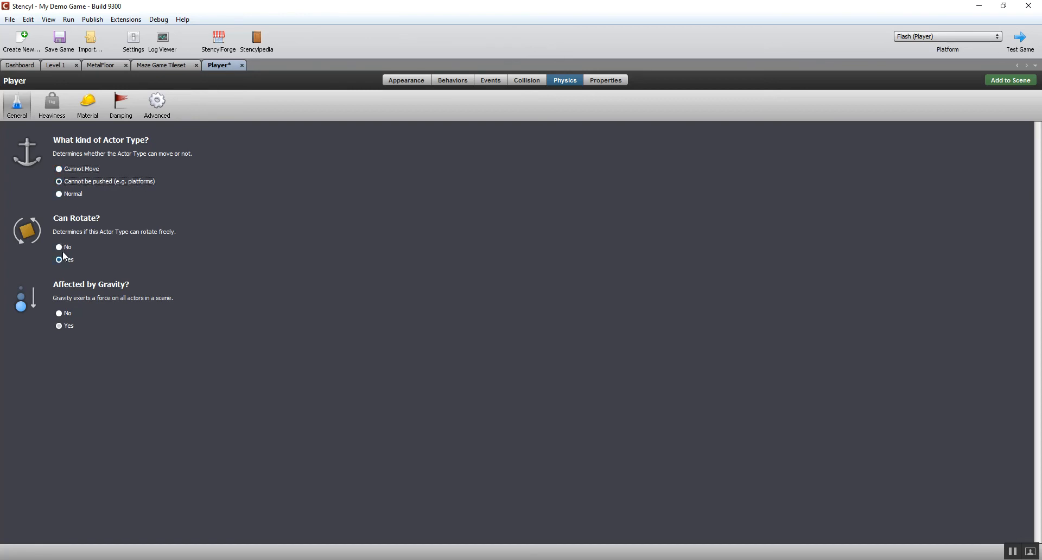
Set Can Rotate to No and Affected by Gravity to No for Player
{"action": "left_click", "coordinate": [59, 248]}
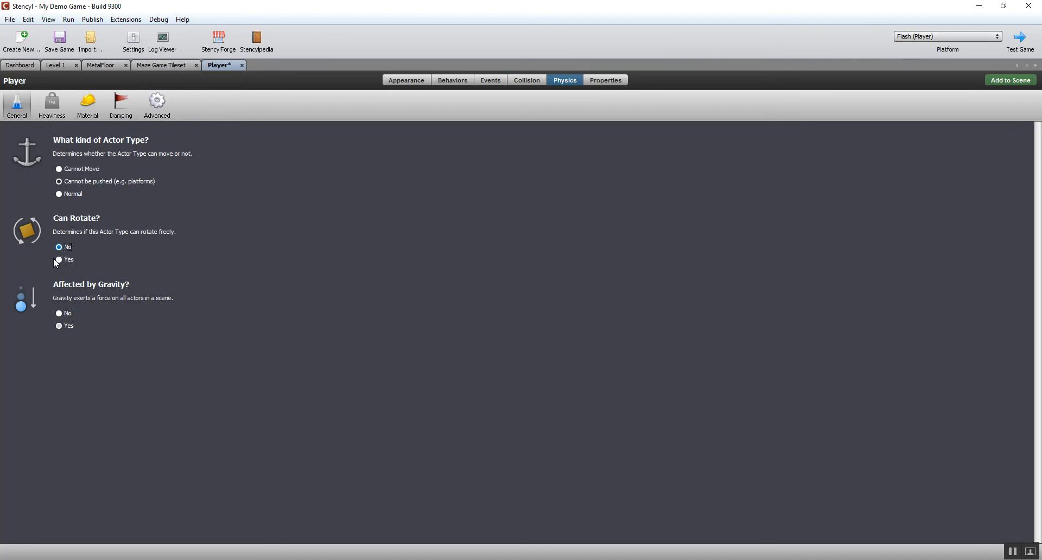
{"action": "left_click", "coordinate": [59, 247]}
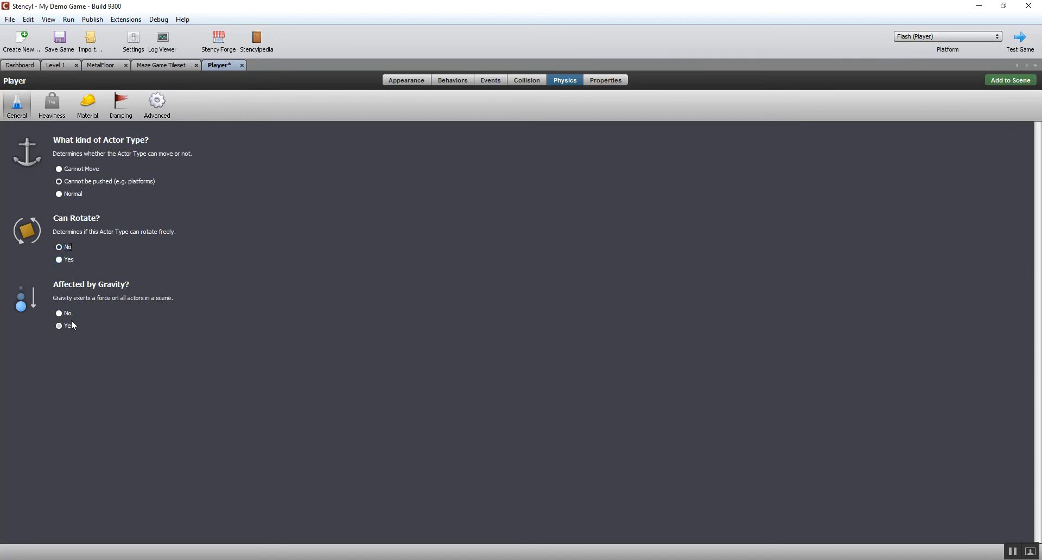
{"action": "left_click", "coordinate": [59, 313]}
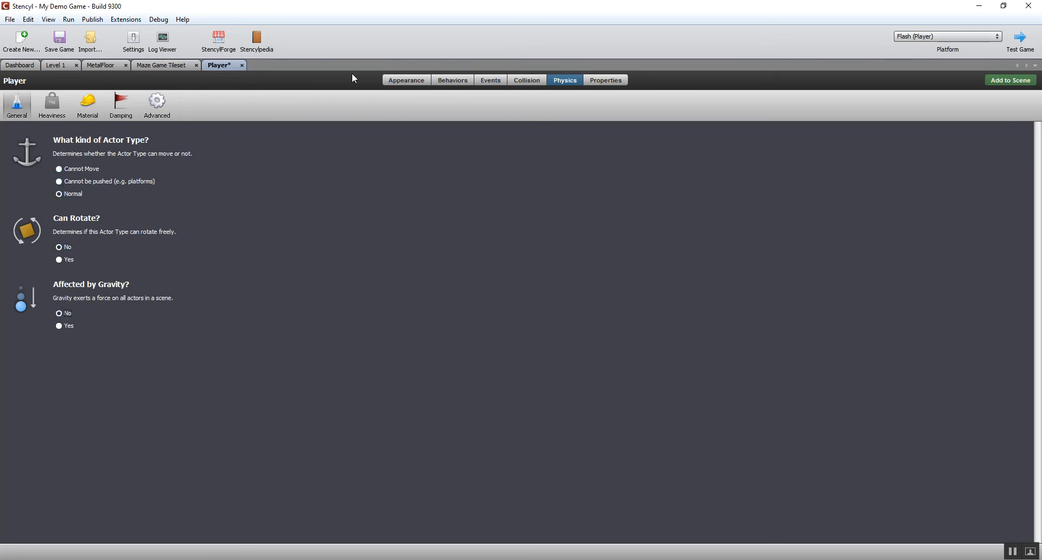
{"action": "mouse_move", "coordinate": [526, 116]}
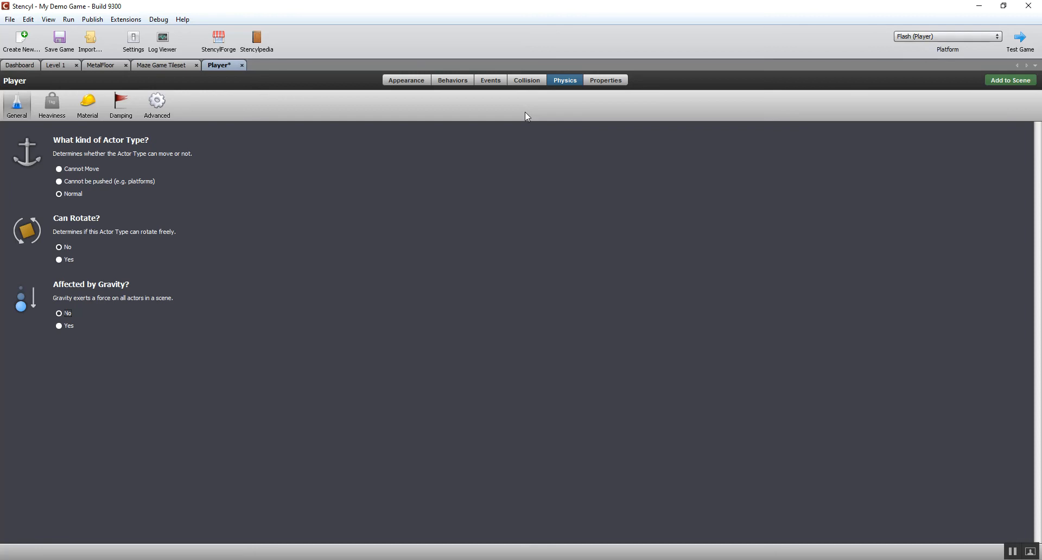
{"action": "mouse_move", "coordinate": [512, 91]}
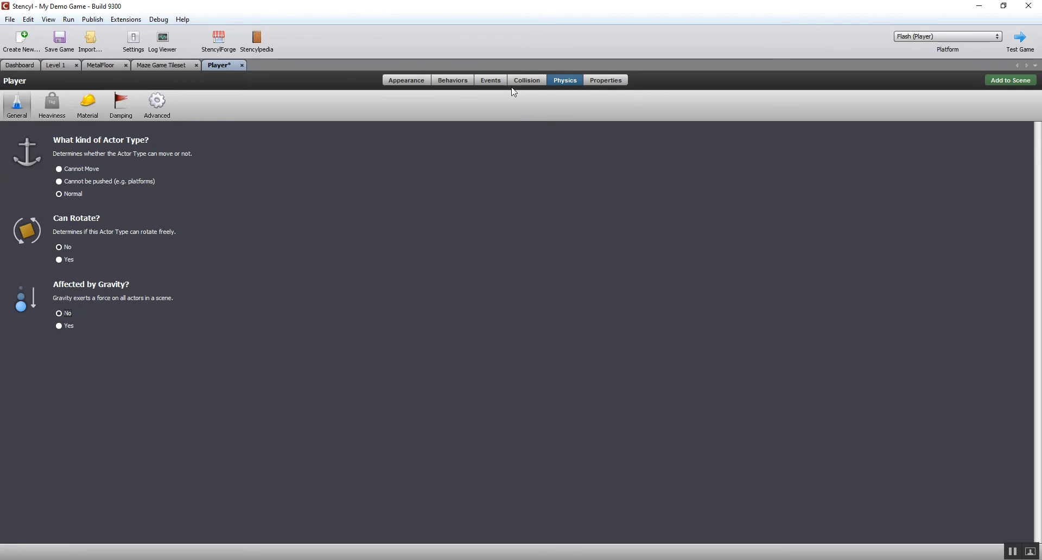
Bring up Game Settings on the Collision Groups page
{"action": "left_click", "coordinate": [132, 39]}
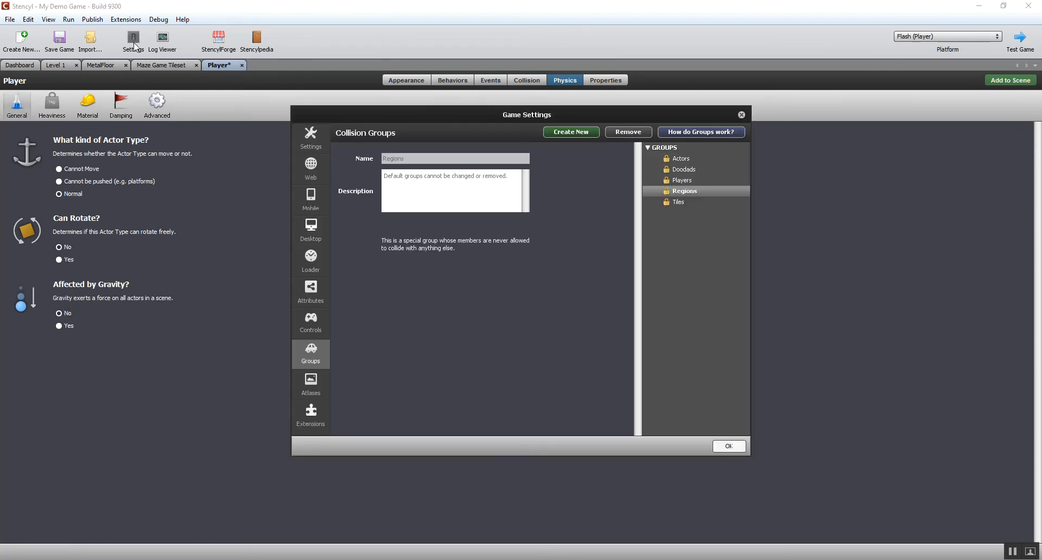
{"action": "mouse_move", "coordinate": [381, 109]}
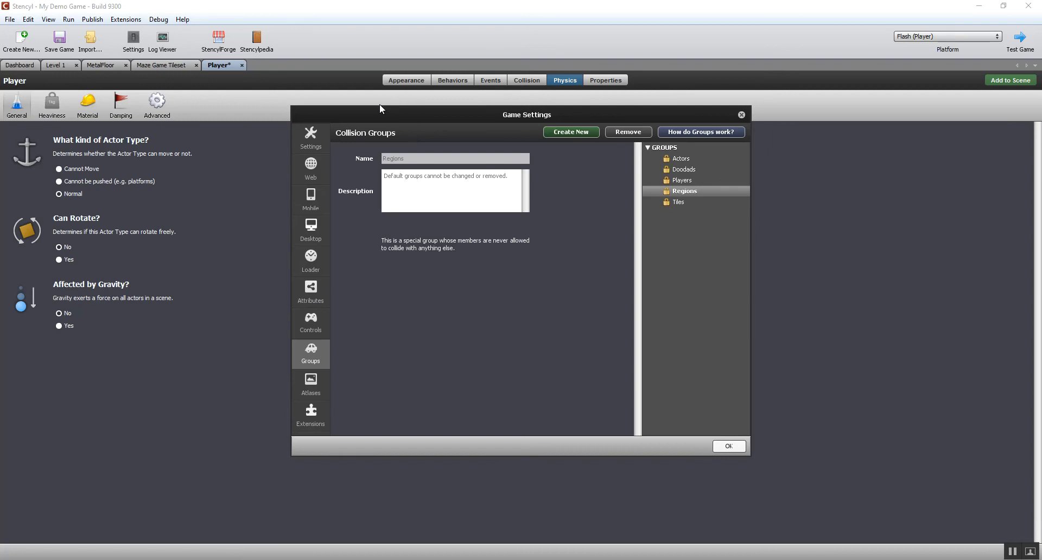
{"action": "mouse_move", "coordinate": [312, 265]}
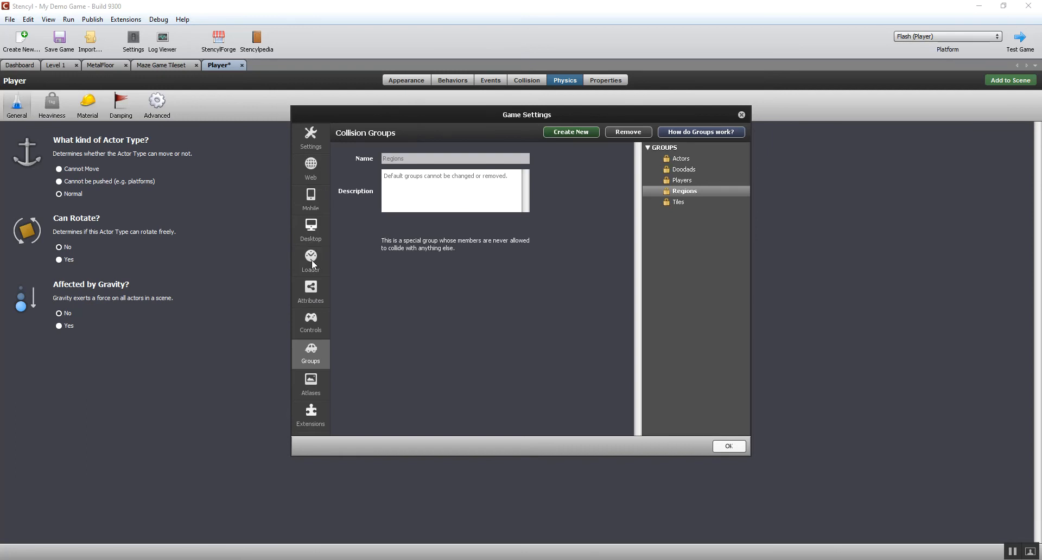
{"action": "mouse_move", "coordinate": [315, 154]}
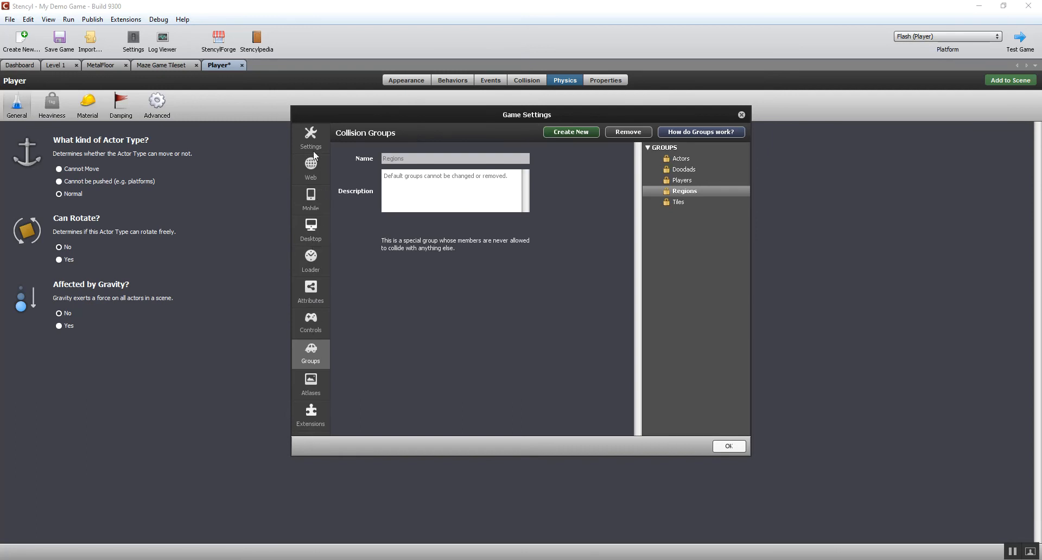
{"action": "mouse_move", "coordinate": [312, 323]}
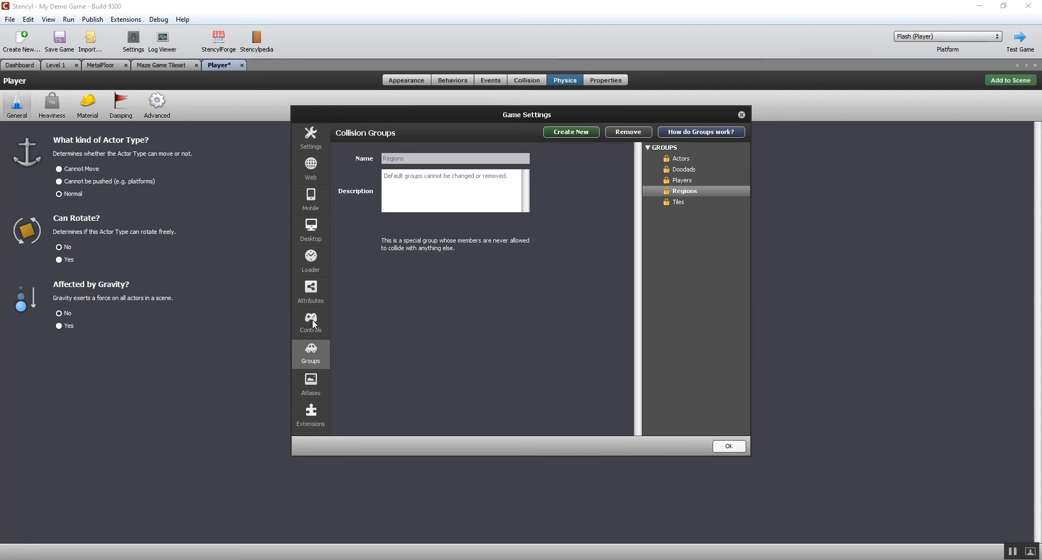
{"action": "mouse_move", "coordinate": [303, 334]}
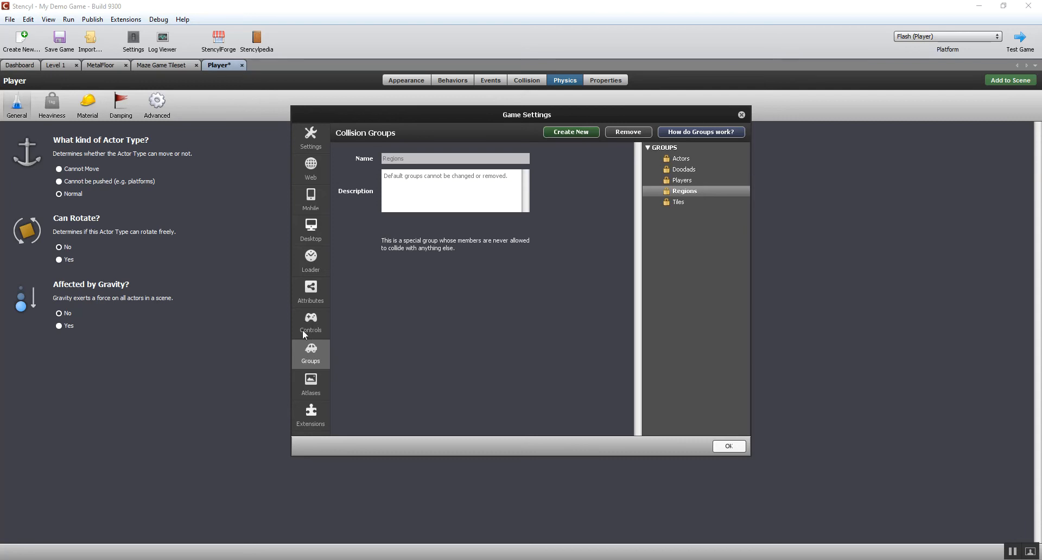
Show the Controls page and inspect the up, right and action1 key assignments
{"action": "left_click", "coordinate": [310, 324]}
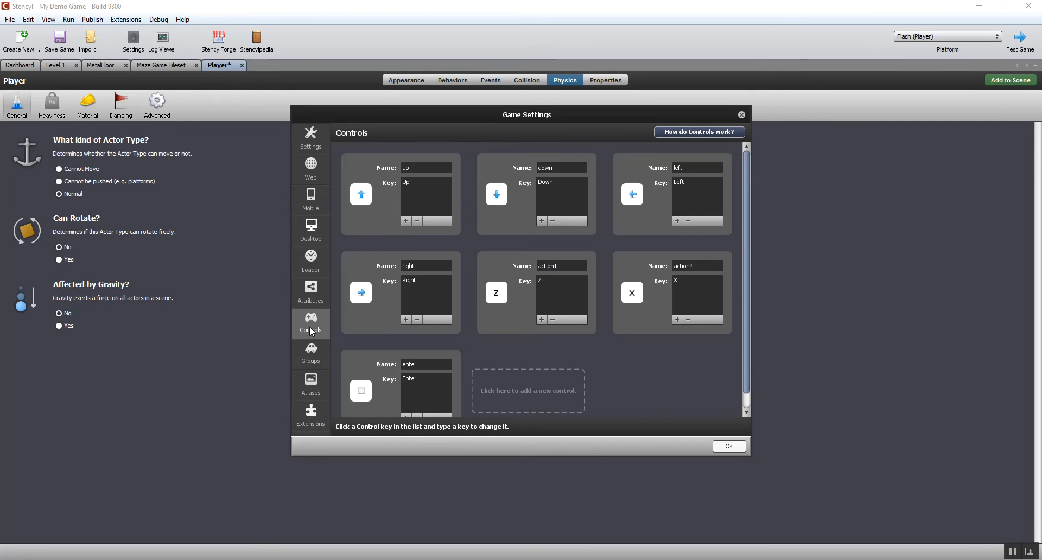
{"action": "left_click", "coordinate": [398, 193]}
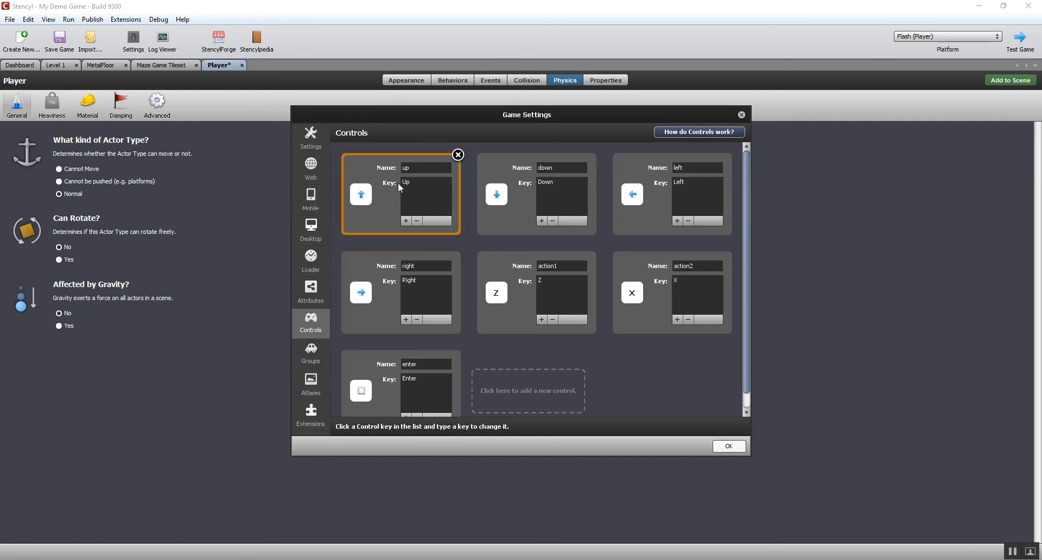
{"action": "left_click", "coordinate": [535, 292]}
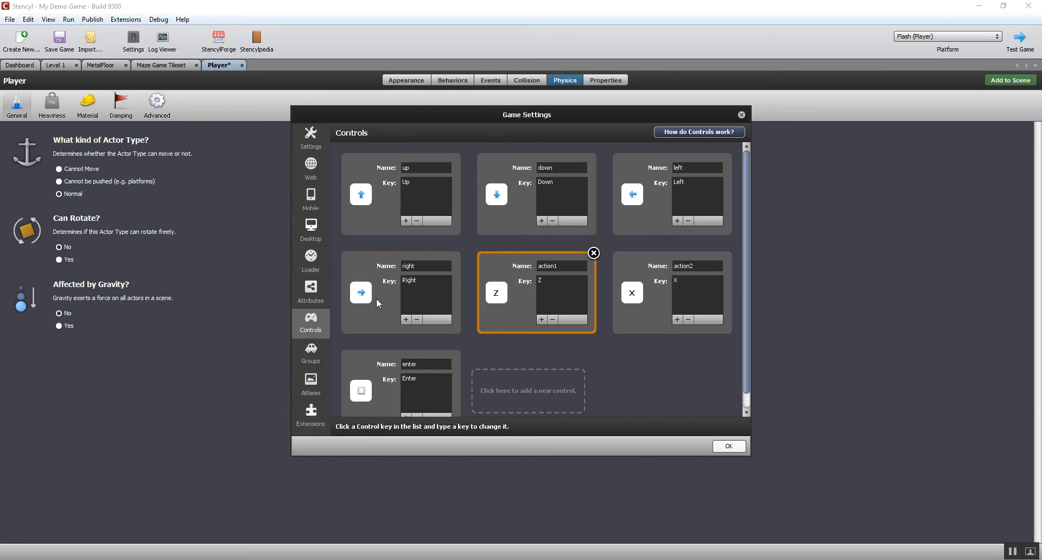
{"action": "left_click", "coordinate": [401, 292]}
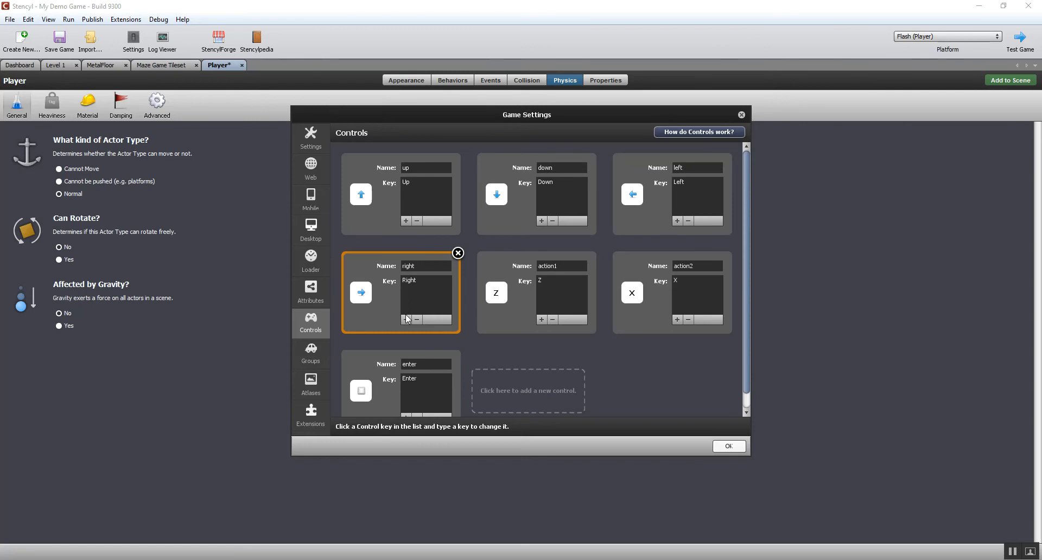
{"action": "left_click", "coordinate": [361, 194]}
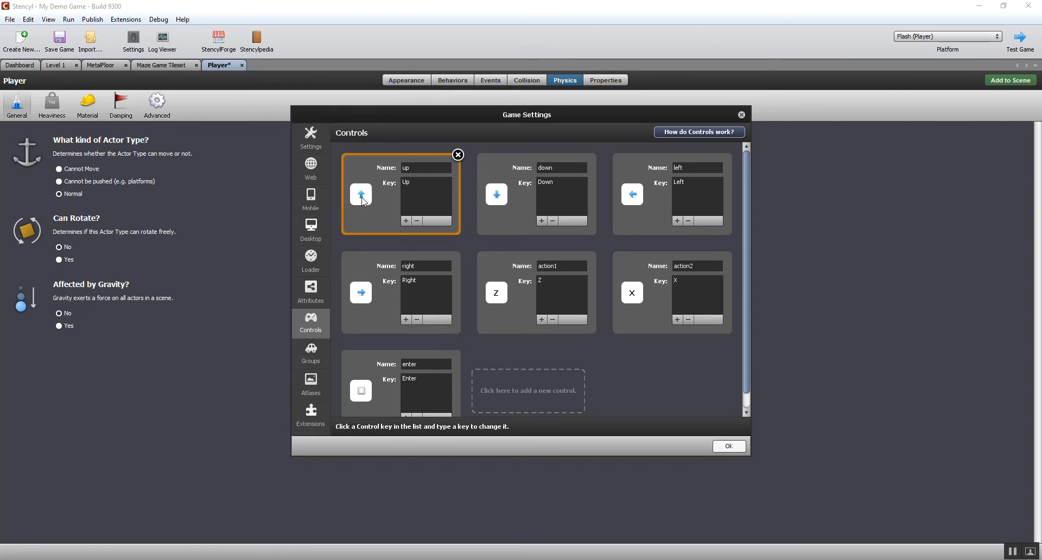
{"action": "mouse_move", "coordinate": [408, 231]}
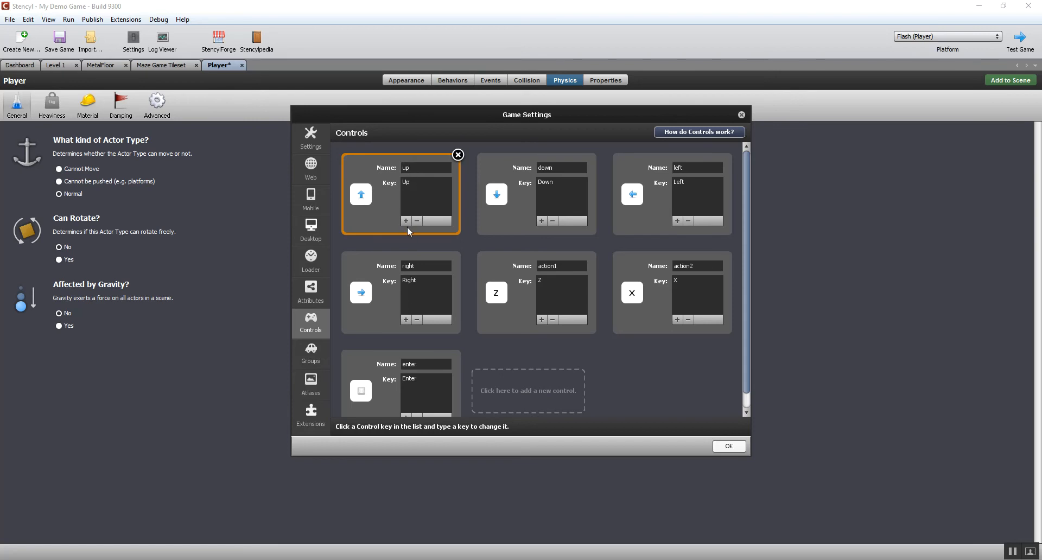
Review the left, right, action1 and remaining control key assignments
{"action": "left_click", "coordinate": [671, 194]}
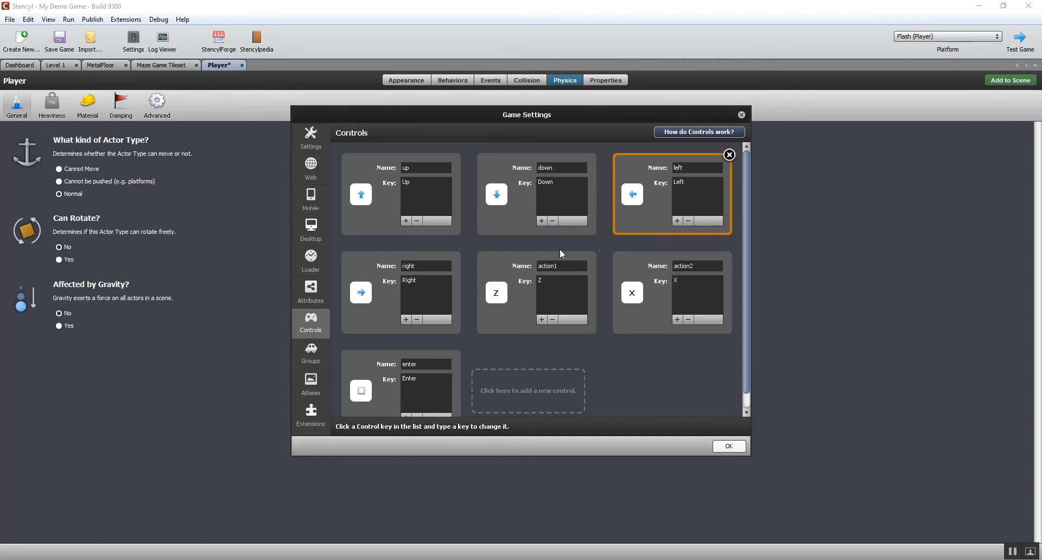
{"action": "left_click", "coordinate": [400, 292]}
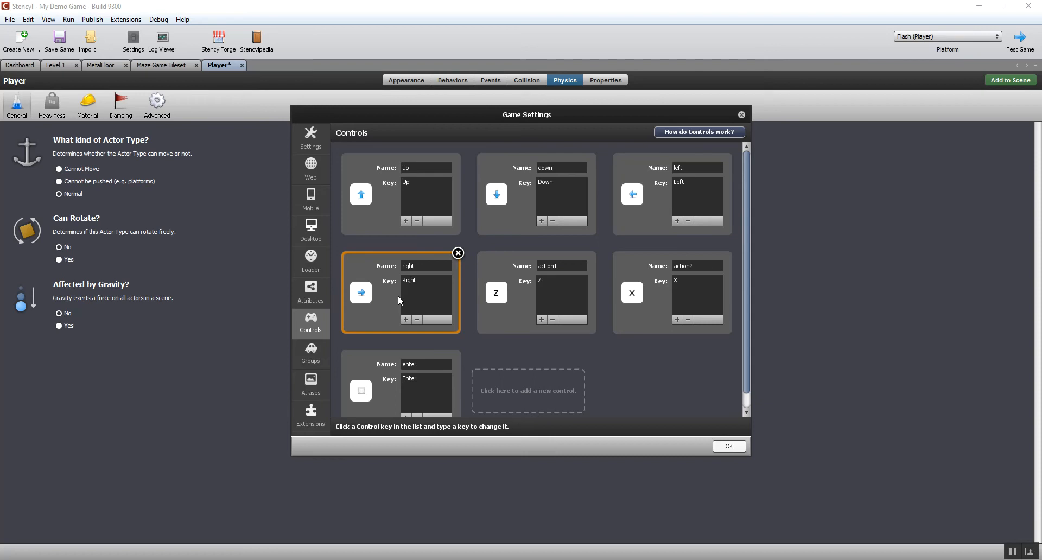
{"action": "left_click", "coordinate": [542, 439]}
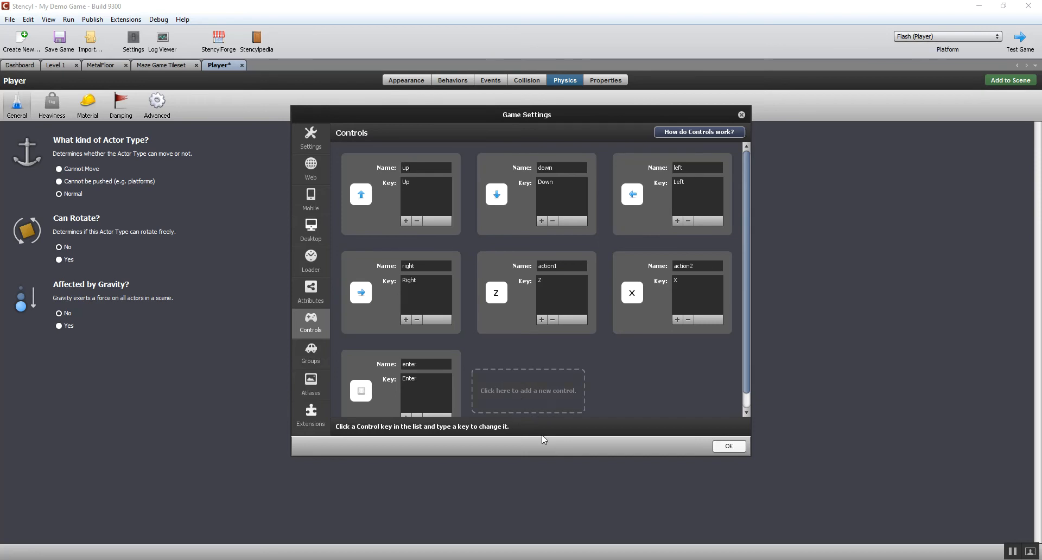
{"action": "left_click", "coordinate": [536, 292]}
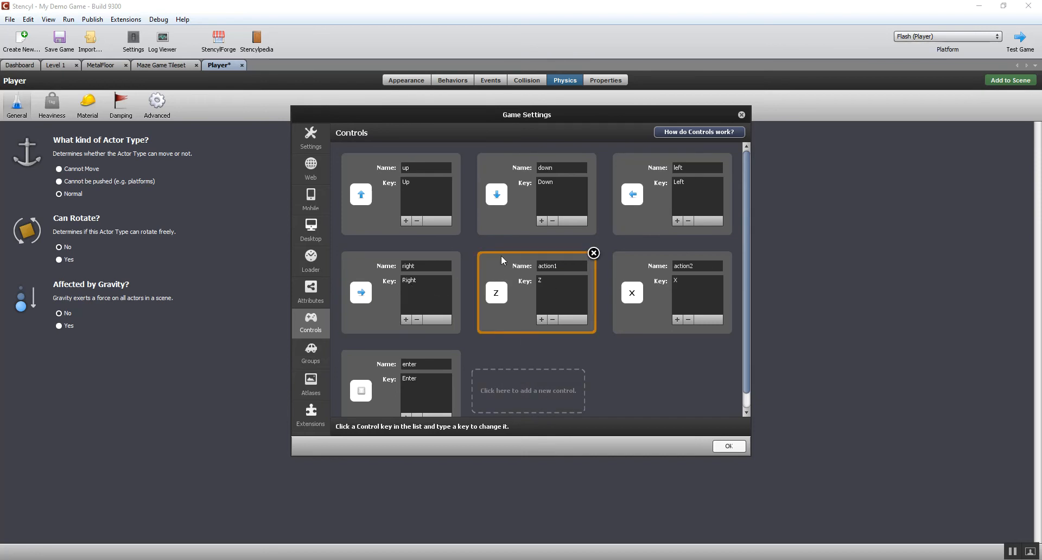
{"action": "mouse_move", "coordinate": [594, 253]}
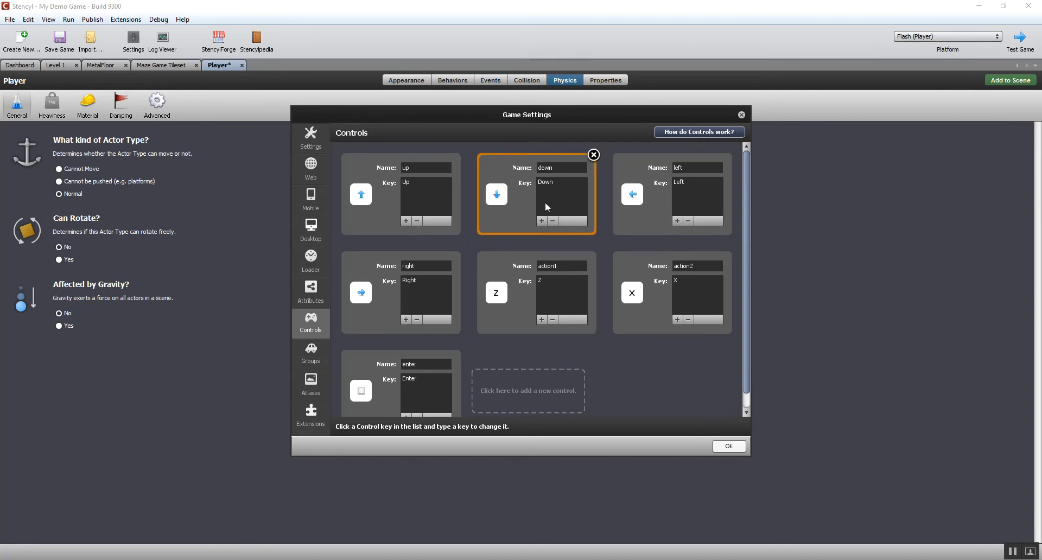
{"action": "left_click", "coordinate": [399, 194]}
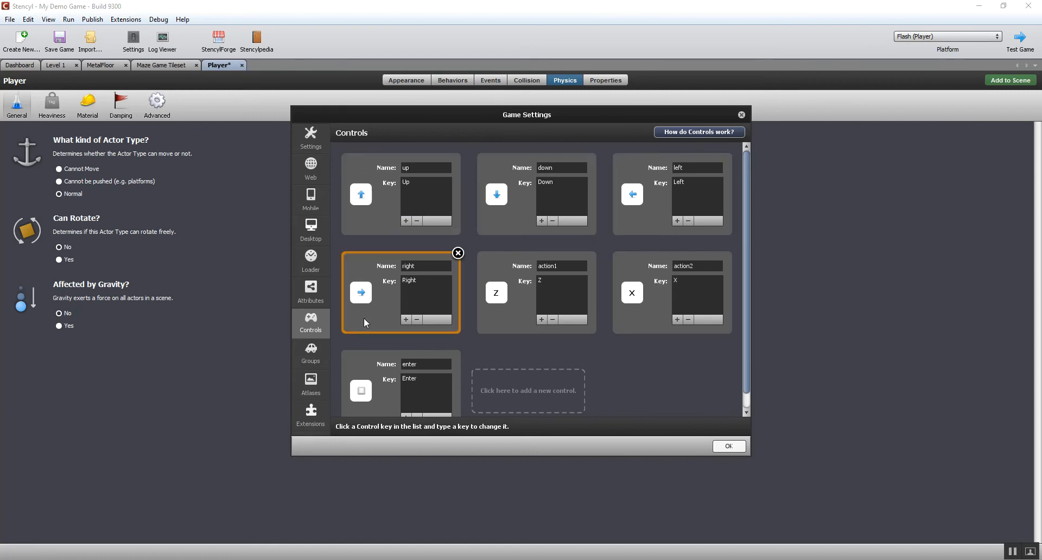
{"action": "left_click", "coordinate": [399, 390]}
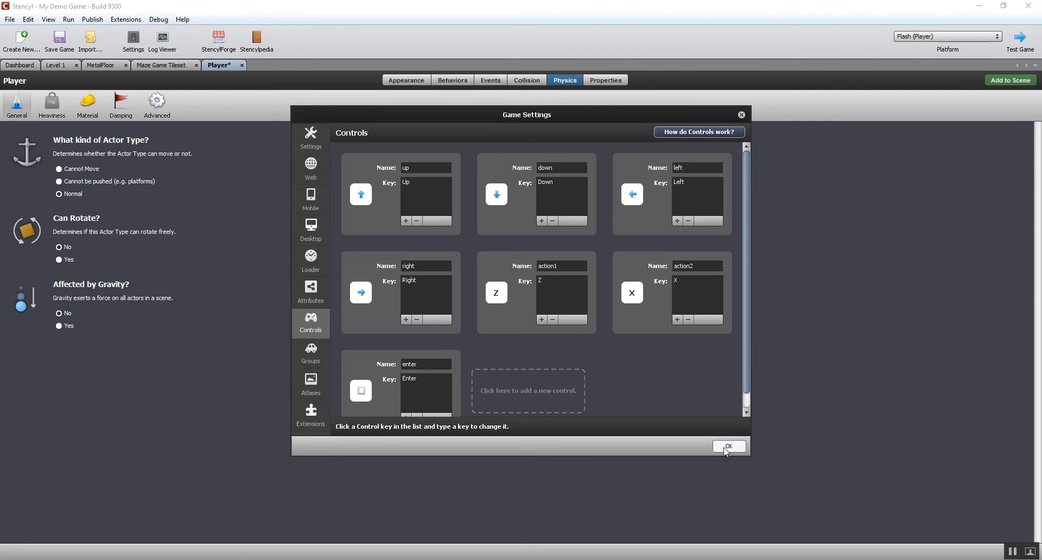
Close Game Settings with OK, returning to Player's physics page
{"action": "left_click", "coordinate": [728, 446]}
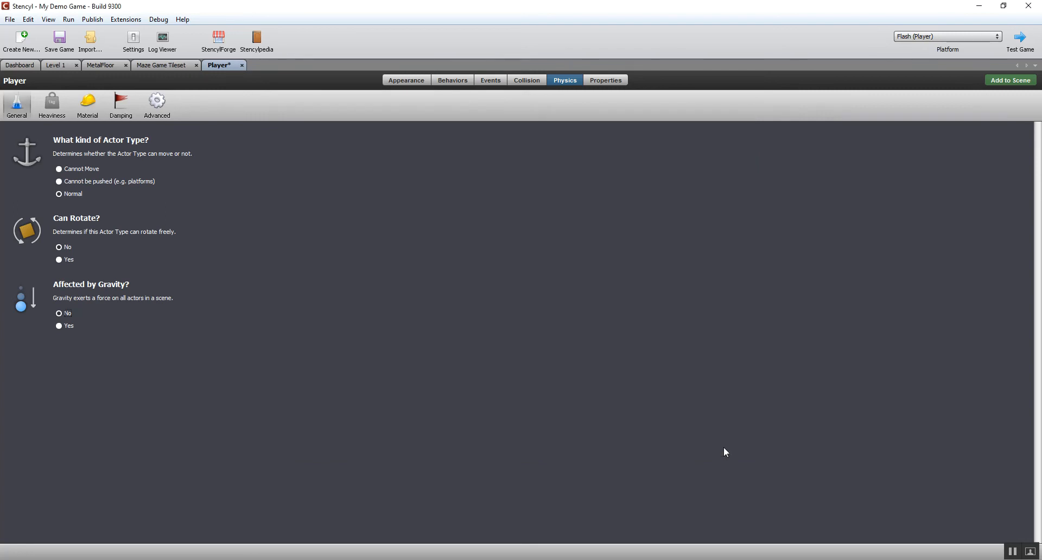
{"action": "mouse_move", "coordinate": [638, 98]}
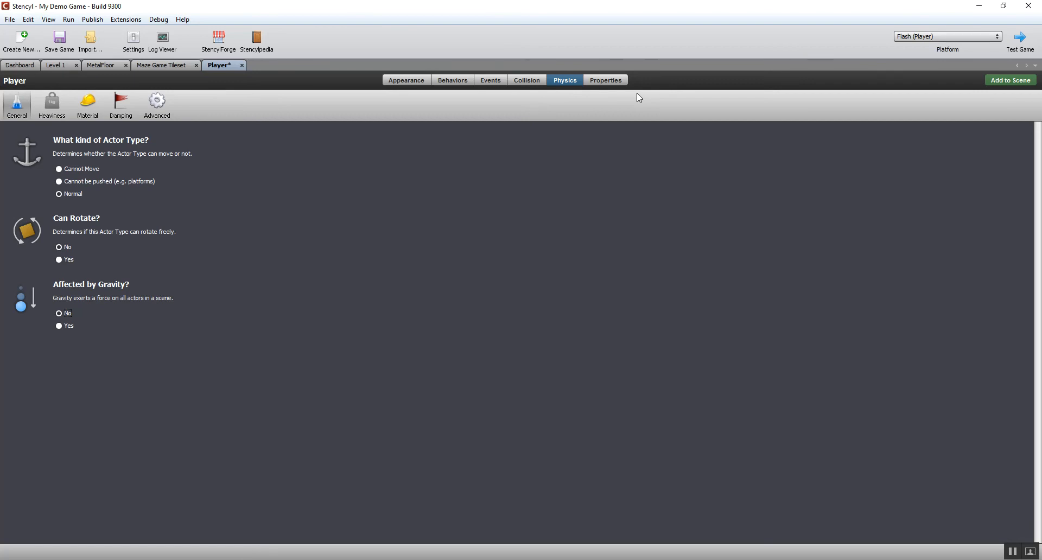
{"action": "mouse_move", "coordinate": [491, 137]}
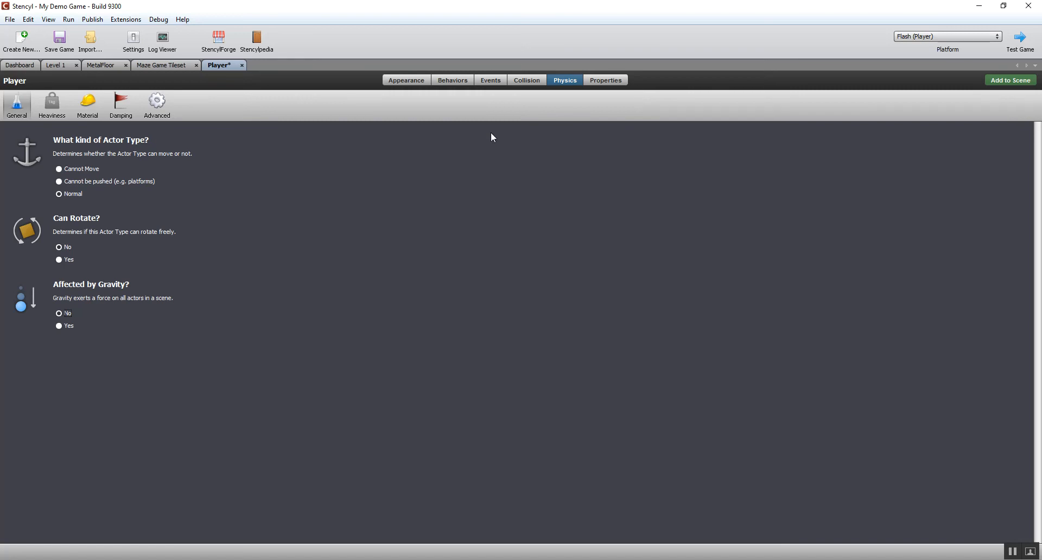
Show Player's Properties with its name and Actors group
{"action": "left_click", "coordinate": [605, 80]}
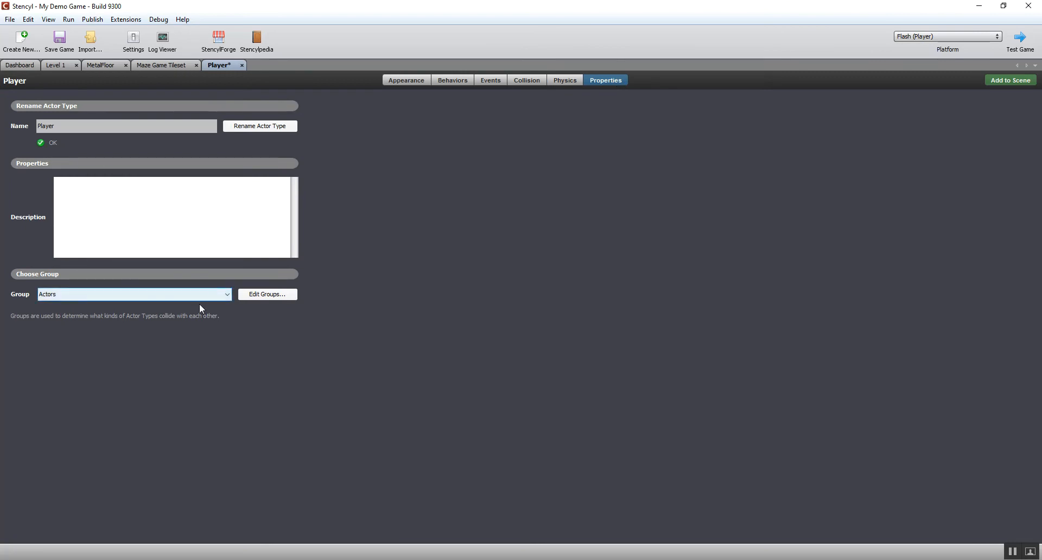
{"action": "mouse_move", "coordinate": [229, 299]}
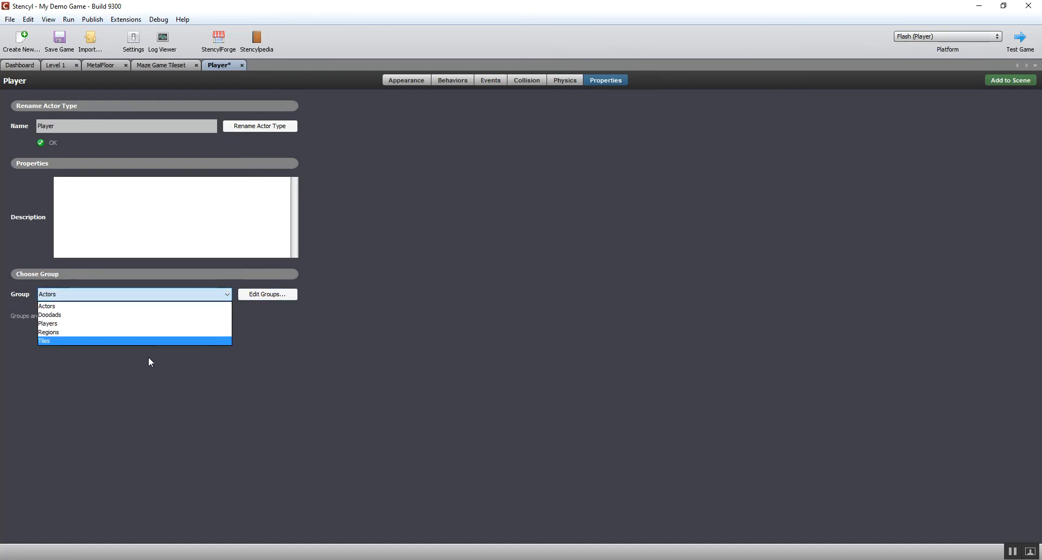
{"action": "mouse_move", "coordinate": [140, 345]}
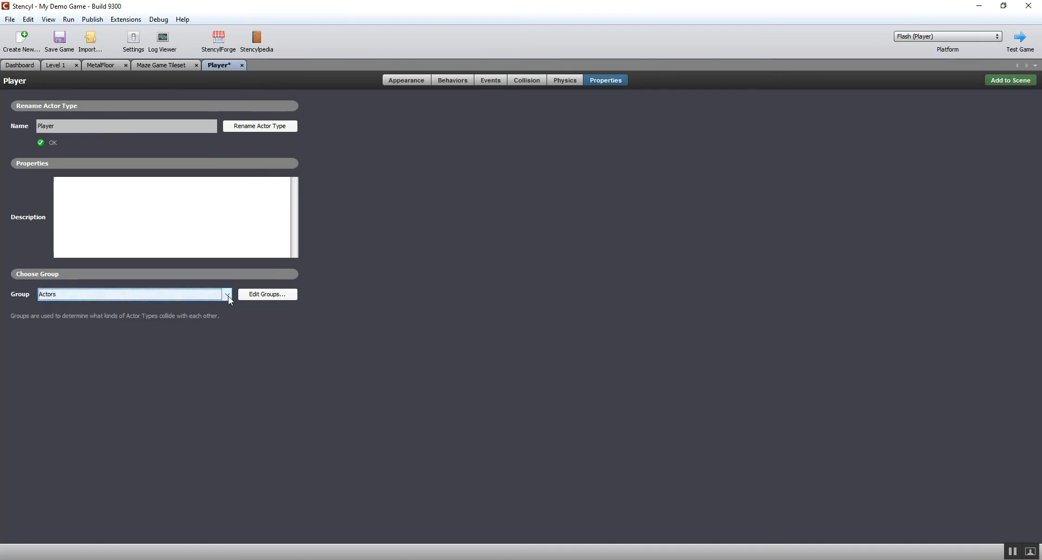
Set the Players group to collide with Tiles only, no longer with Actors or other Players
{"action": "left_click", "coordinate": [267, 295]}
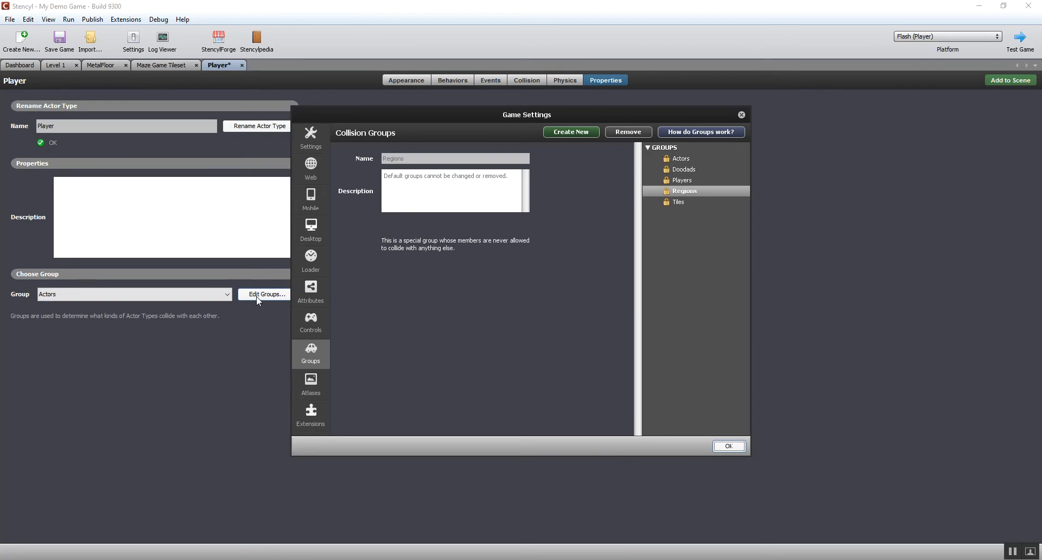
{"action": "mouse_move", "coordinate": [547, 152]}
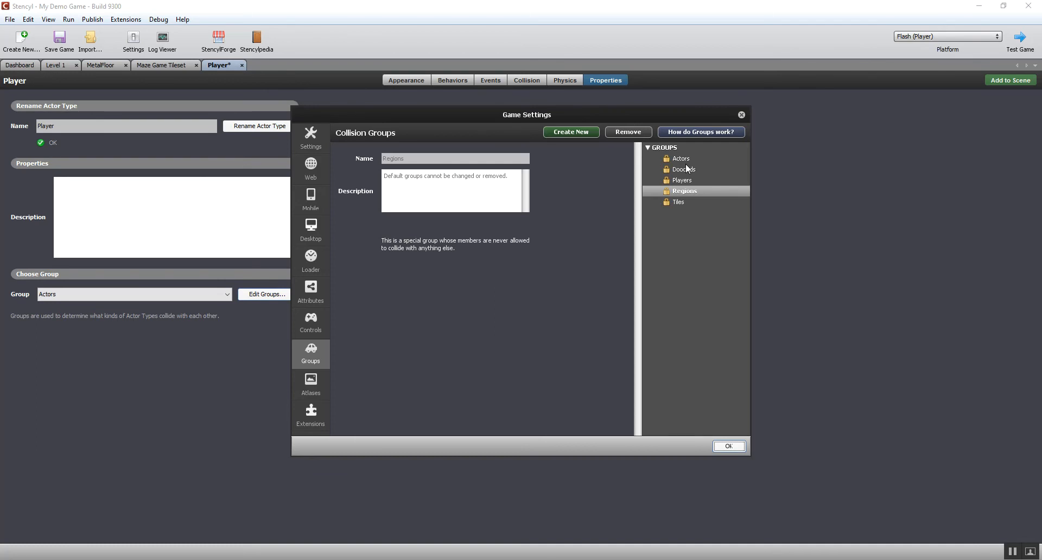
{"action": "left_click", "coordinate": [683, 180]}
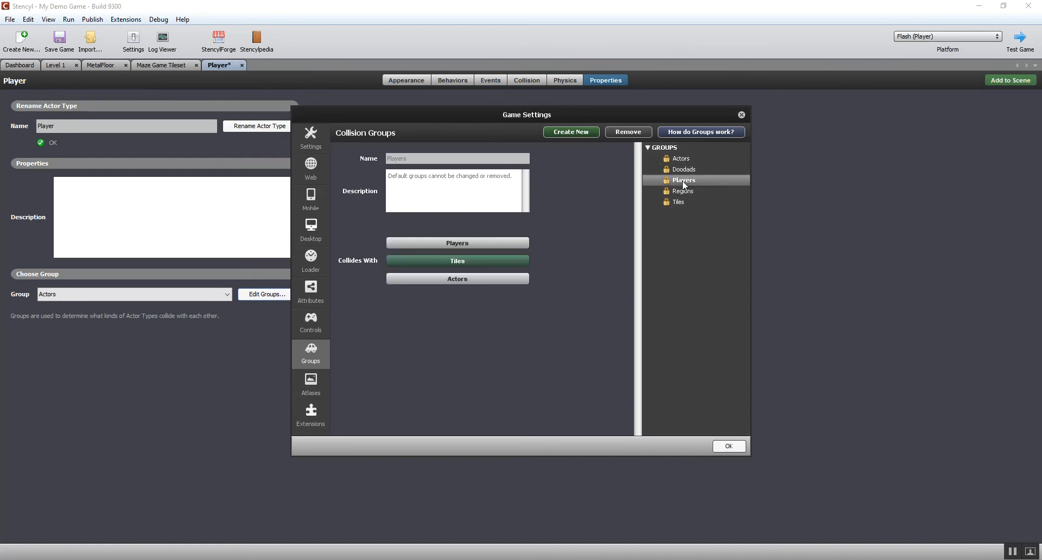
{"action": "mouse_move", "coordinate": [597, 189]}
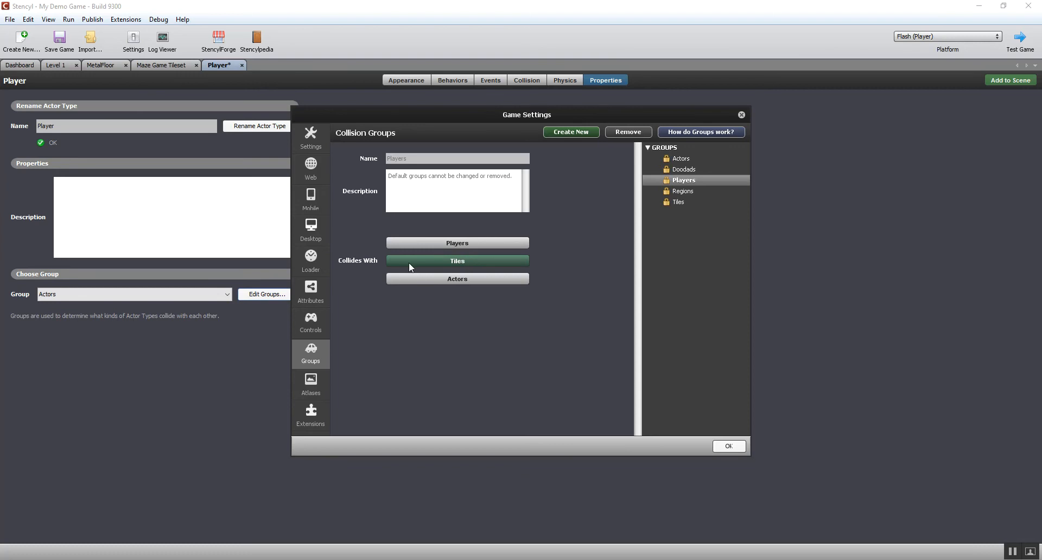
{"action": "mouse_move", "coordinate": [466, 267]}
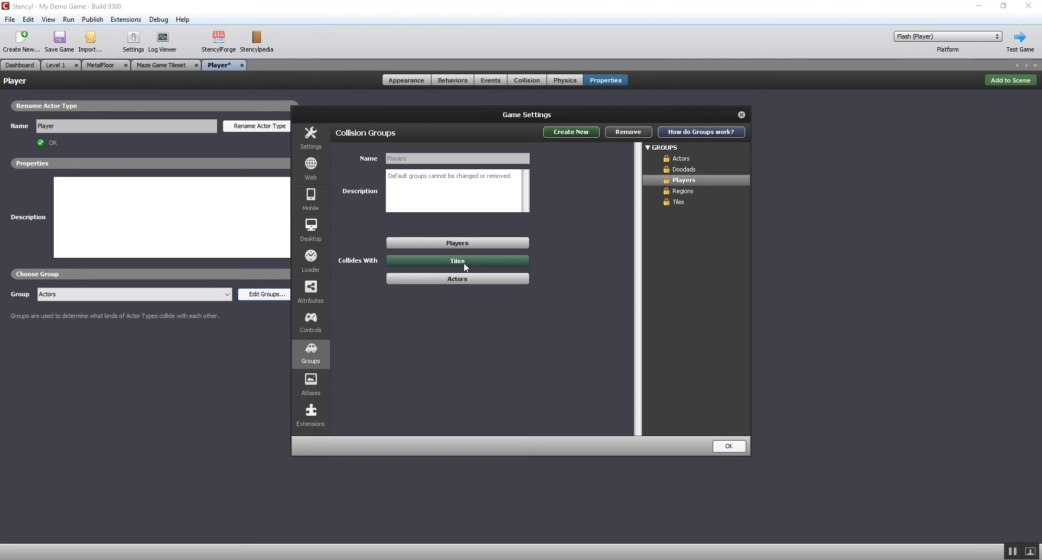
{"action": "mouse_move", "coordinate": [511, 248]}
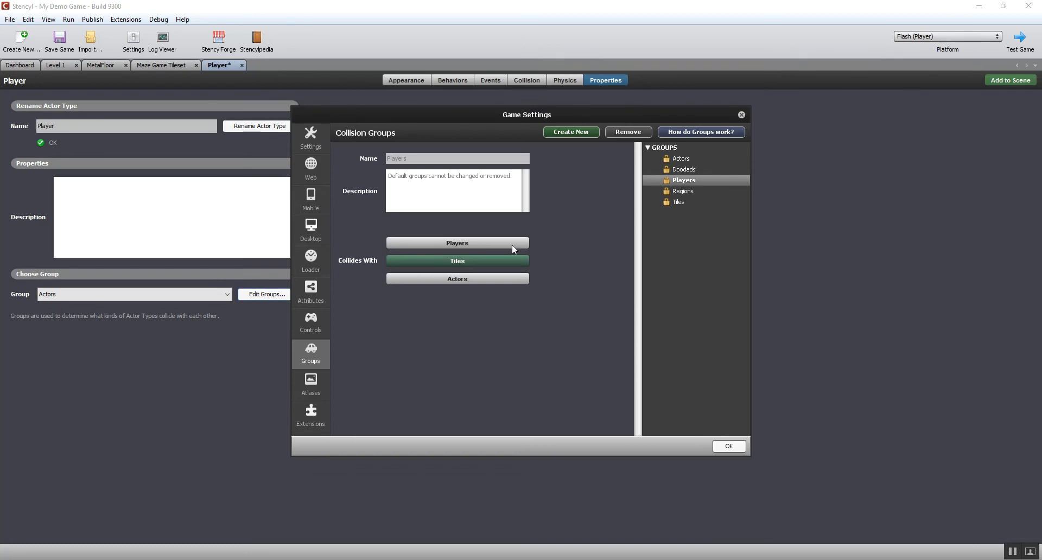
{"action": "mouse_move", "coordinate": [443, 299]}
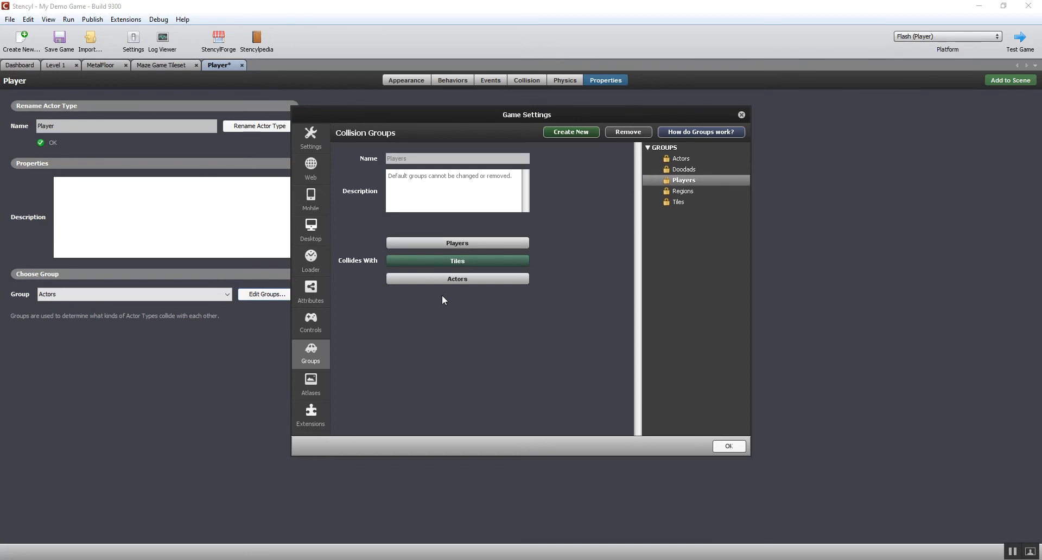
{"action": "left_click", "coordinate": [457, 260]}
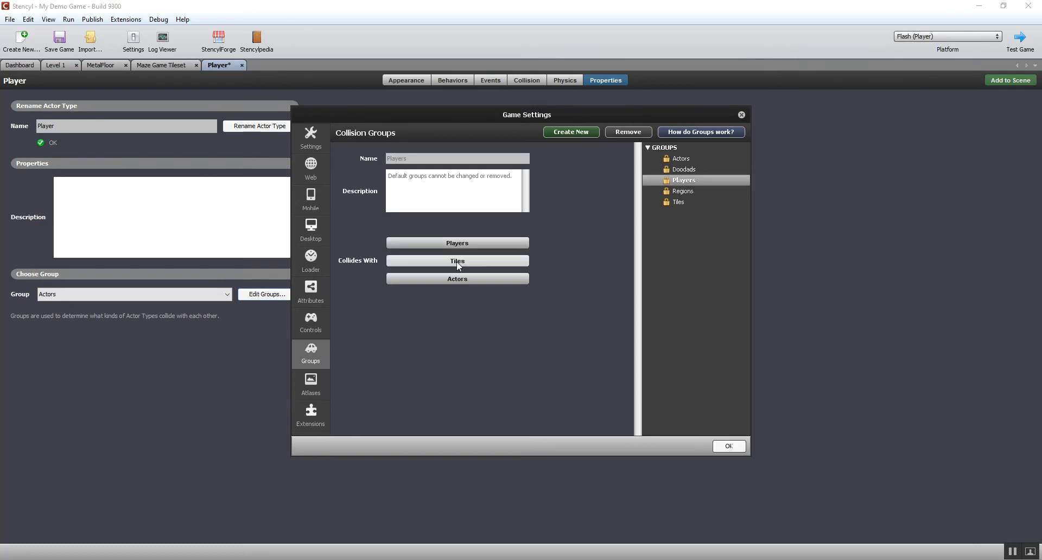
{"action": "mouse_move", "coordinate": [472, 260]}
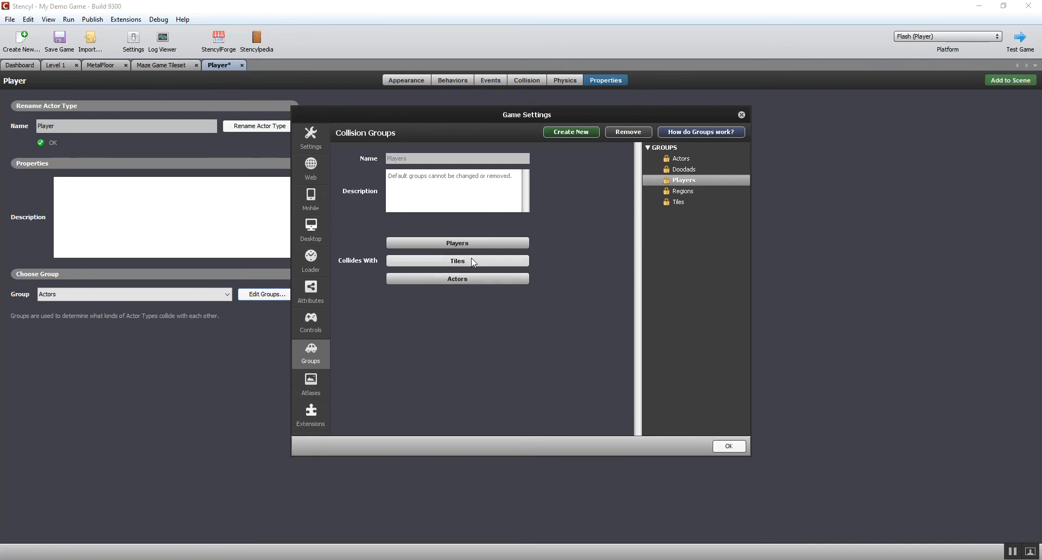
{"action": "mouse_move", "coordinate": [474, 265]}
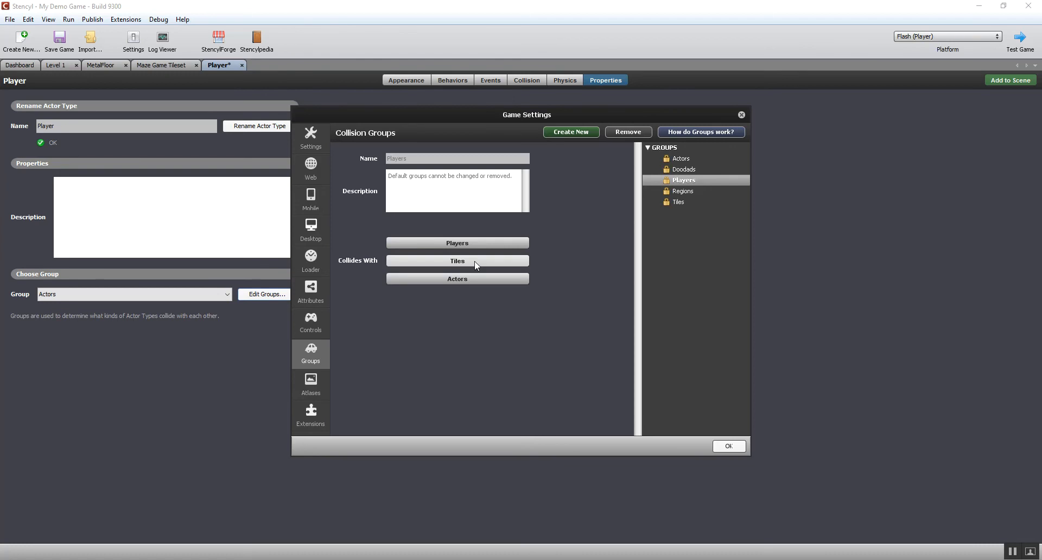
{"action": "left_click", "coordinate": [457, 261]}
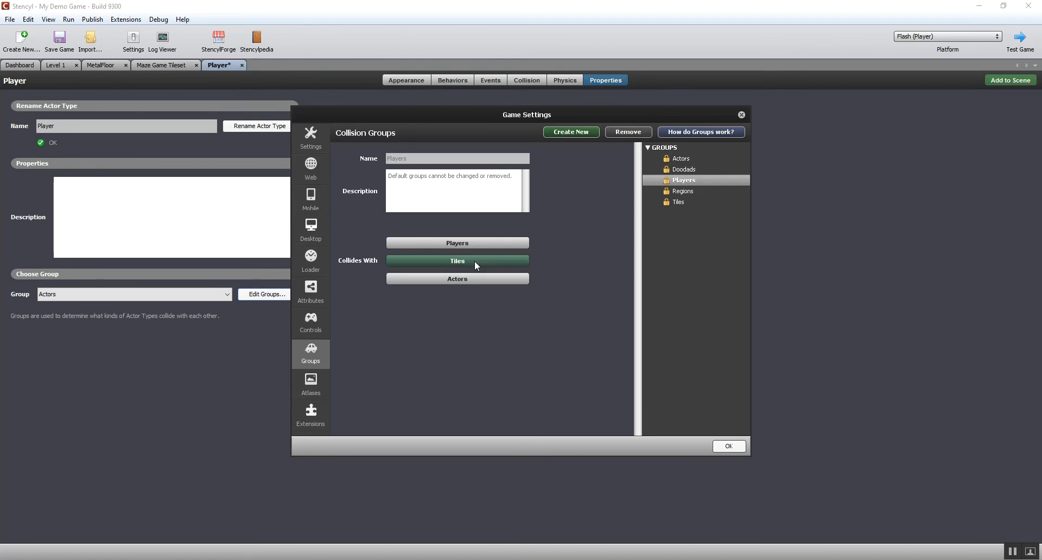
{"action": "mouse_move", "coordinate": [457, 242]}
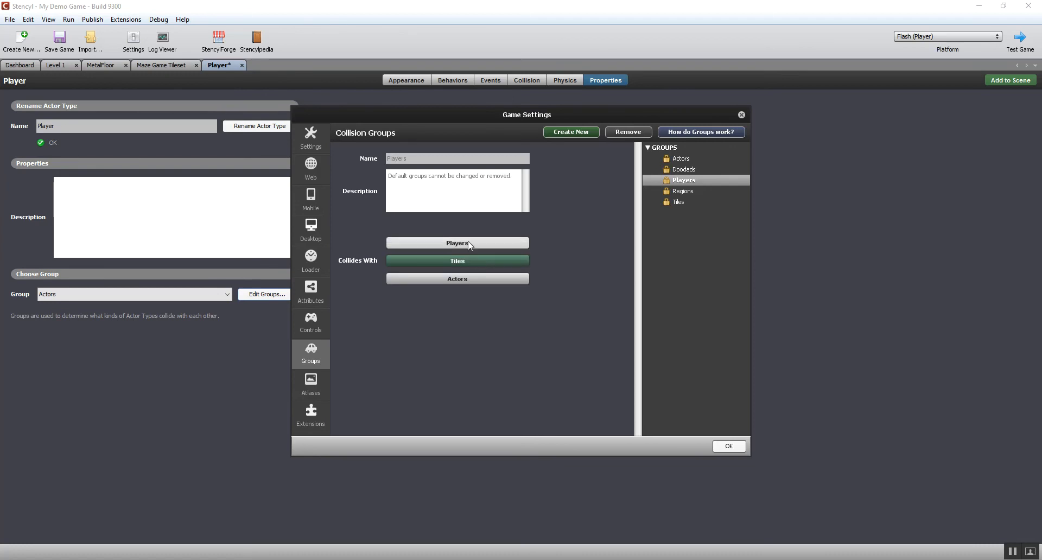
{"action": "left_click", "coordinate": [457, 243]}
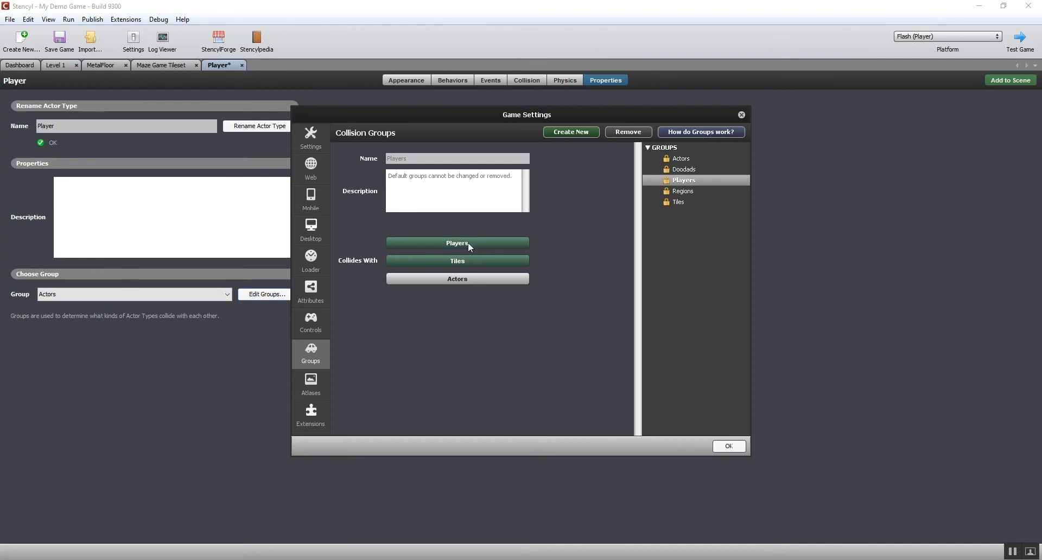
{"action": "left_click", "coordinate": [457, 242]}
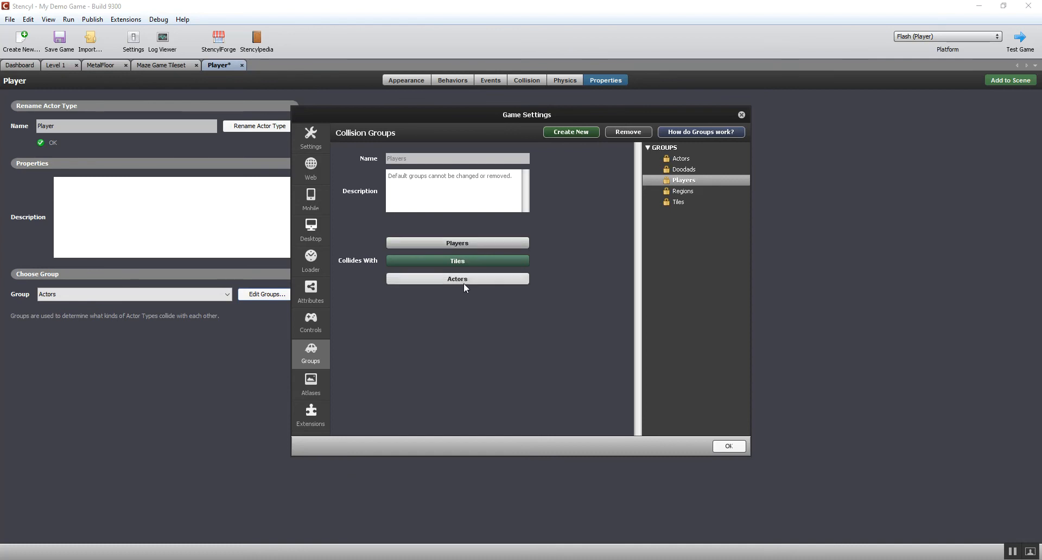
{"action": "left_click", "coordinate": [457, 278]}
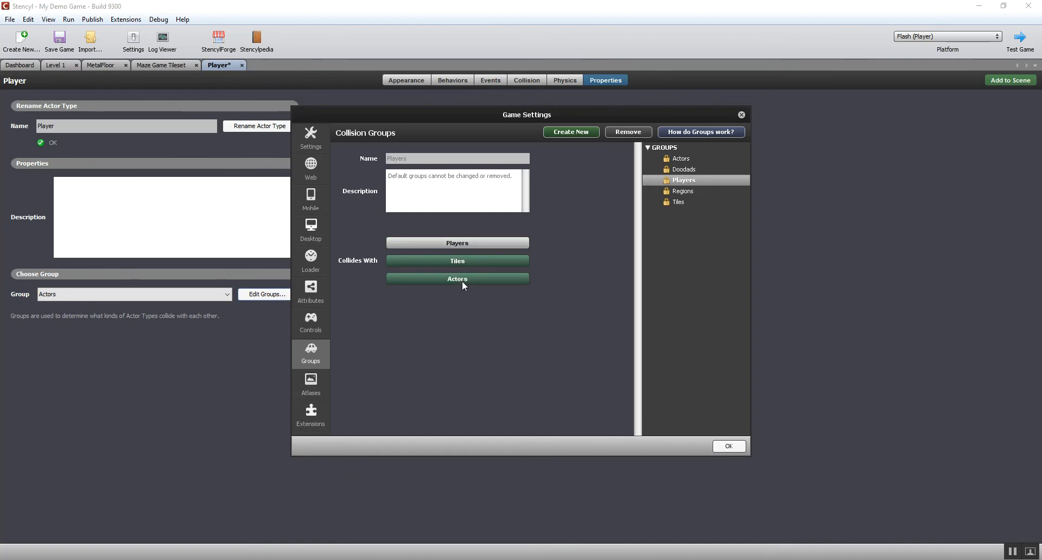
{"action": "left_click", "coordinate": [457, 278]}
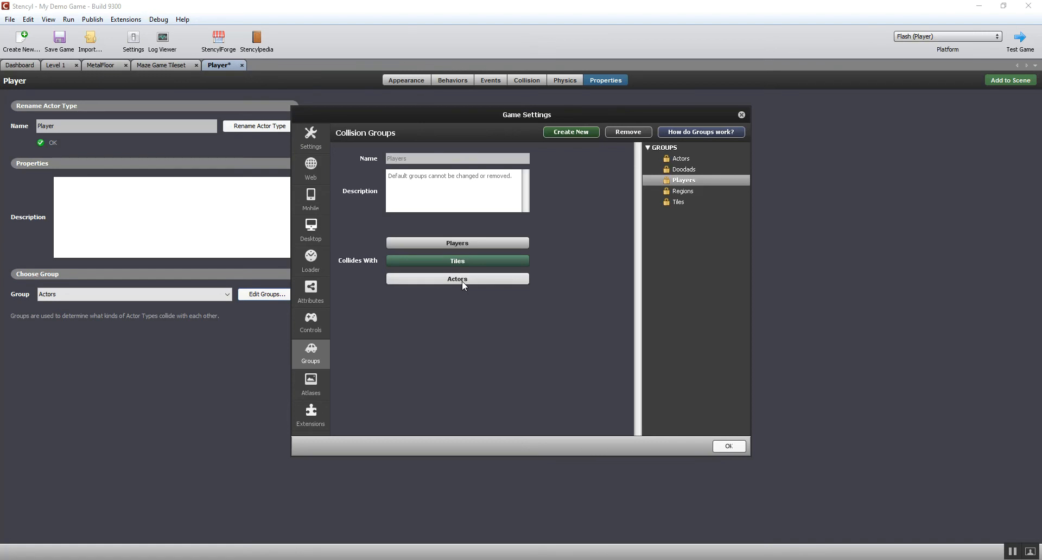
{"action": "mouse_move", "coordinate": [615, 232]}
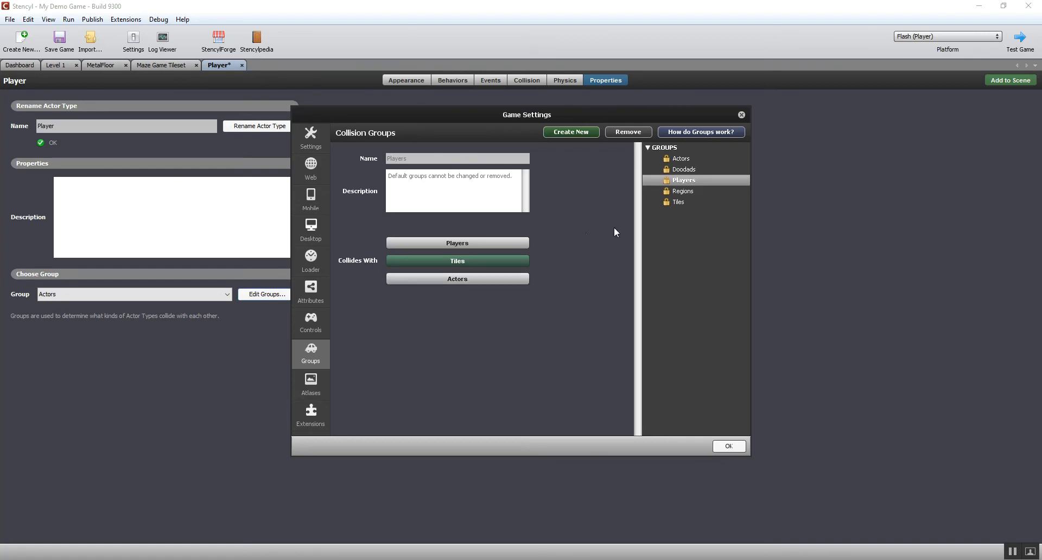
Compare the Tiles and Players groups' collision settings
{"action": "left_click", "coordinate": [679, 203]}
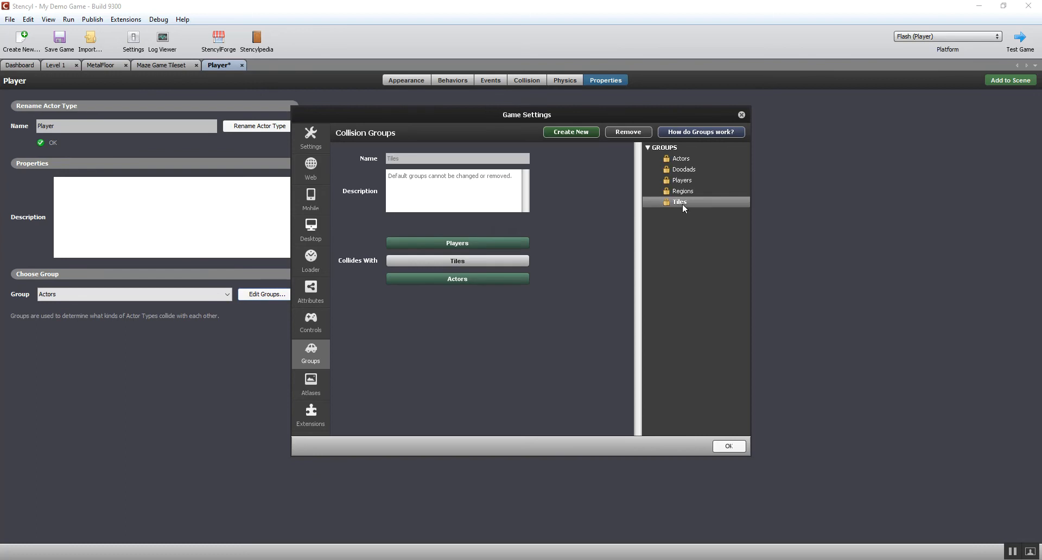
{"action": "mouse_move", "coordinate": [457, 278]}
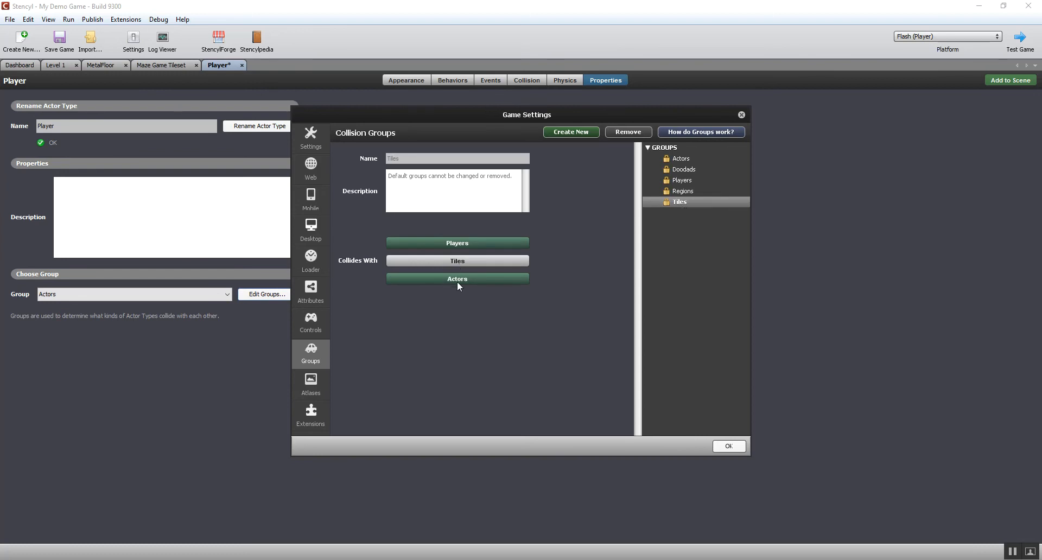
{"action": "mouse_move", "coordinate": [457, 242]}
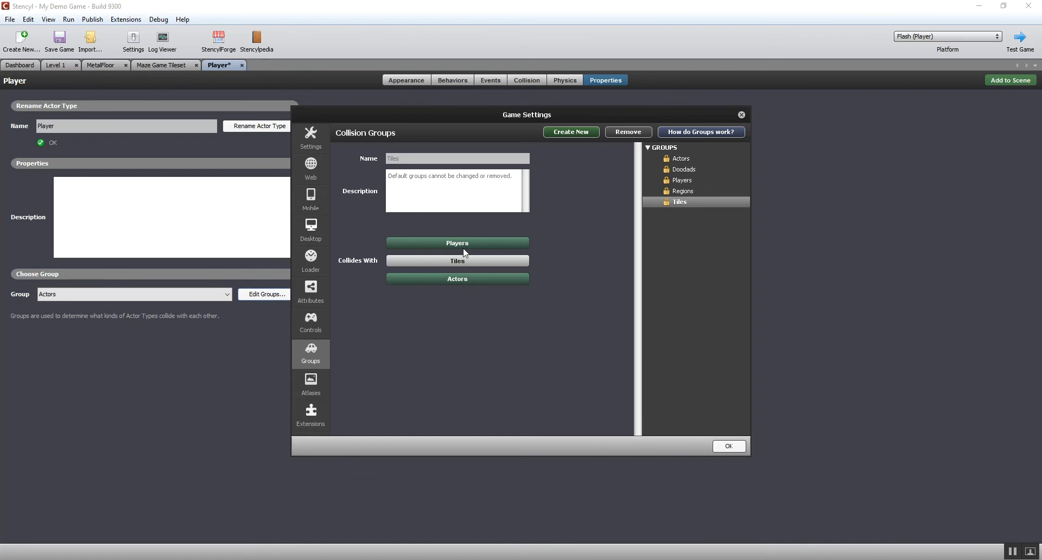
{"action": "left_click", "coordinate": [683, 180]}
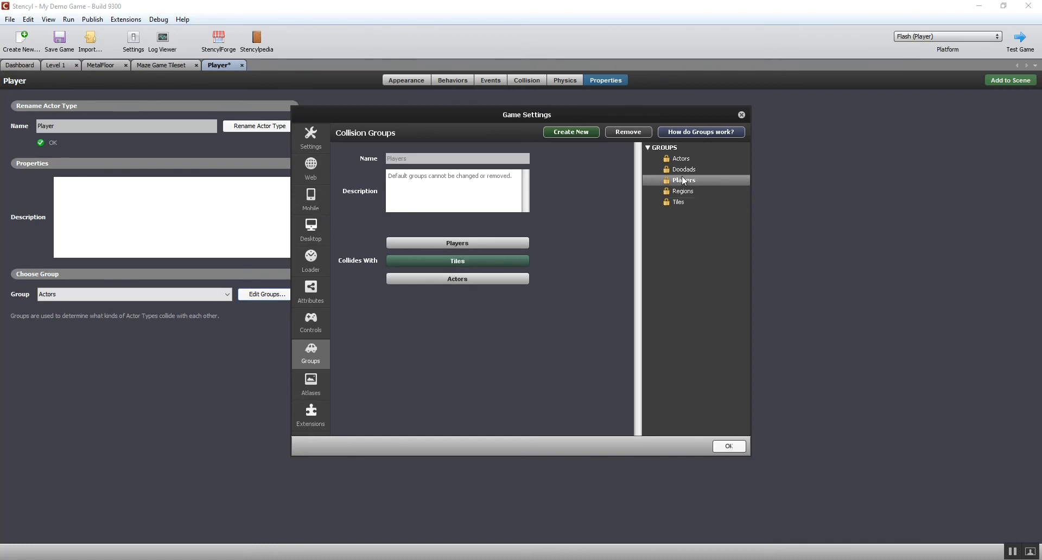
{"action": "mouse_move", "coordinate": [676, 203]}
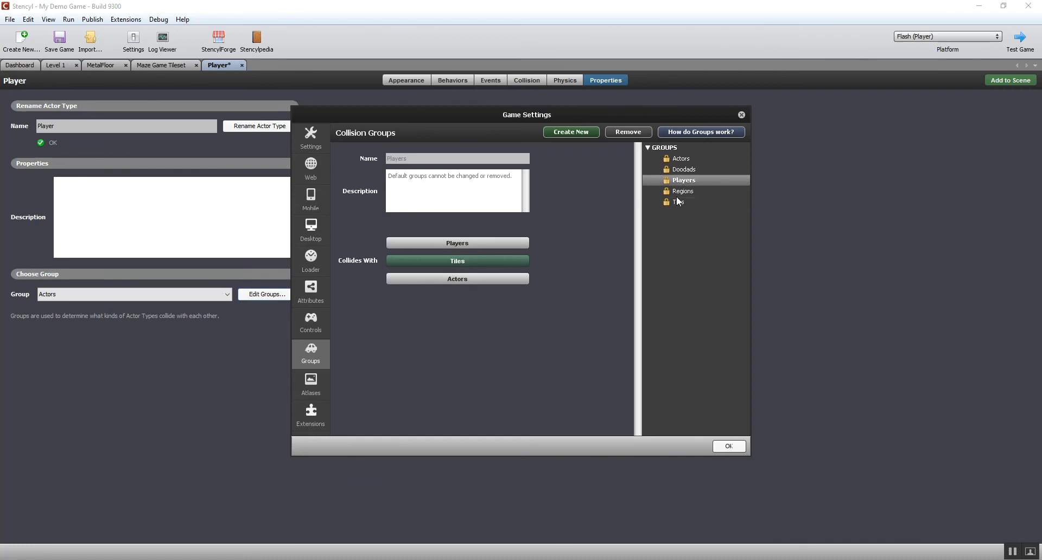
{"action": "left_click", "coordinate": [680, 202]}
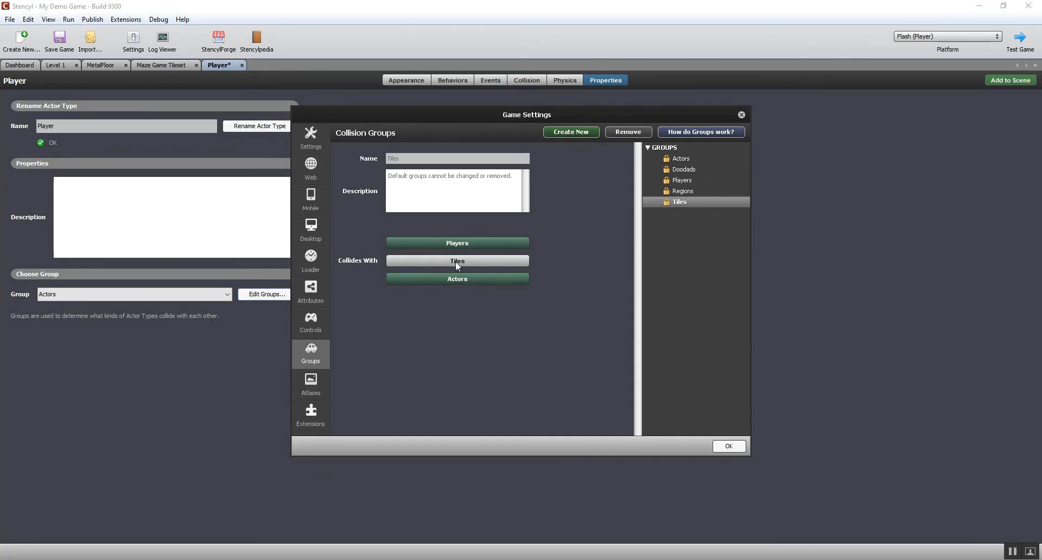
{"action": "mouse_move", "coordinate": [429, 206]}
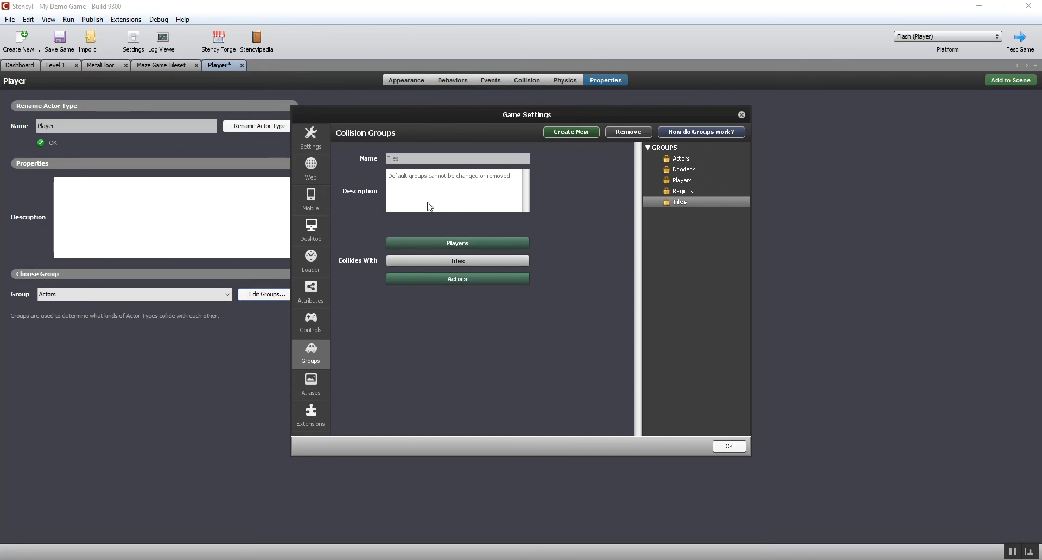
{"action": "mouse_move", "coordinate": [549, 222]}
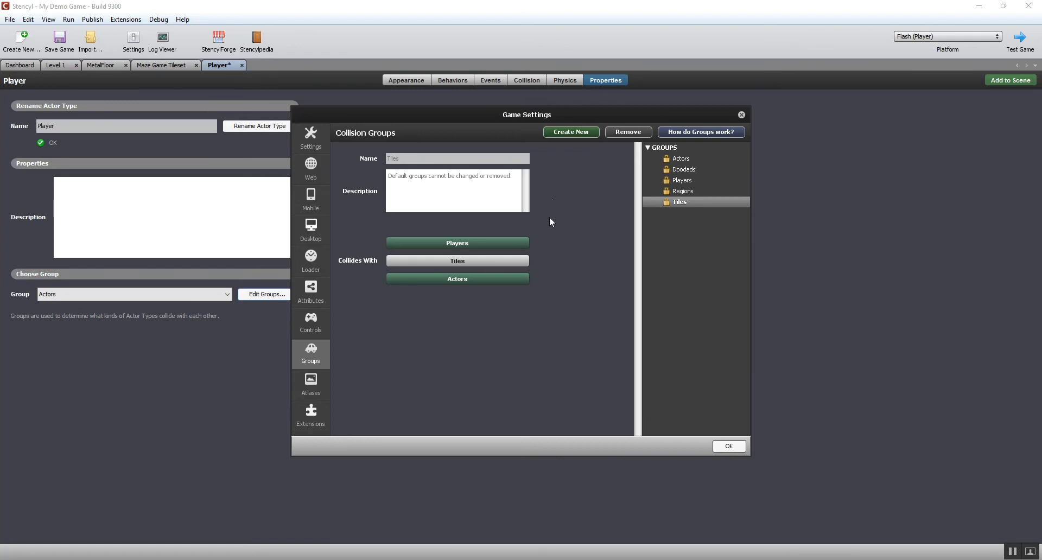
{"action": "mouse_move", "coordinate": [466, 196]}
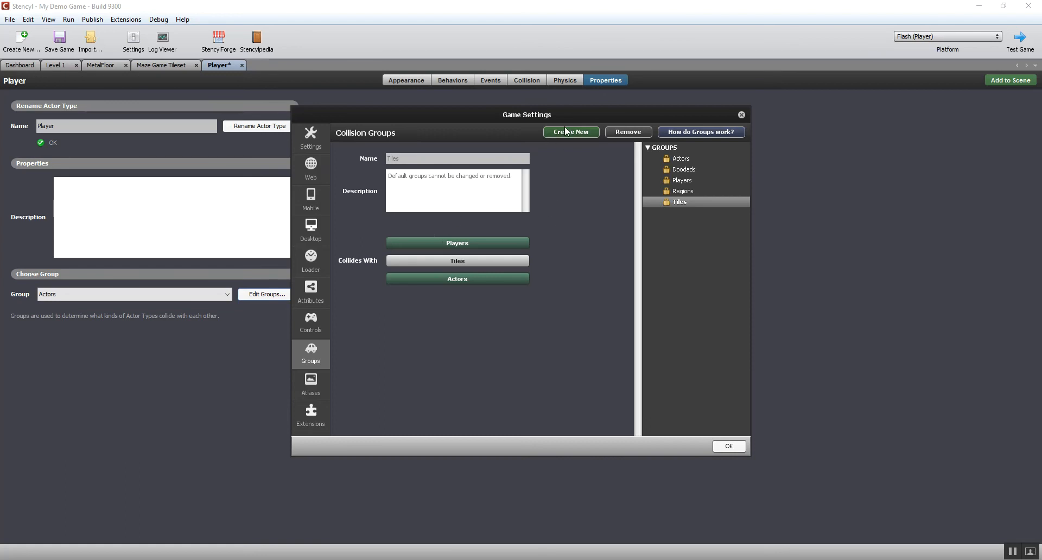
{"action": "mouse_move", "coordinate": [669, 244]}
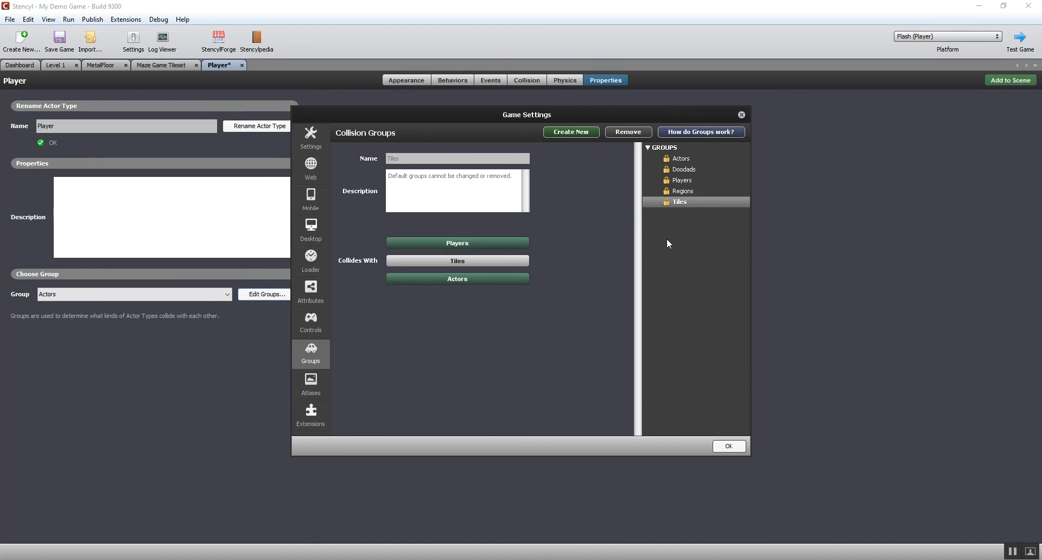
{"action": "mouse_move", "coordinate": [641, 209]}
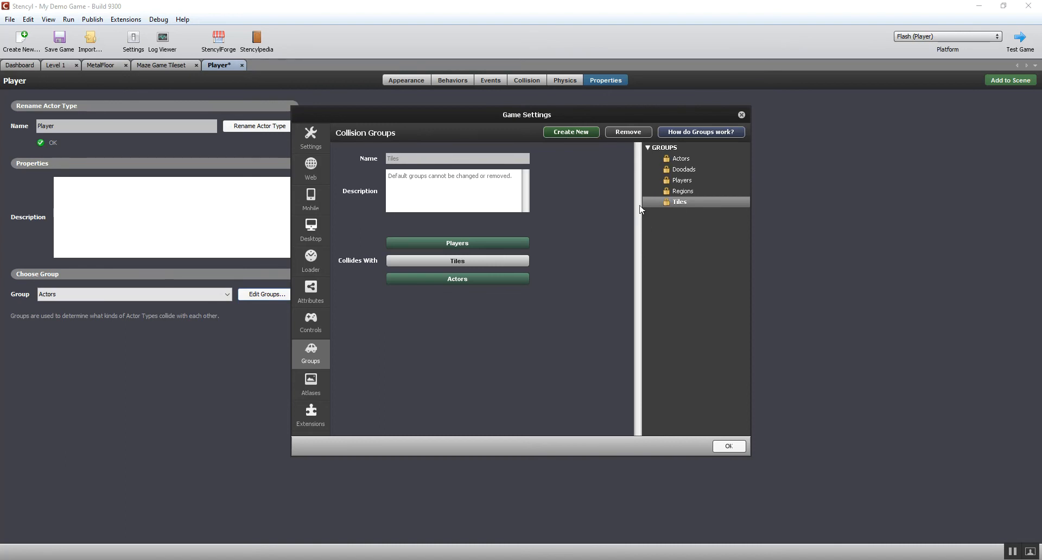
{"action": "mouse_move", "coordinate": [630, 218]}
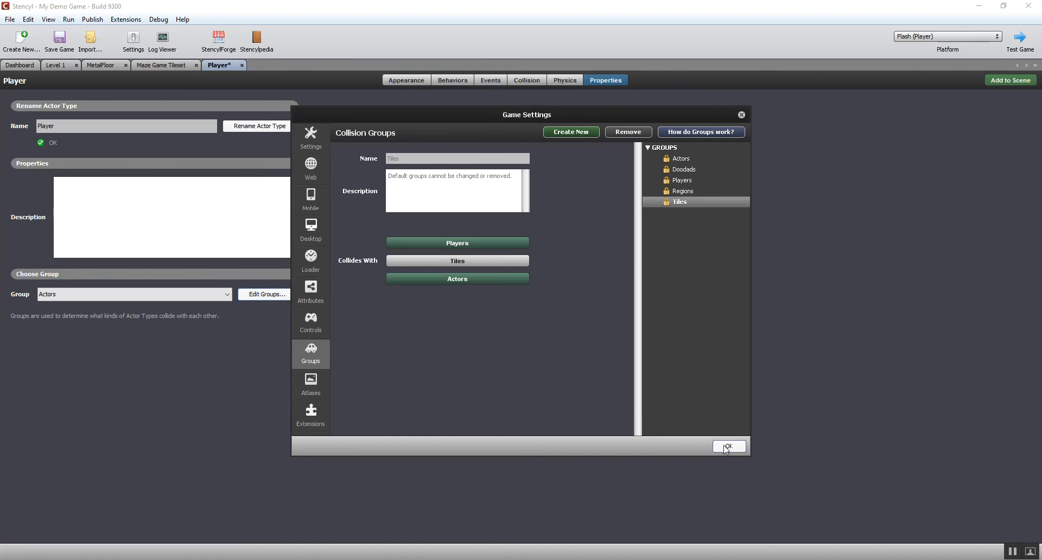
Confirm the collision changes and assign Player to the Players group
{"action": "left_click", "coordinate": [728, 446]}
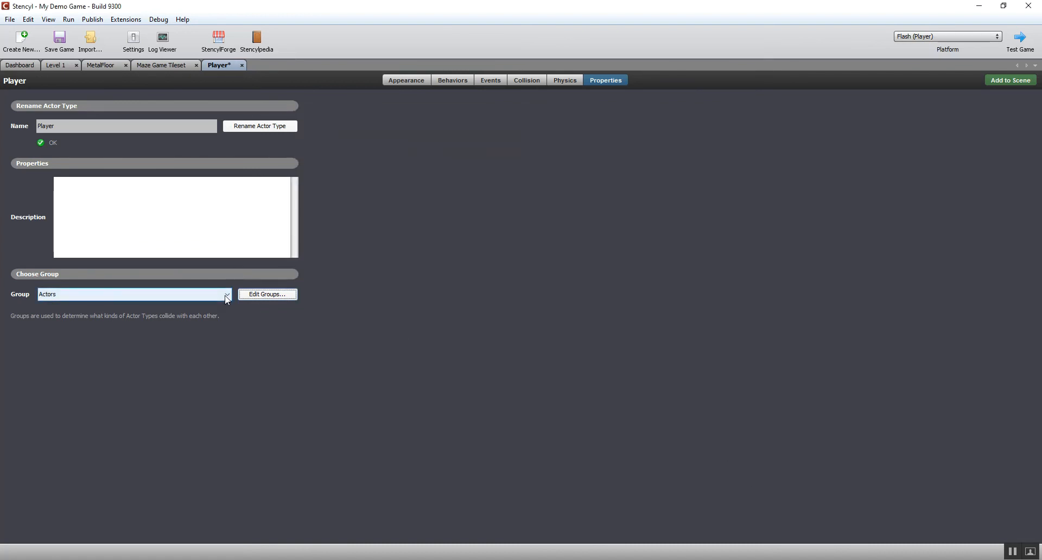
{"action": "left_click", "coordinate": [132, 294]}
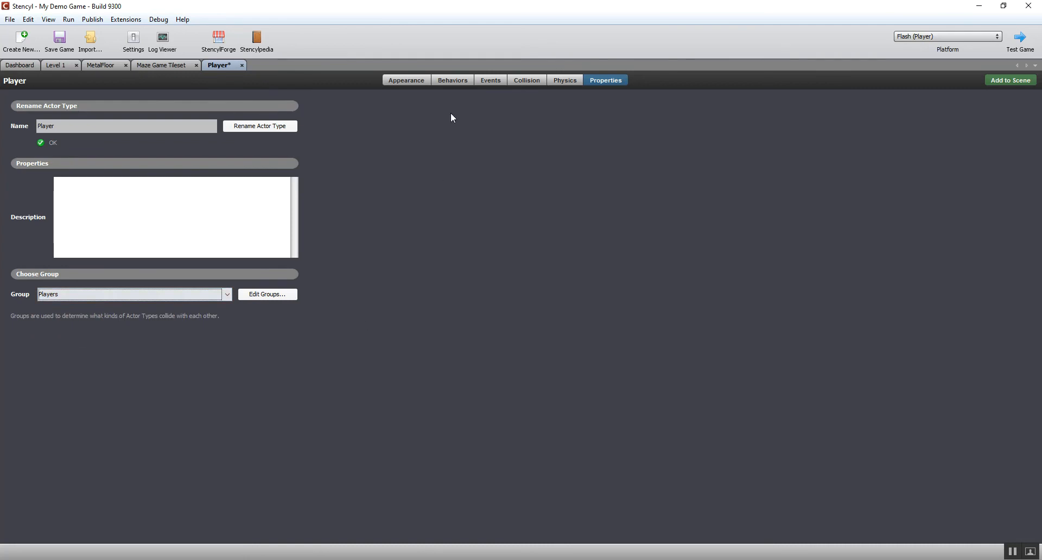
{"action": "mouse_move", "coordinate": [490, 81]}
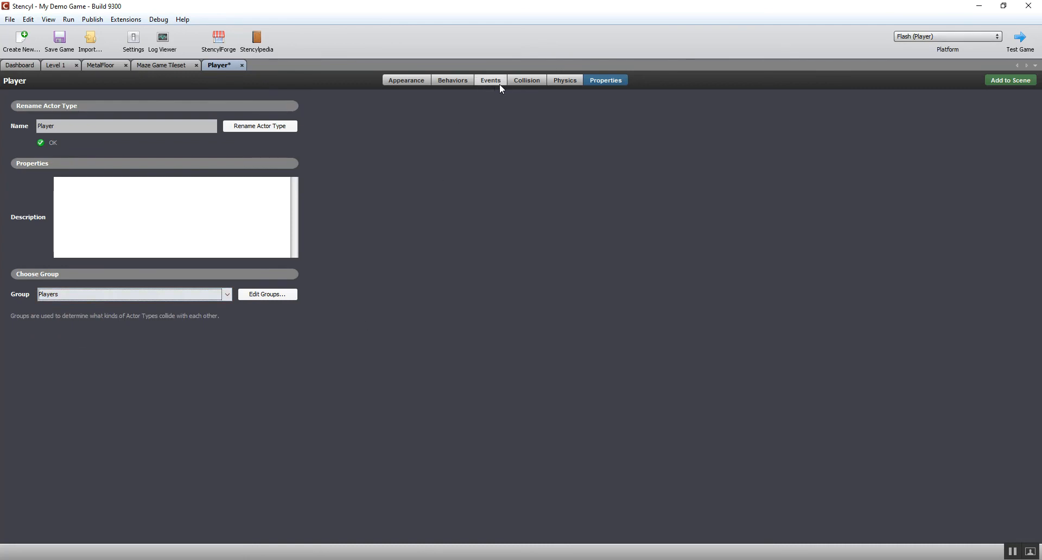
{"action": "mouse_move", "coordinate": [472, 140]}
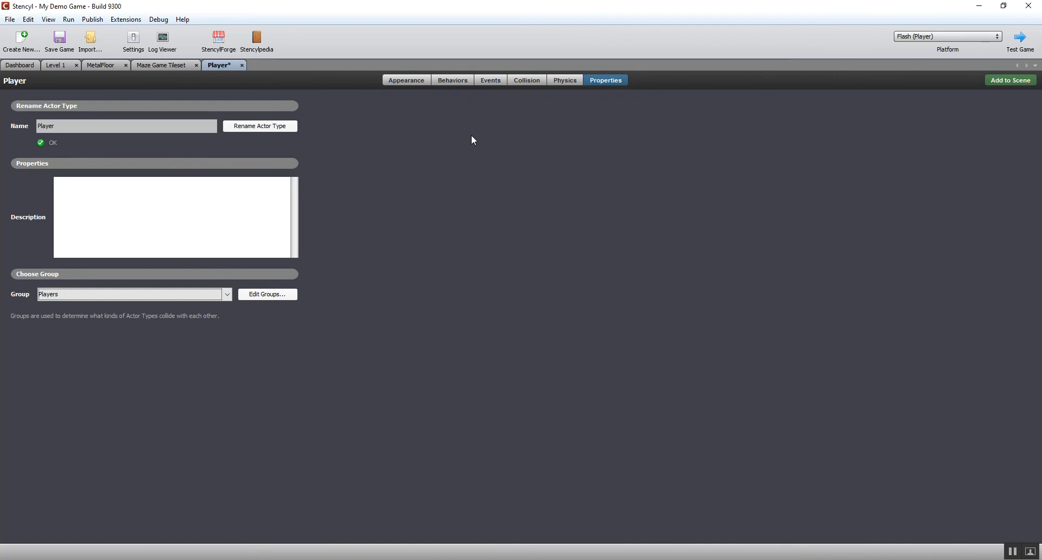
{"action": "mouse_move", "coordinate": [476, 124]}
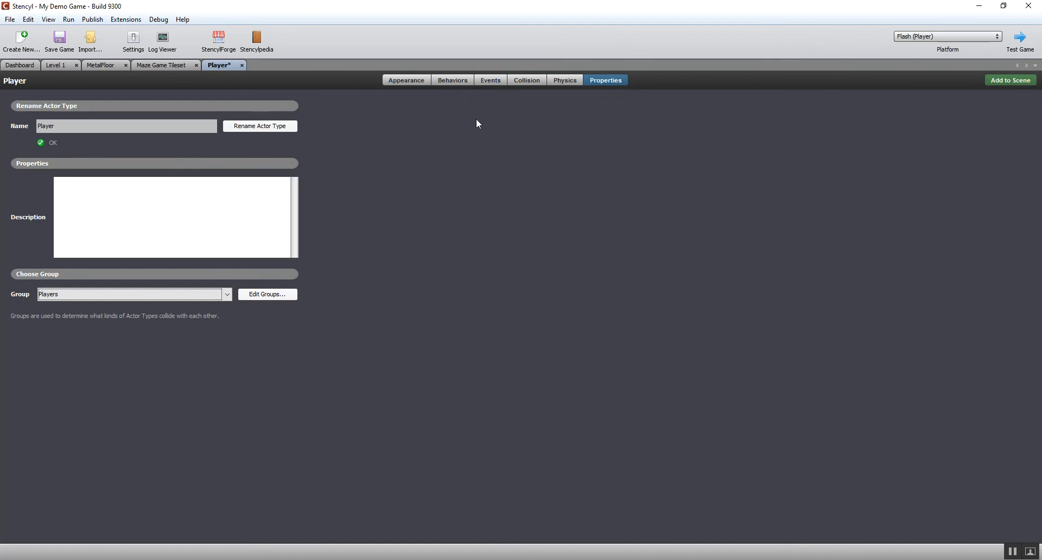
{"action": "mouse_move", "coordinate": [452, 81]}
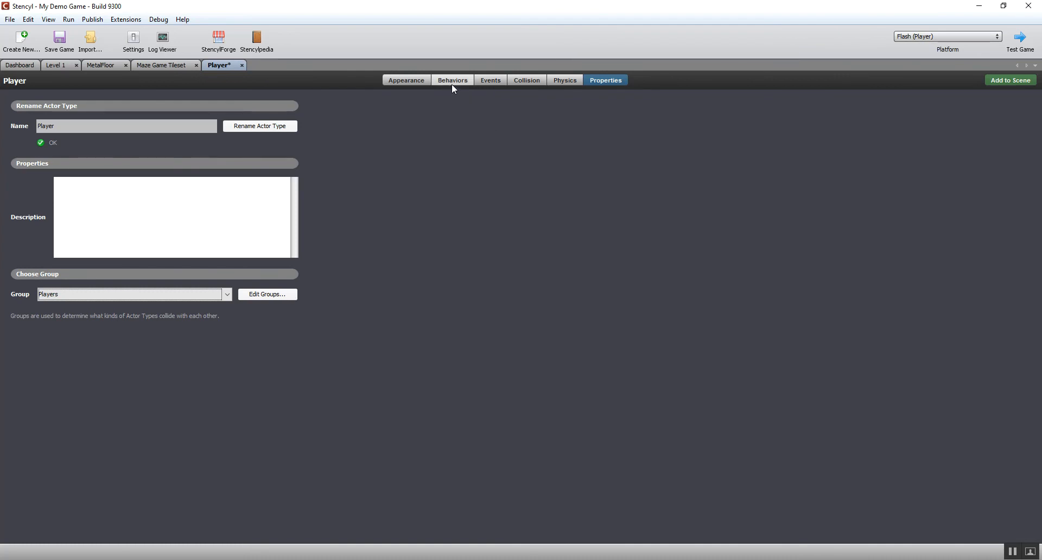
Show the Behaviors page of the Player actor, which has no behaviors attached yet
{"action": "left_click", "coordinate": [453, 81]}
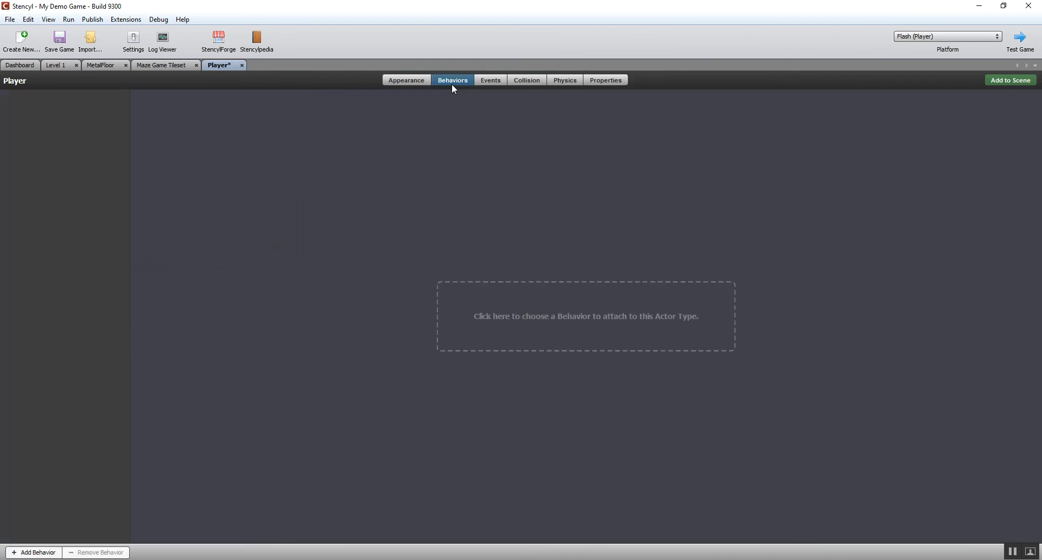
{"action": "mouse_move", "coordinate": [557, 313]}
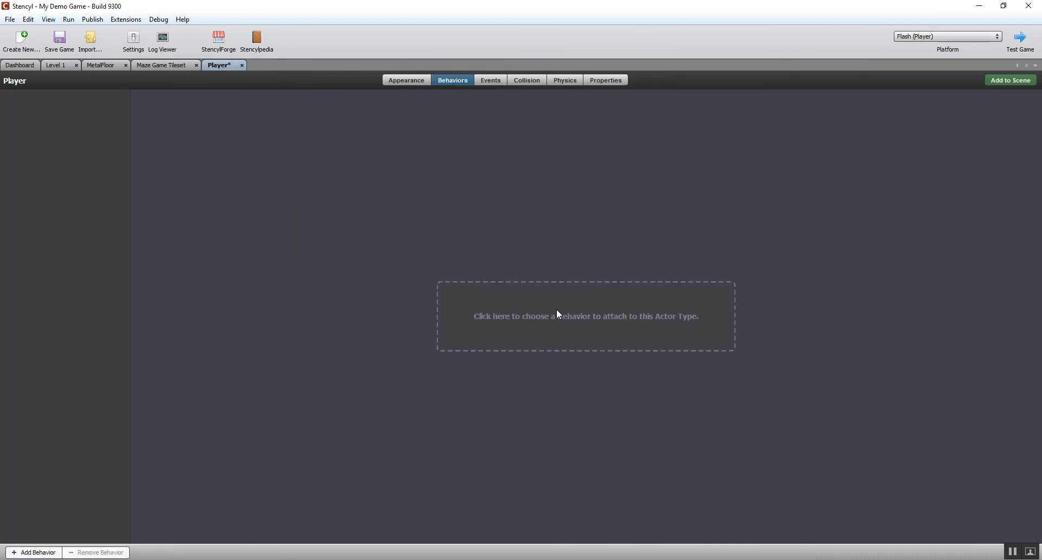
{"action": "mouse_move", "coordinate": [561, 322]}
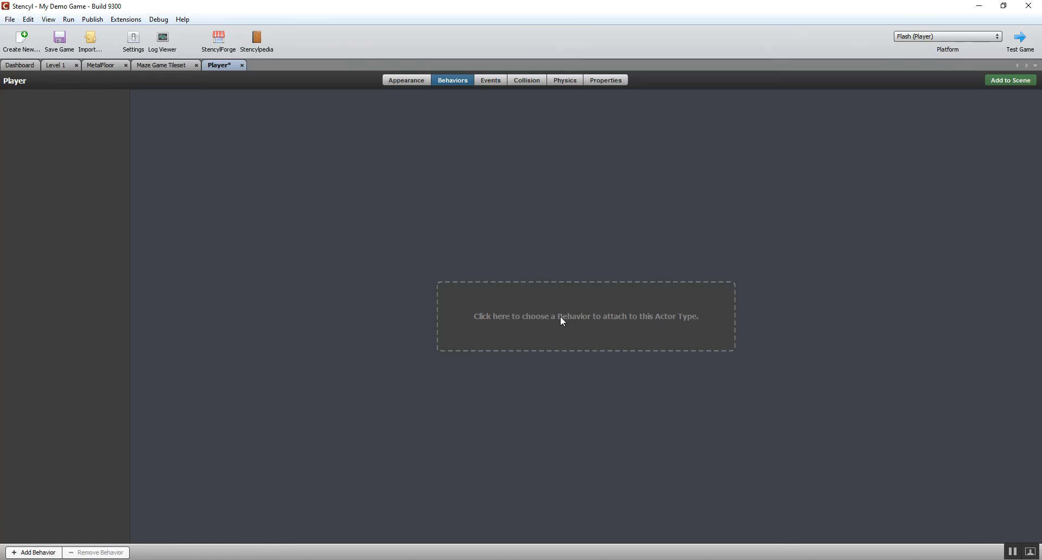
Browse the behavior library through Eye Candy, Utilities, Motion, GUI and Game, ending on Controls
{"action": "left_click", "coordinate": [585, 316]}
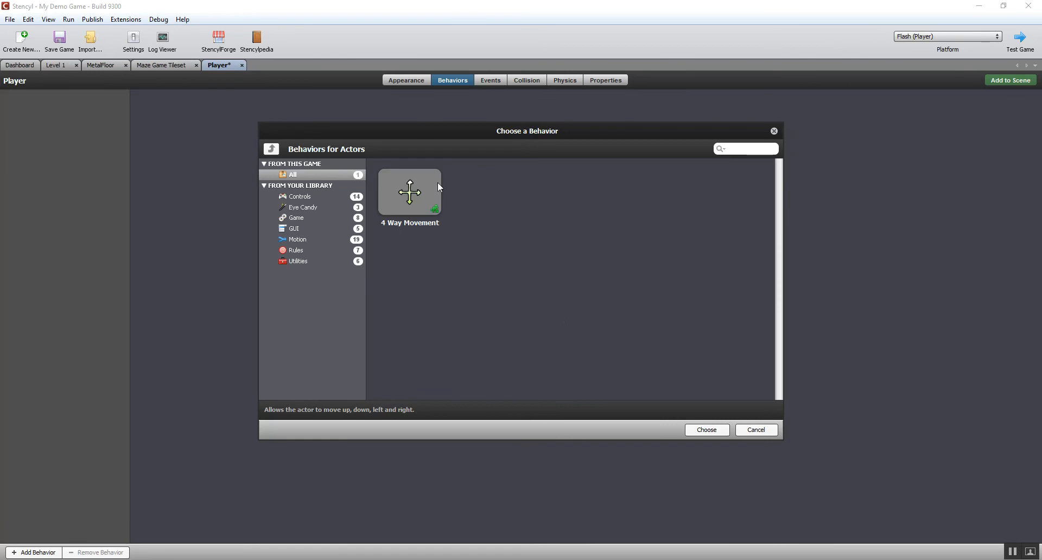
{"action": "mouse_move", "coordinate": [299, 207]}
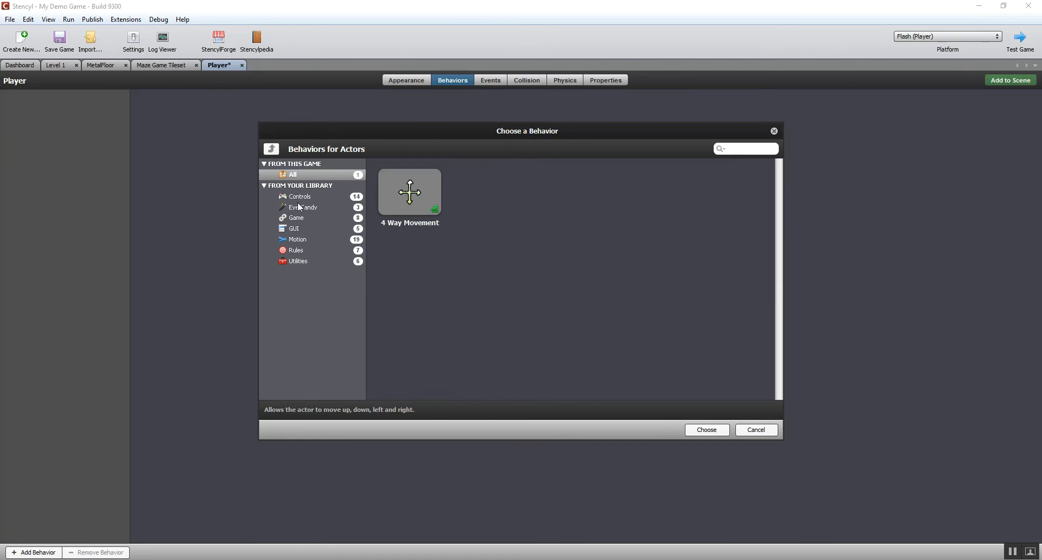
{"action": "left_click", "coordinate": [304, 206]}
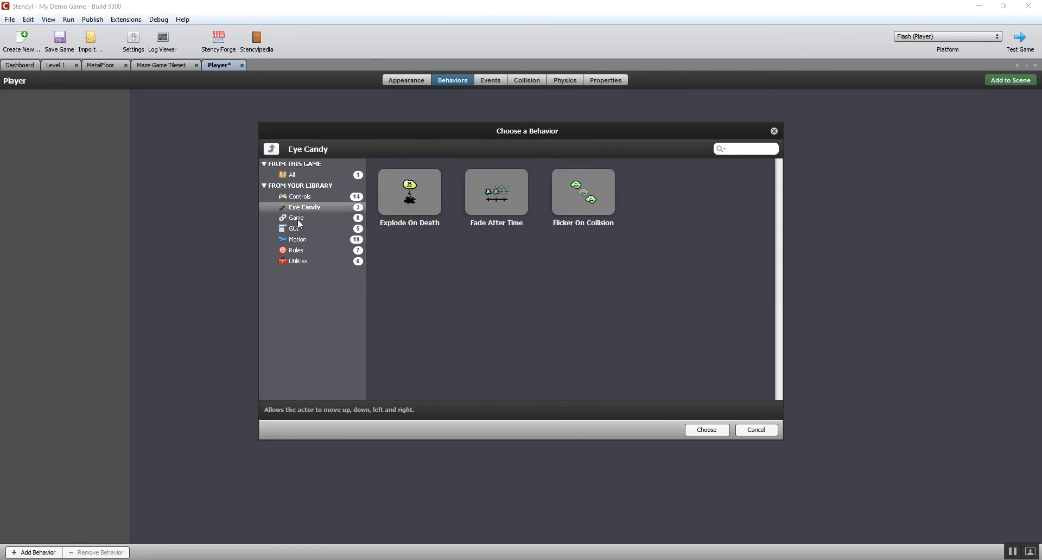
{"action": "left_click", "coordinate": [299, 260]}
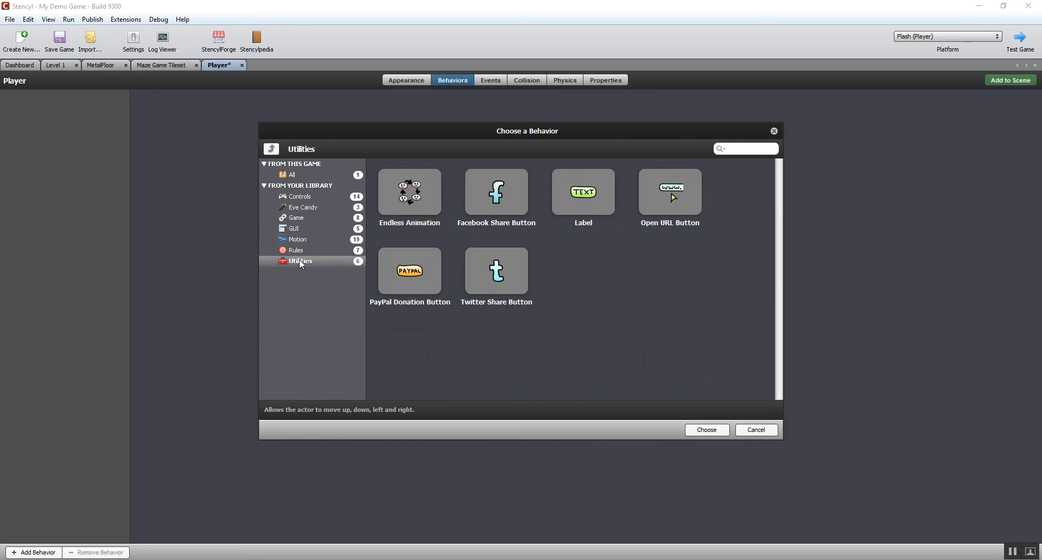
{"action": "left_click", "coordinate": [298, 239]}
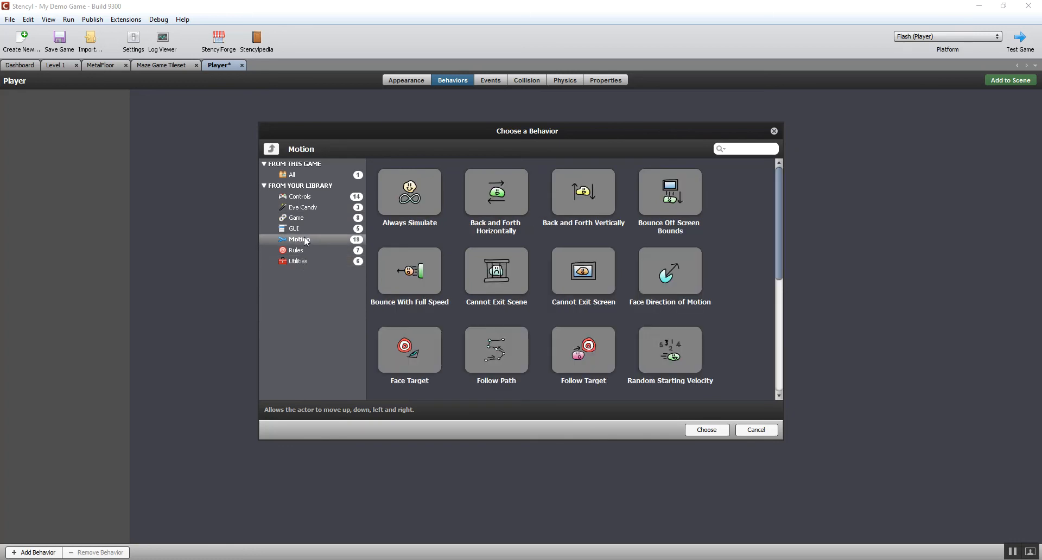
{"action": "left_click", "coordinate": [294, 229]}
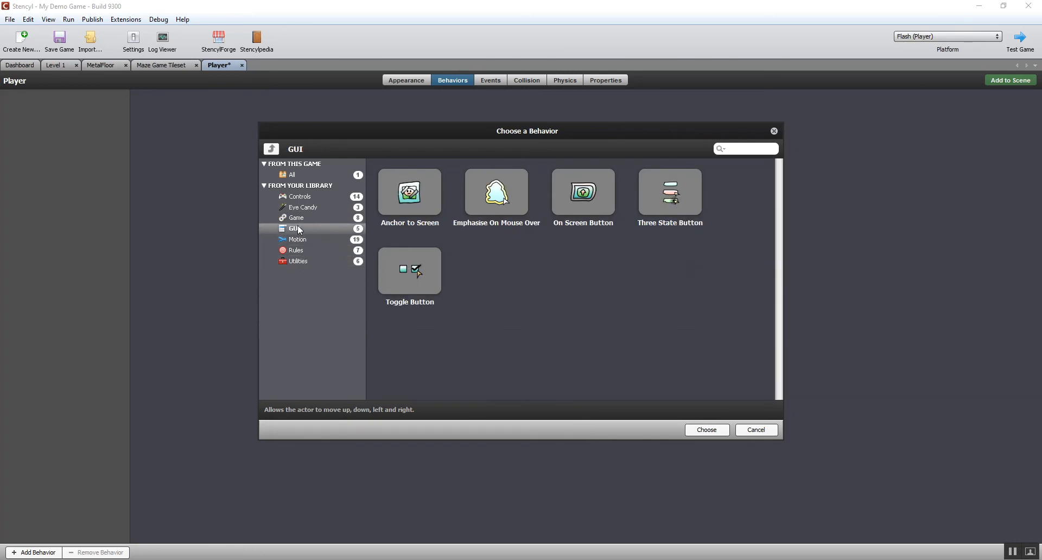
{"action": "left_click", "coordinate": [295, 218]}
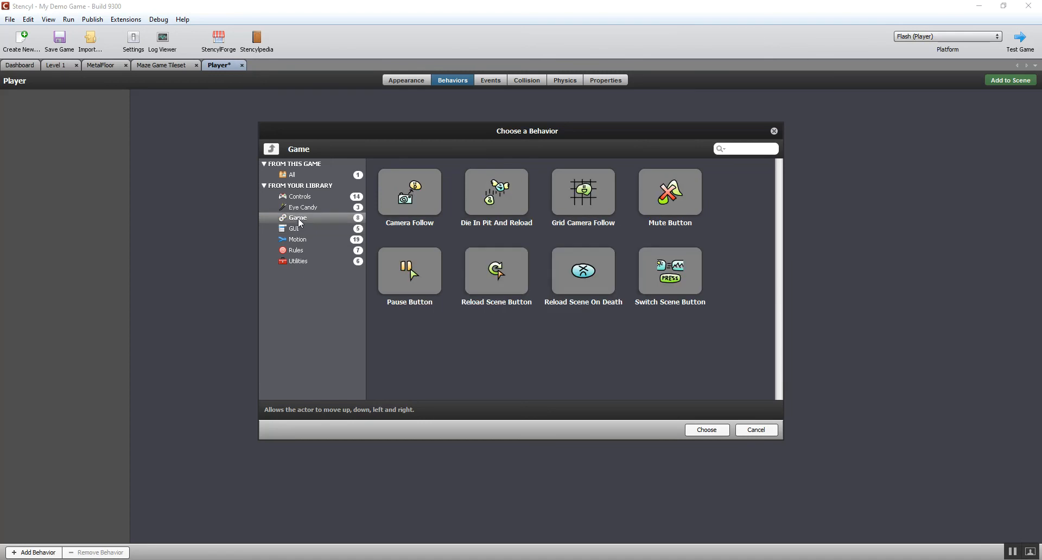
{"action": "left_click", "coordinate": [303, 207]}
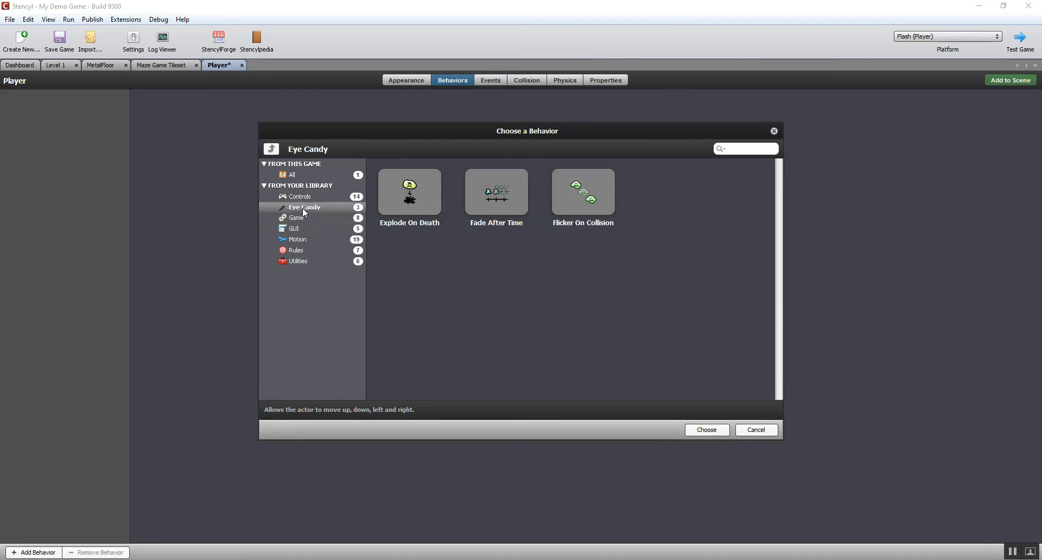
{"action": "mouse_move", "coordinate": [300, 238]}
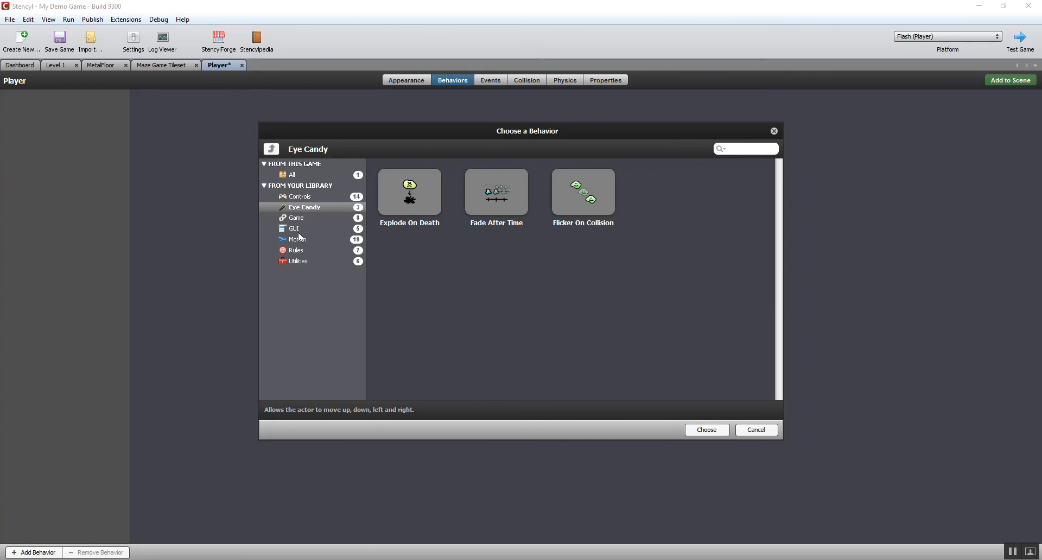
{"action": "left_click", "coordinate": [298, 239]}
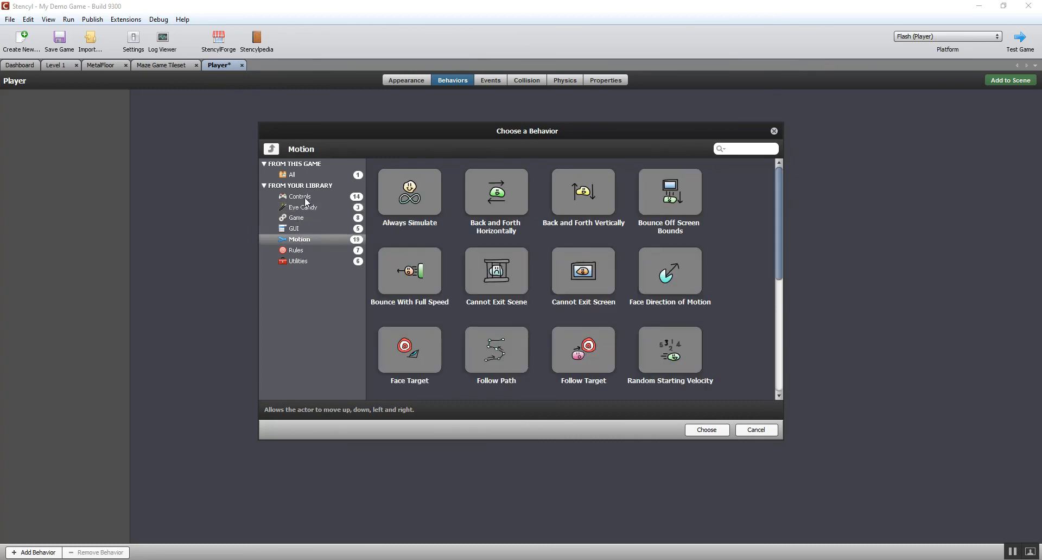
{"action": "left_click", "coordinate": [299, 197]}
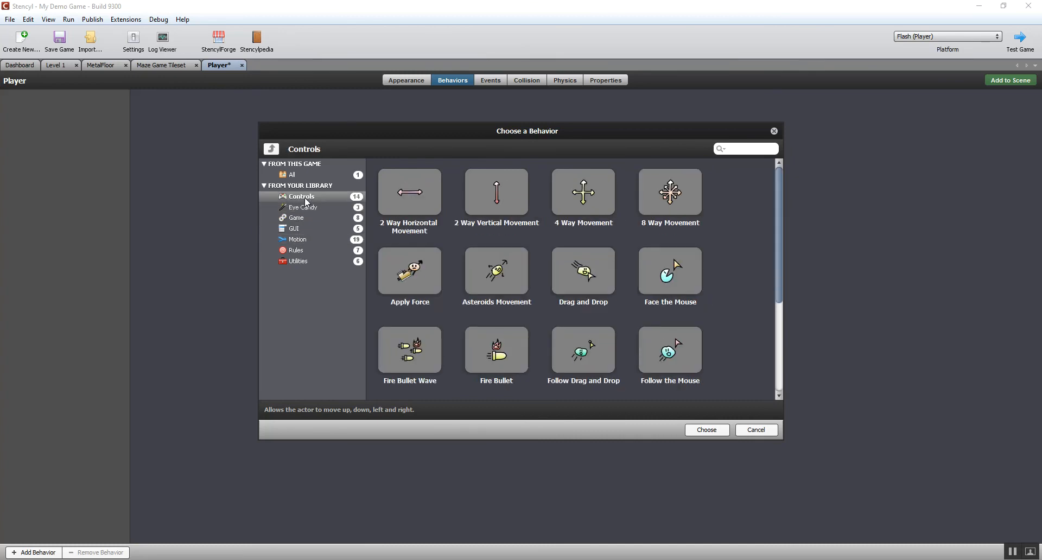
{"action": "mouse_move", "coordinate": [473, 184]}
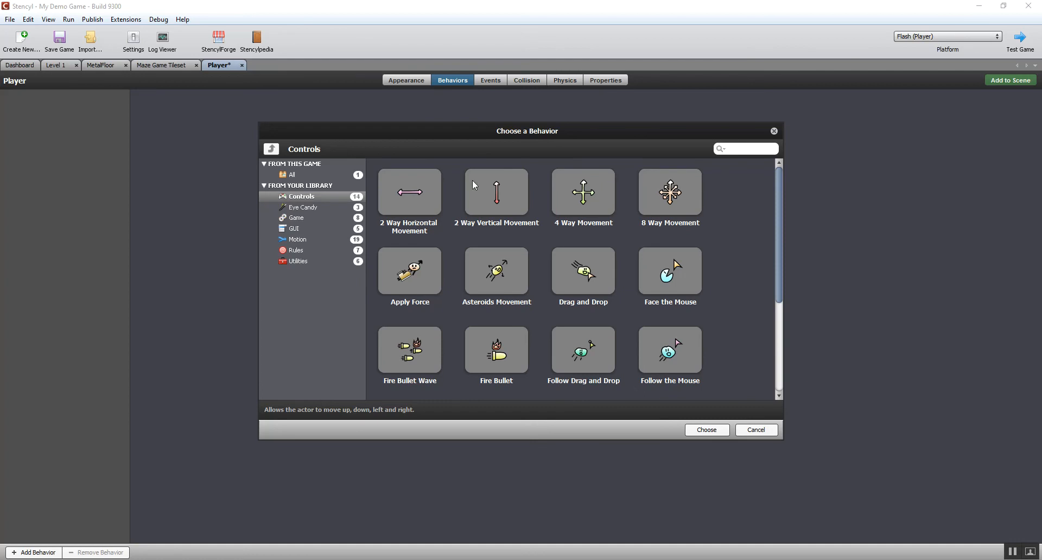
{"action": "mouse_move", "coordinate": [582, 198]}
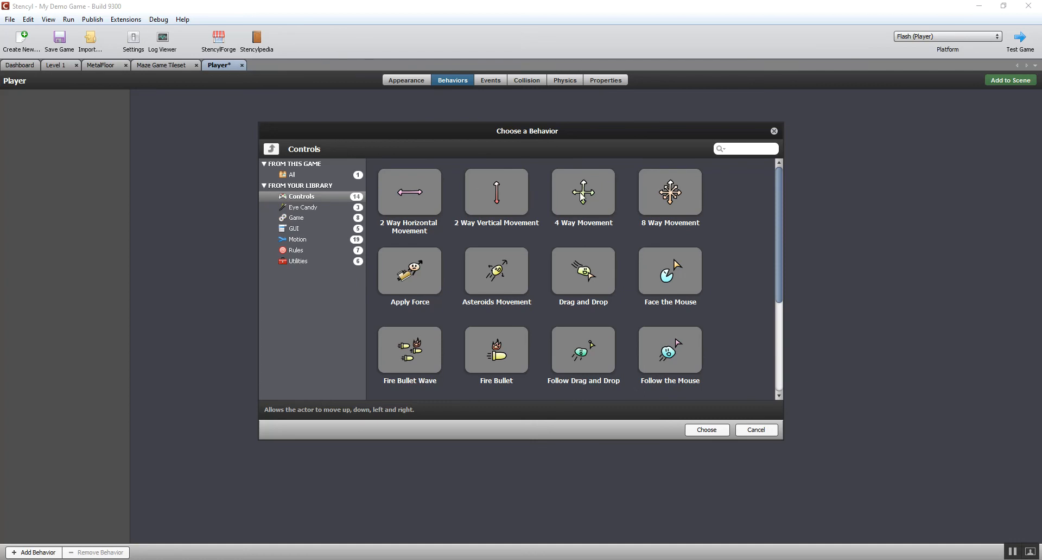
{"action": "mouse_move", "coordinate": [582, 193]}
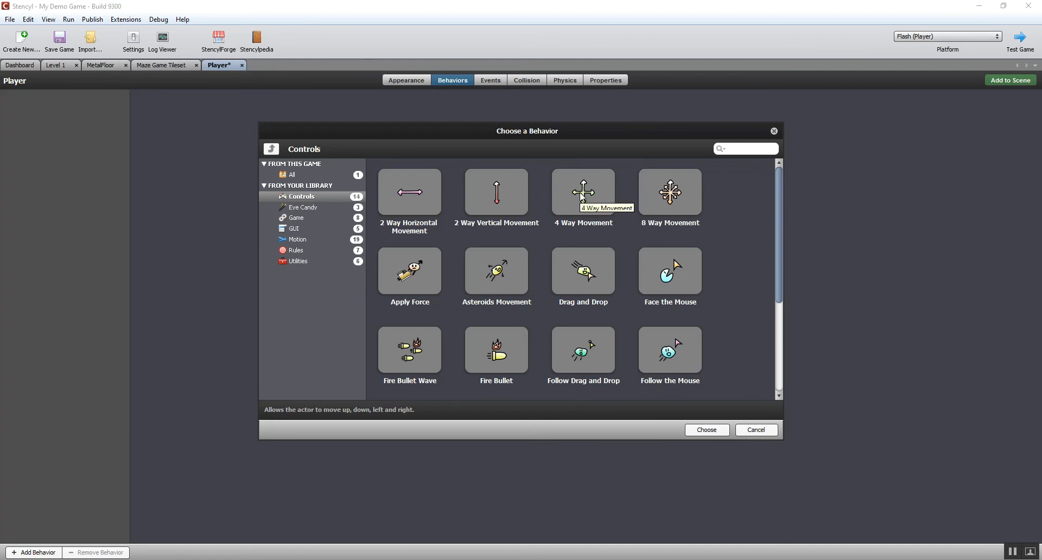
{"action": "mouse_move", "coordinate": [584, 263]}
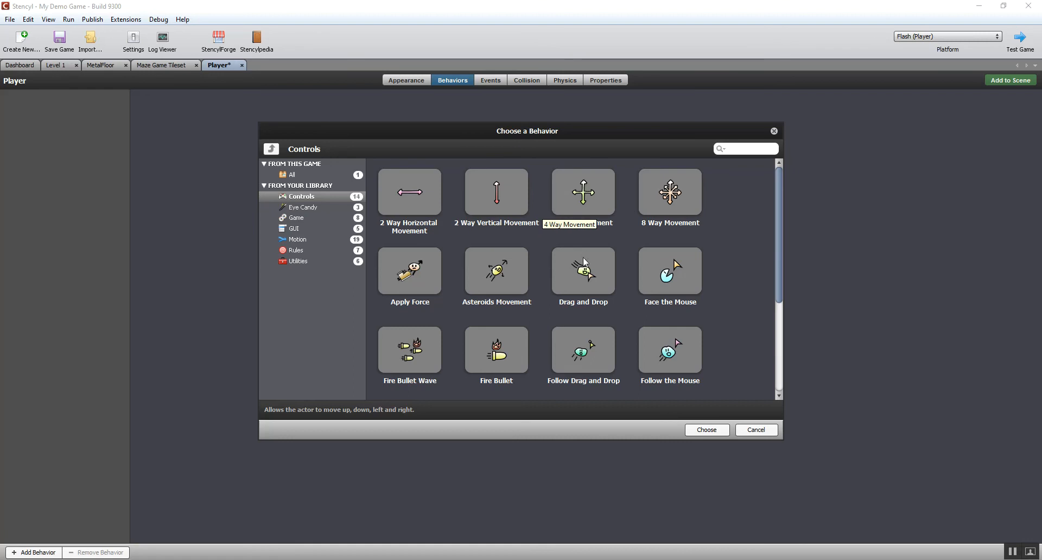
Attach 4 Way Movement to Player with up, down, left and right as its movement controls
{"action": "left_click", "coordinate": [706, 430]}
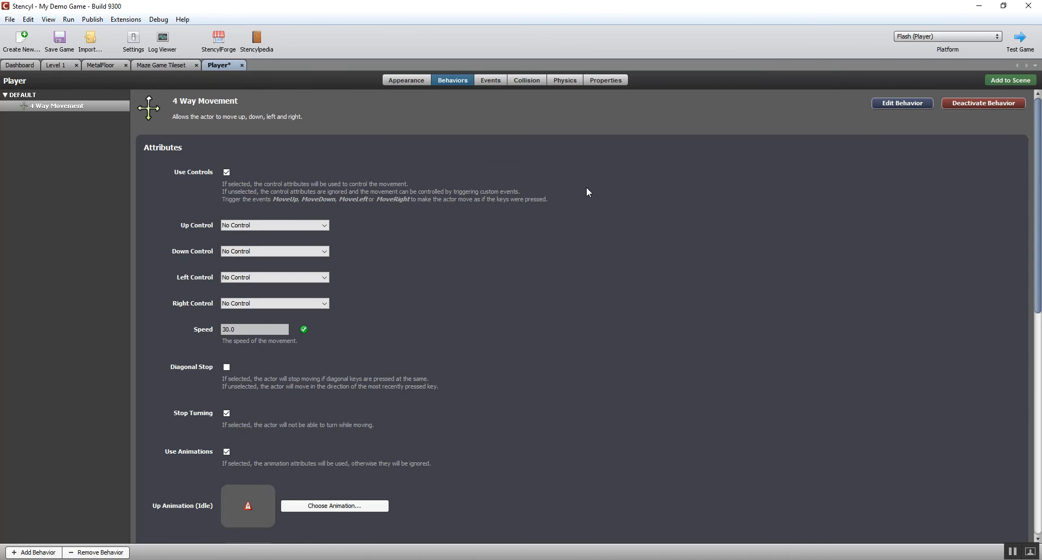
{"action": "mouse_move", "coordinate": [226, 96]}
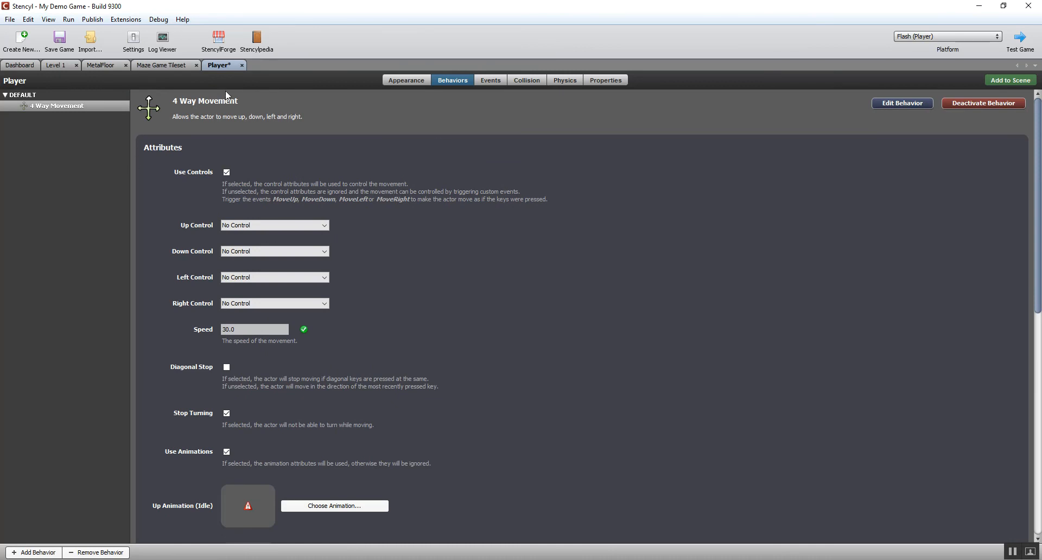
{"action": "mouse_move", "coordinate": [264, 218]}
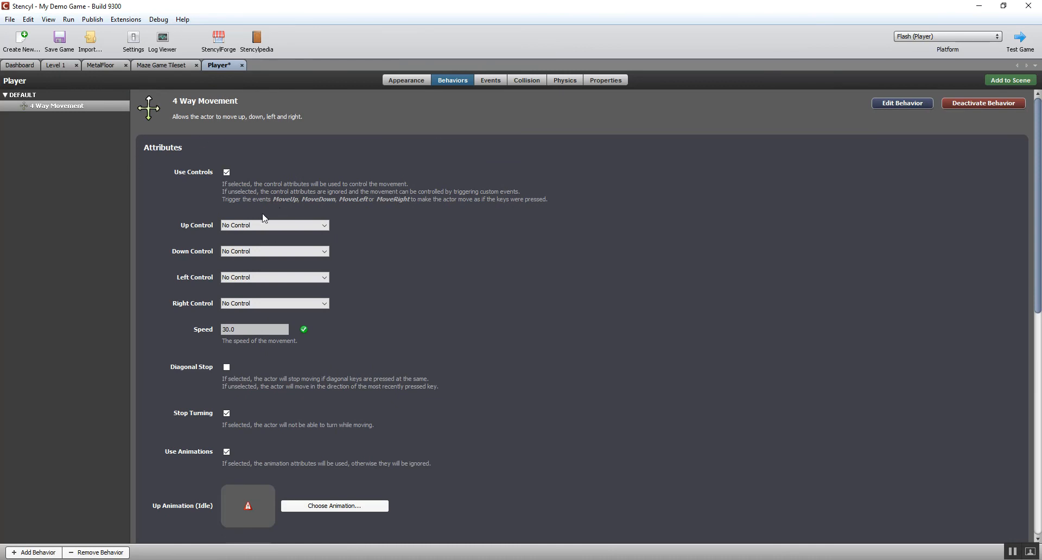
{"action": "left_click", "coordinate": [324, 226]}
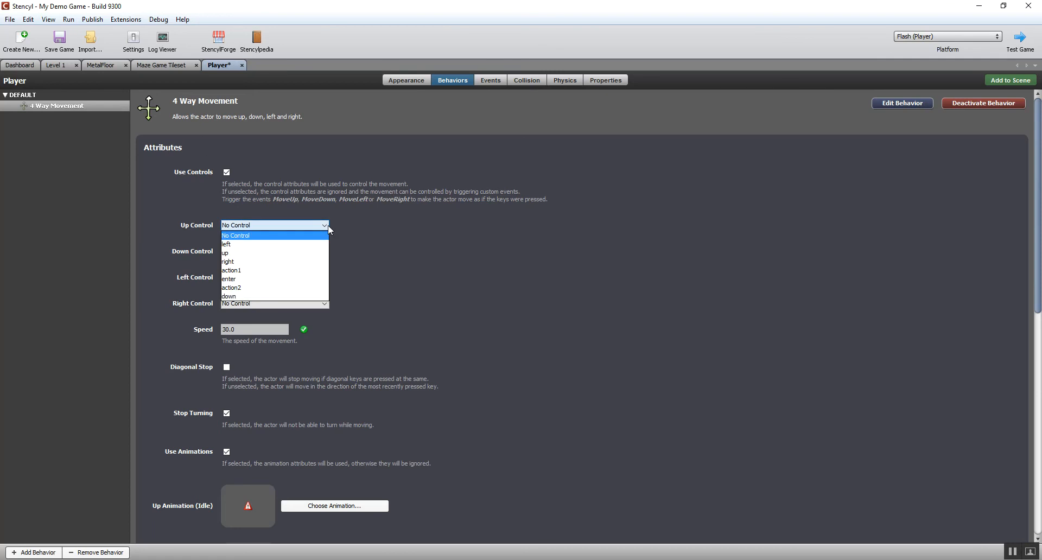
{"action": "left_click", "coordinate": [226, 253]}
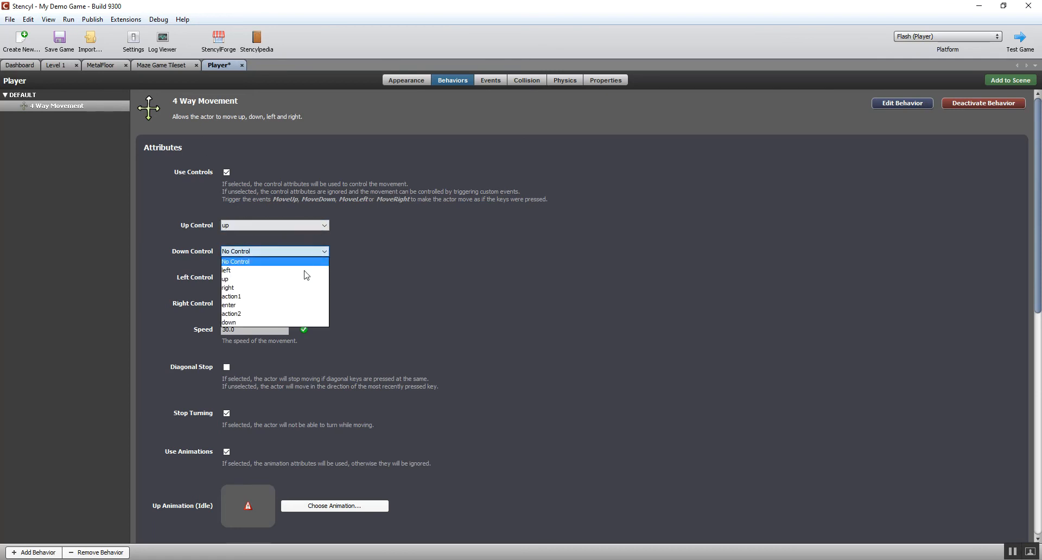
{"action": "left_click", "coordinate": [229, 323]}
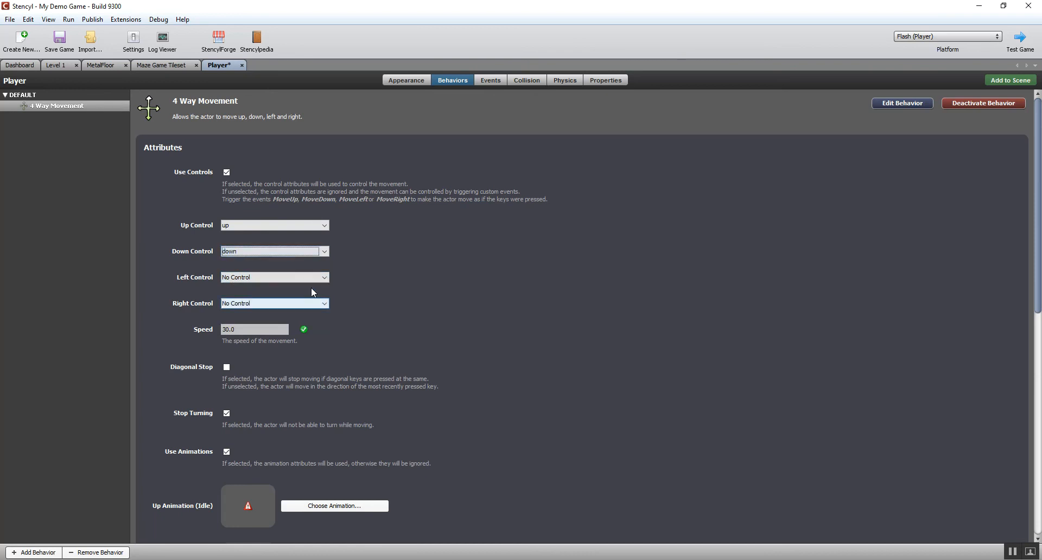
{"action": "left_click", "coordinate": [274, 277]}
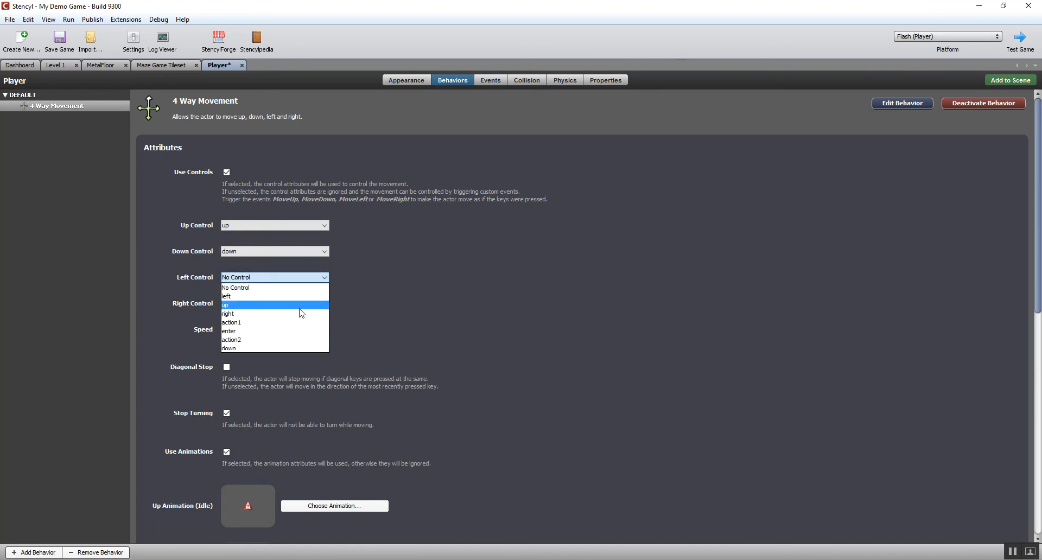
{"action": "left_click", "coordinate": [226, 296]}
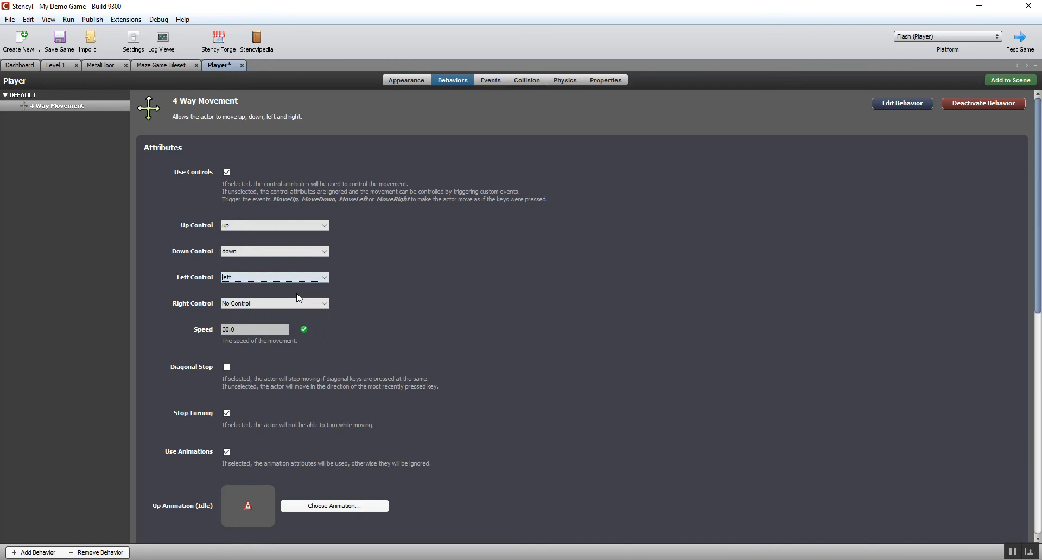
{"action": "left_click", "coordinate": [274, 302]}
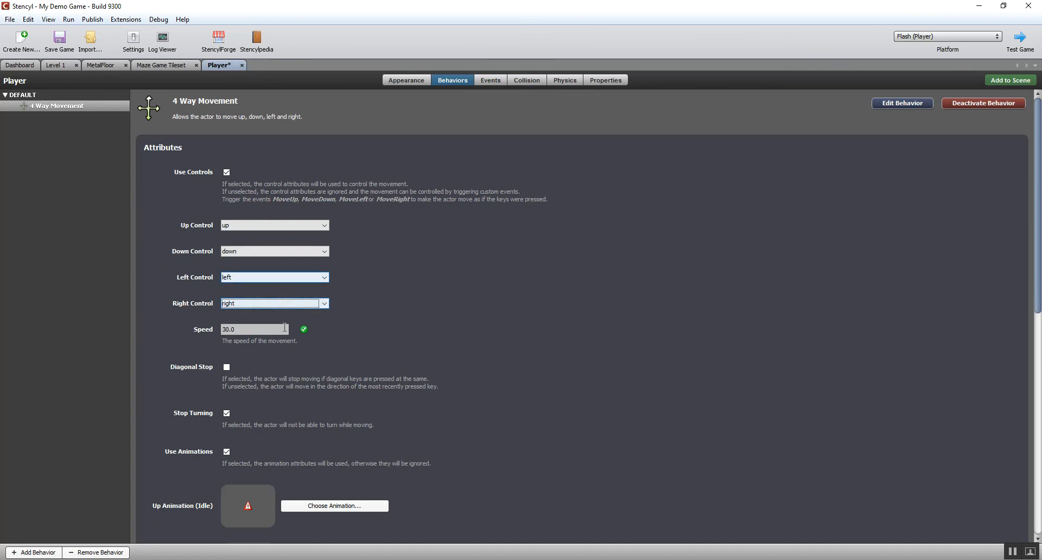
{"action": "scroll", "scroll_direction": "down", "scroll_amount": 3}
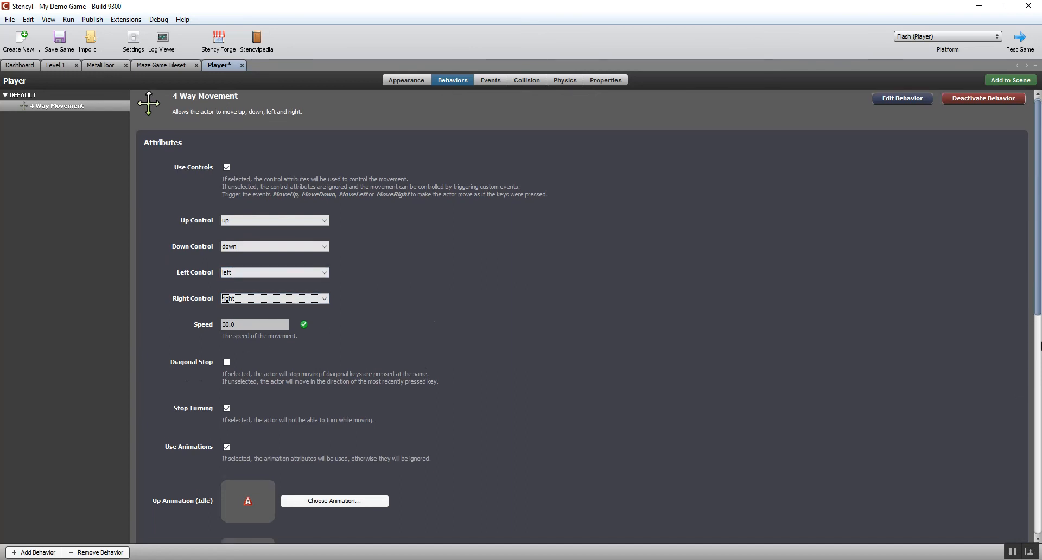
{"action": "scroll", "scroll_direction": "down", "scroll_amount": 3}
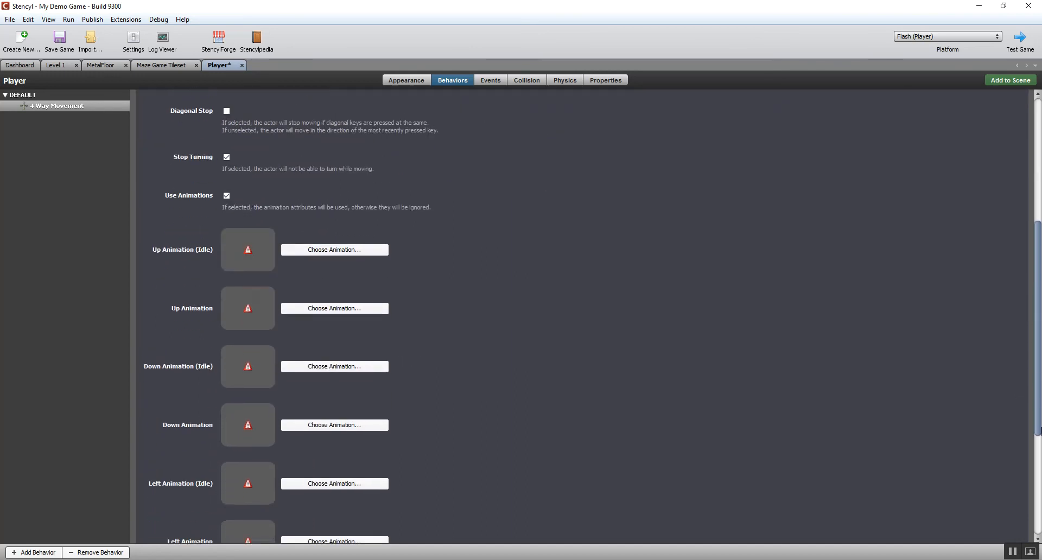
{"action": "scroll", "scroll_direction": "down", "scroll_amount": 3}
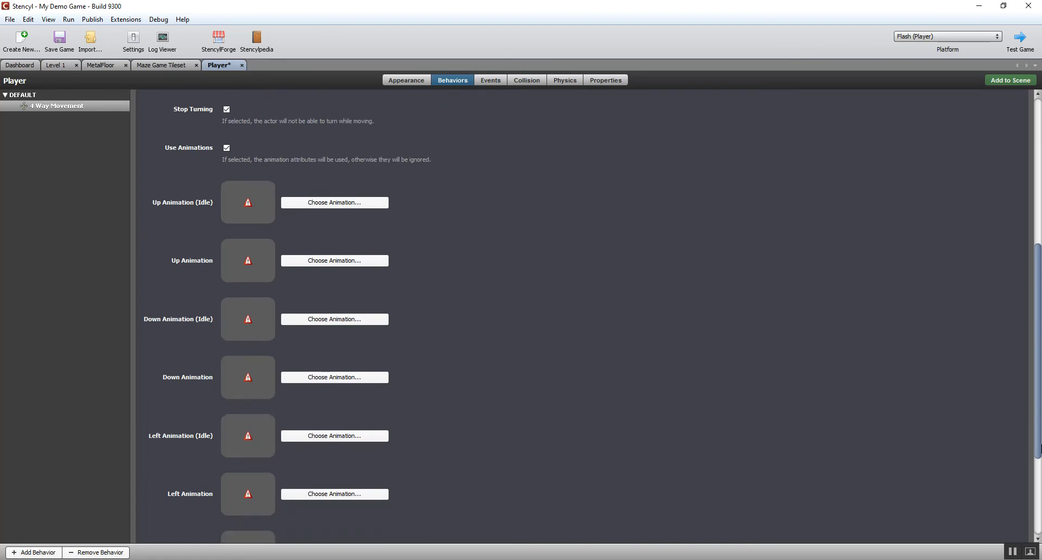
{"action": "scroll", "scroll_direction": "up", "scroll_amount": 3}
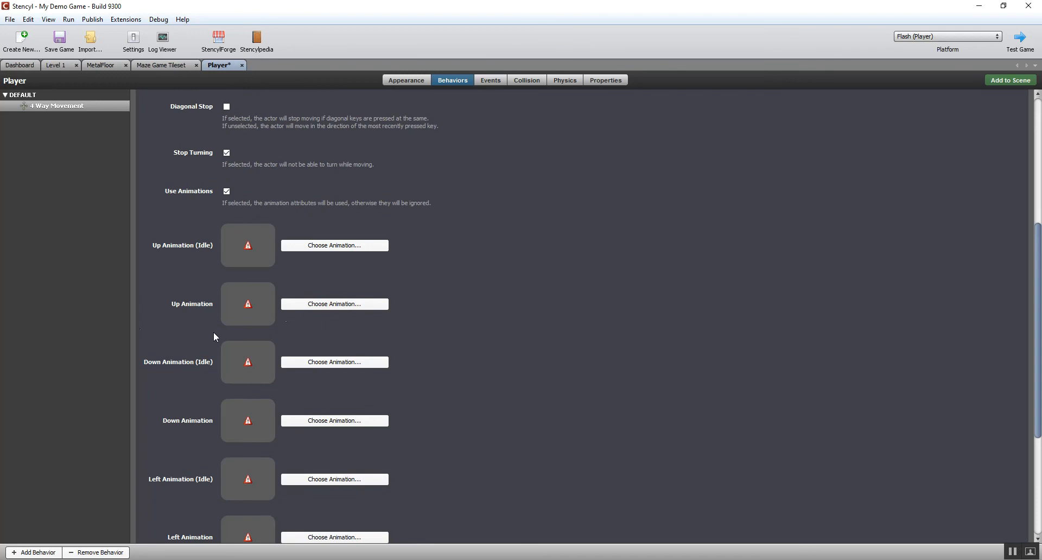
{"action": "mouse_move", "coordinate": [190, 404]}
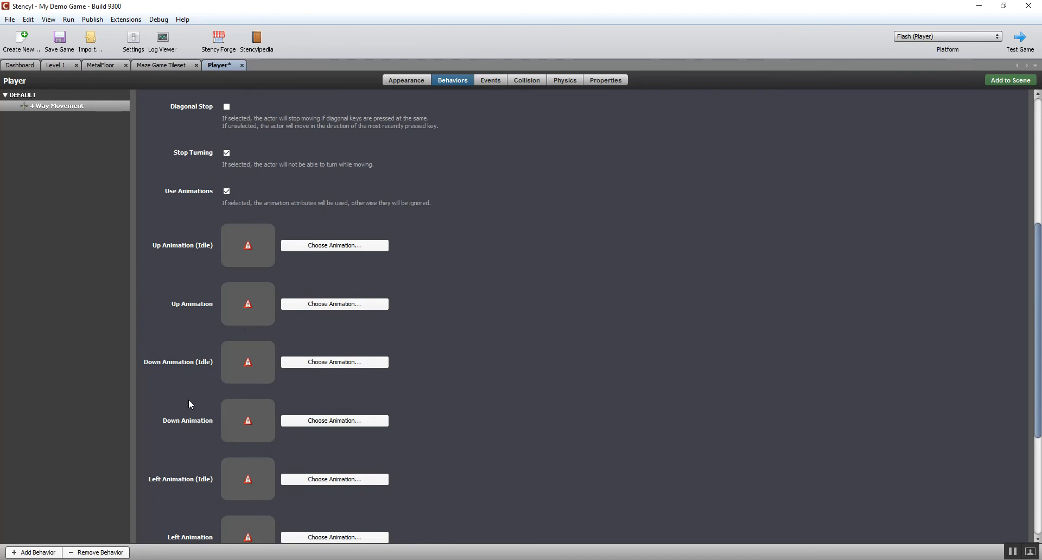
{"action": "mouse_move", "coordinate": [334, 246]}
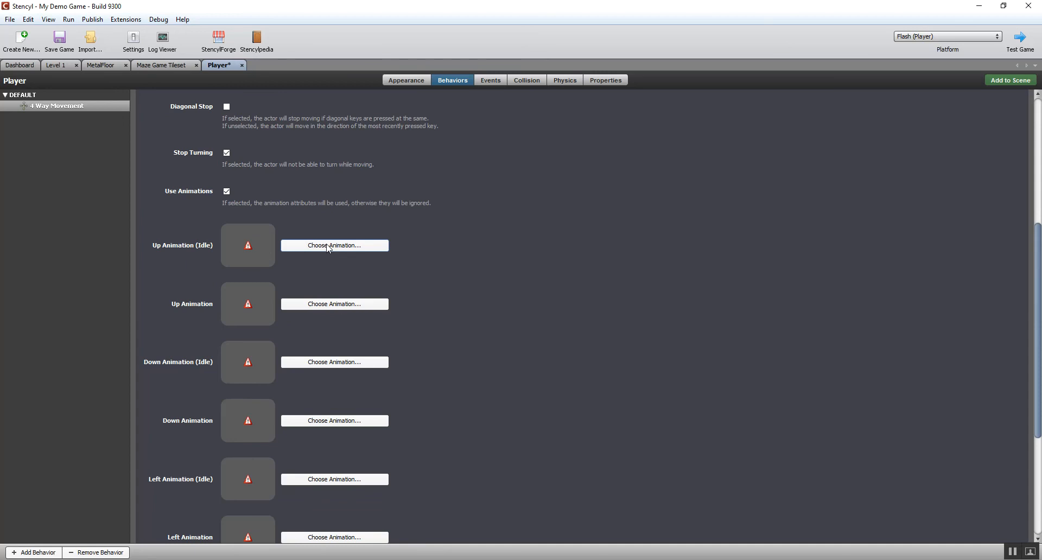
{"action": "mouse_move", "coordinate": [216, 397]}
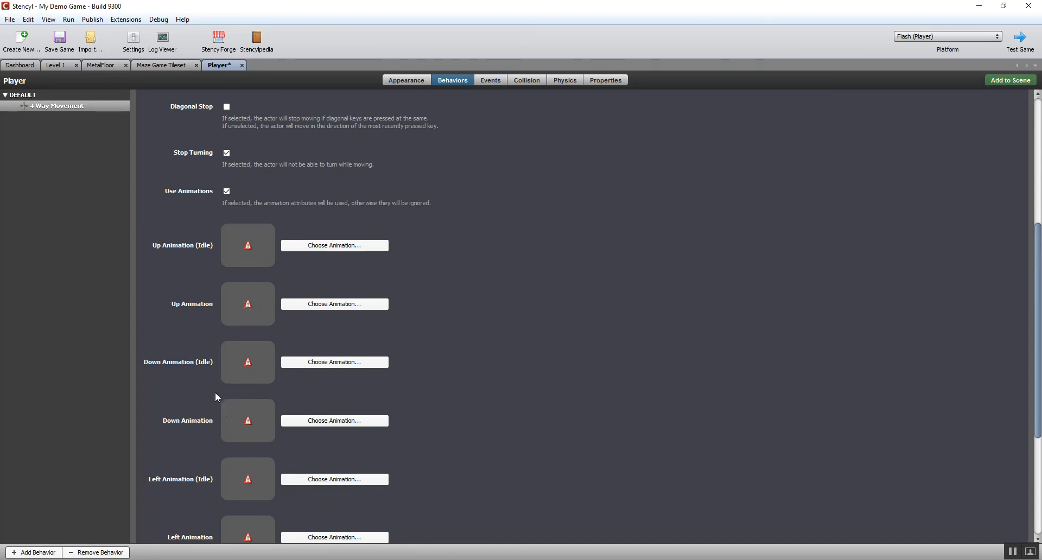
{"action": "mouse_move", "coordinate": [322, 492]}
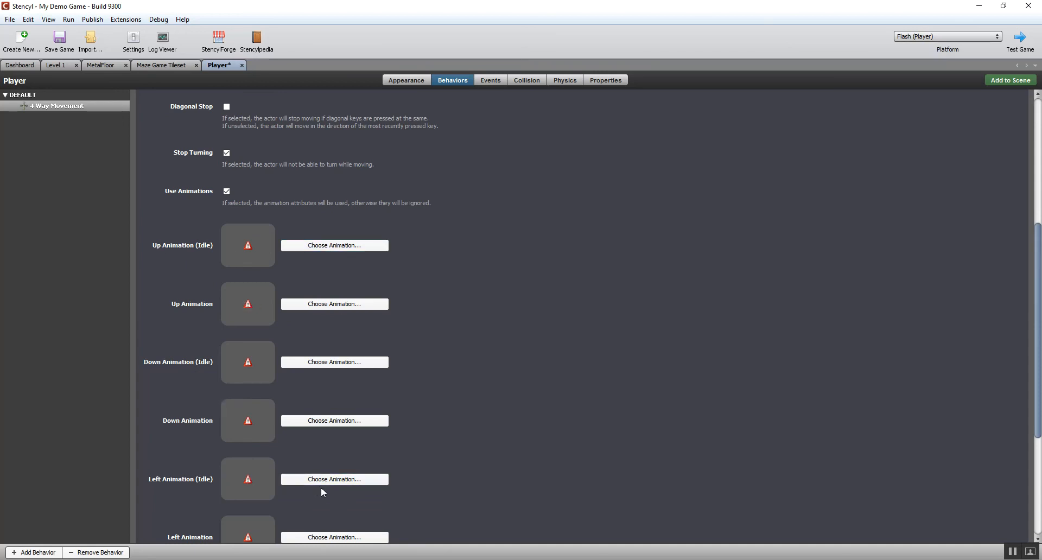
{"action": "mouse_move", "coordinate": [279, 473]}
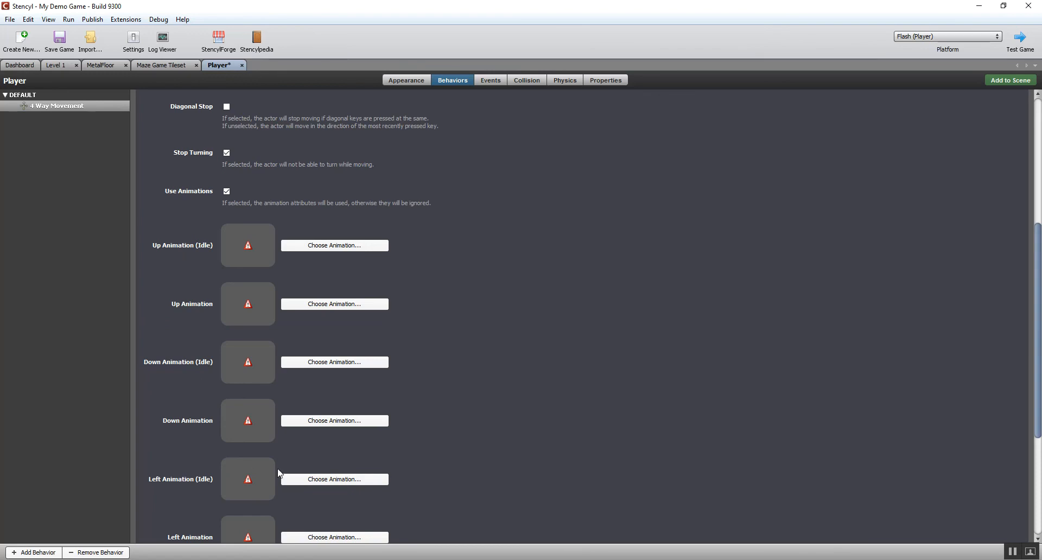
{"action": "mouse_move", "coordinate": [314, 335]}
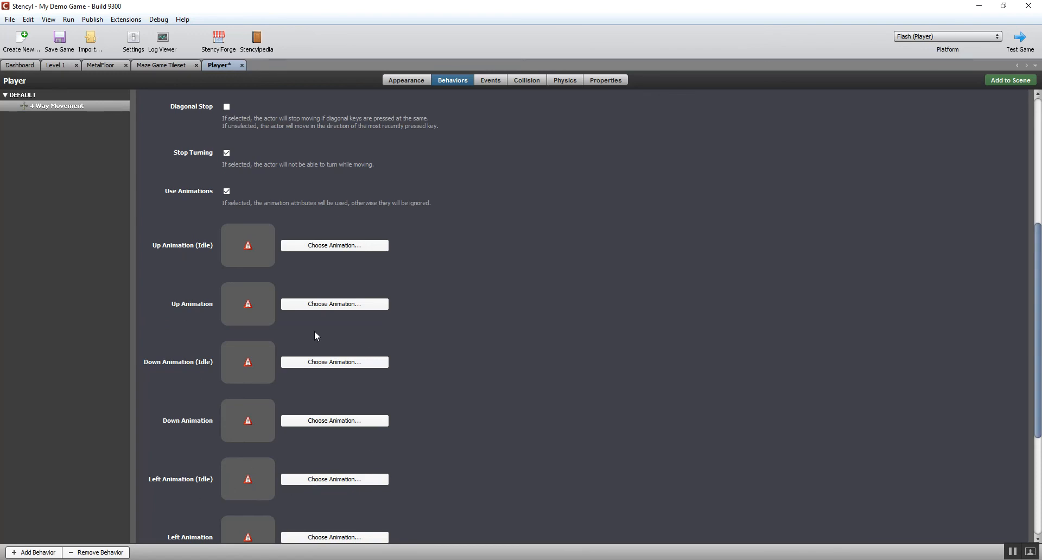
{"action": "mouse_move", "coordinate": [335, 476]}
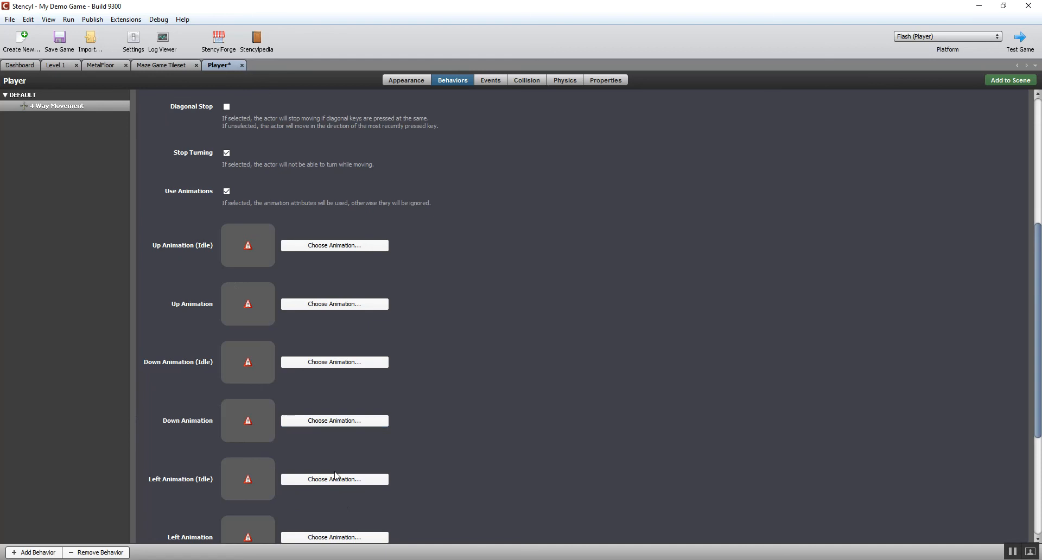
{"action": "mouse_move", "coordinate": [1037, 349]}
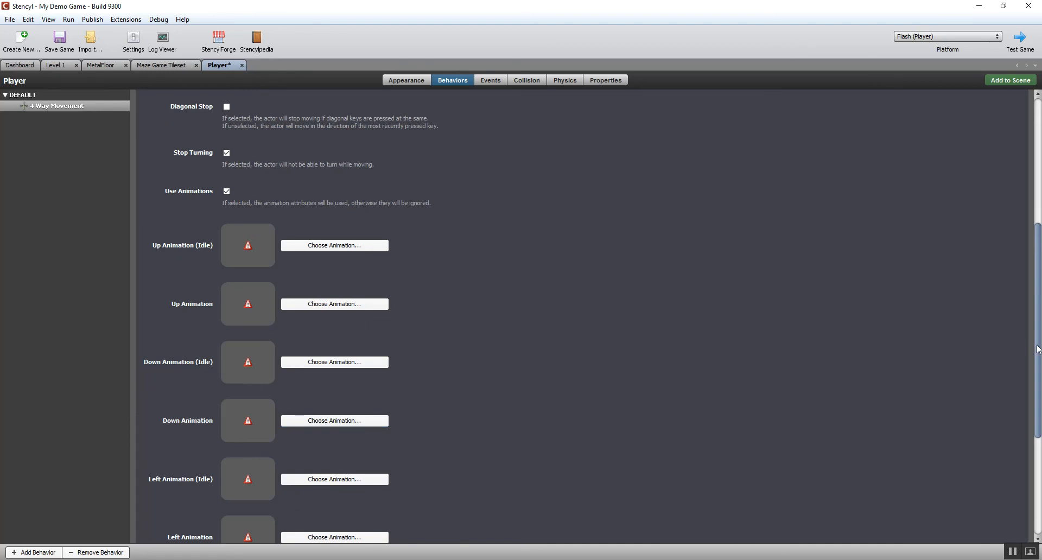
{"action": "scroll", "scroll_direction": "up", "scroll_amount": 3}
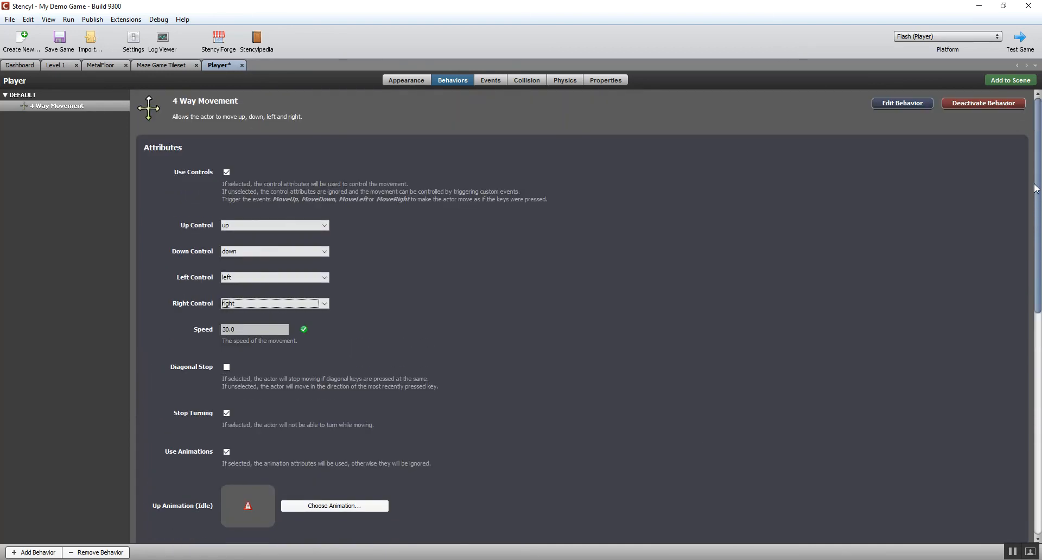
{"action": "mouse_move", "coordinate": [950, 143]}
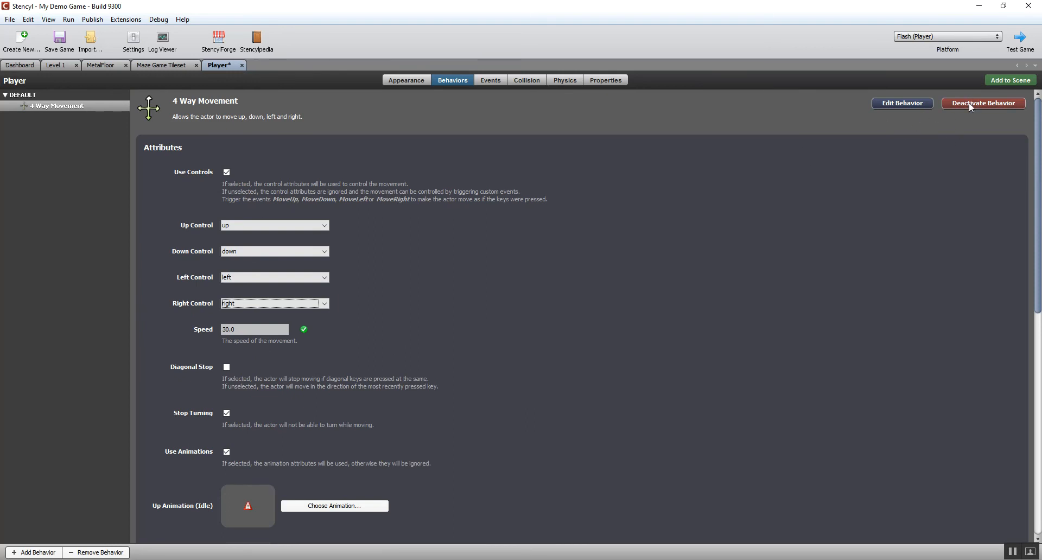
{"action": "mouse_move", "coordinate": [979, 78]}
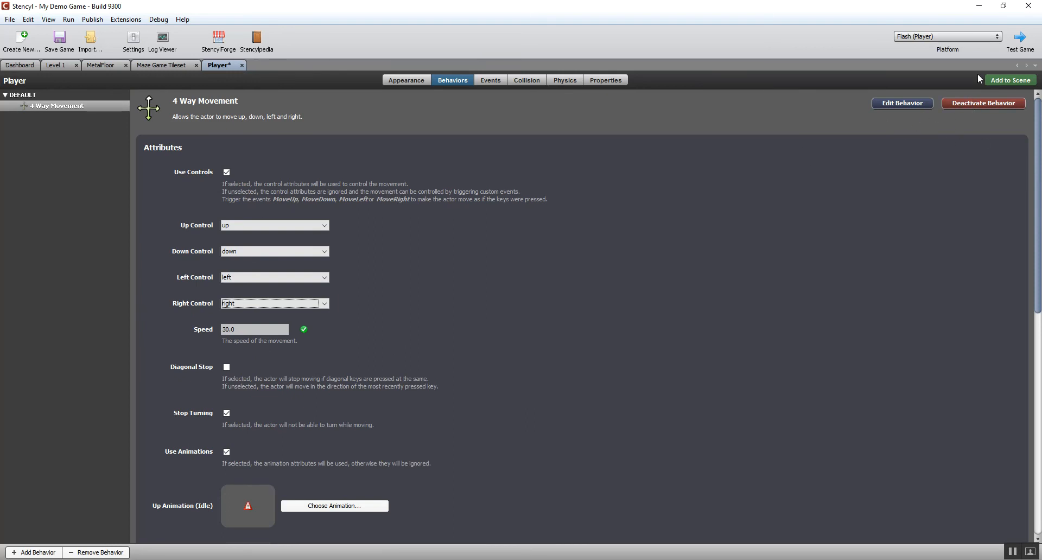
{"action": "mouse_move", "coordinate": [984, 103]}
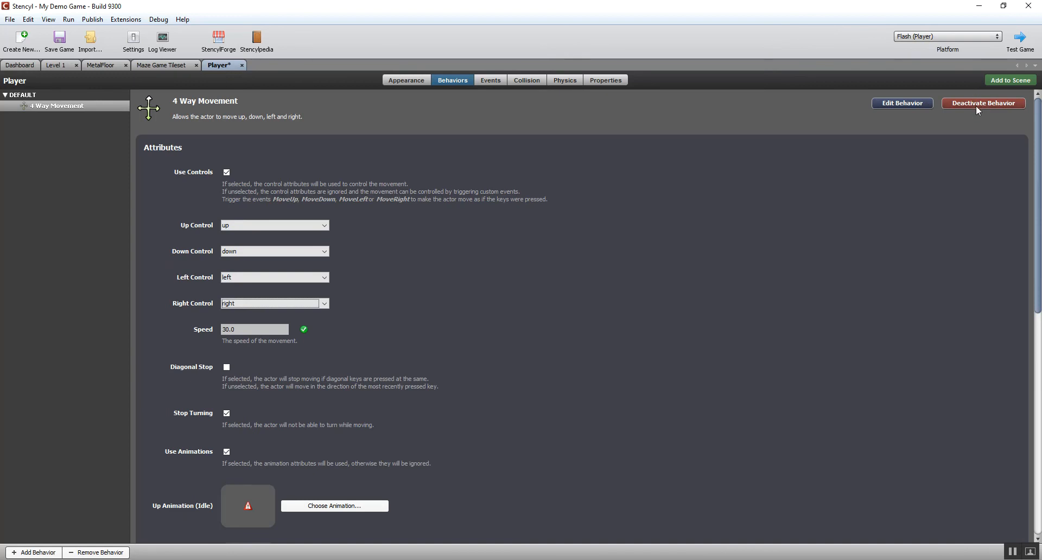
{"action": "mouse_move", "coordinate": [66, 260]}
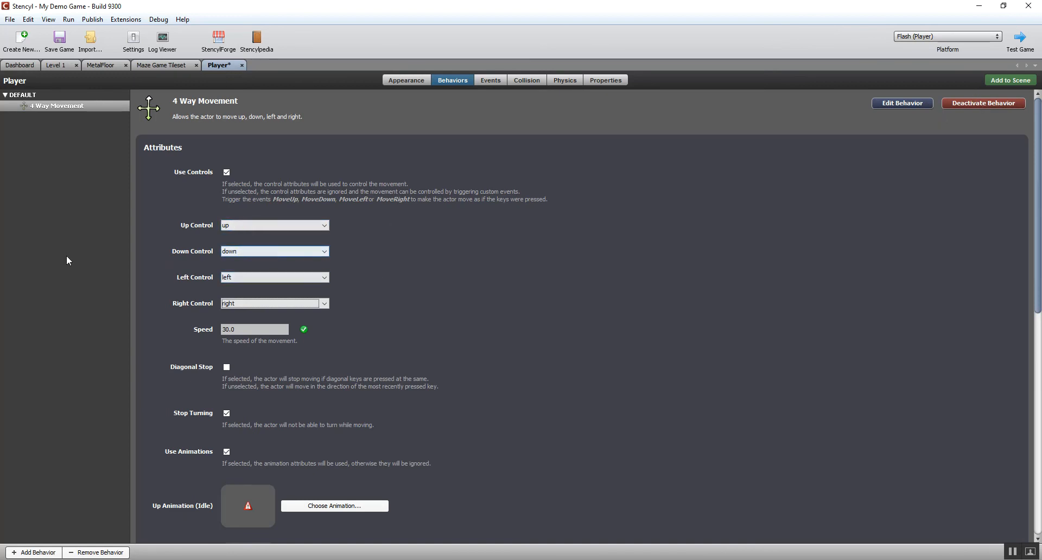
{"action": "mouse_move", "coordinate": [783, 103]}
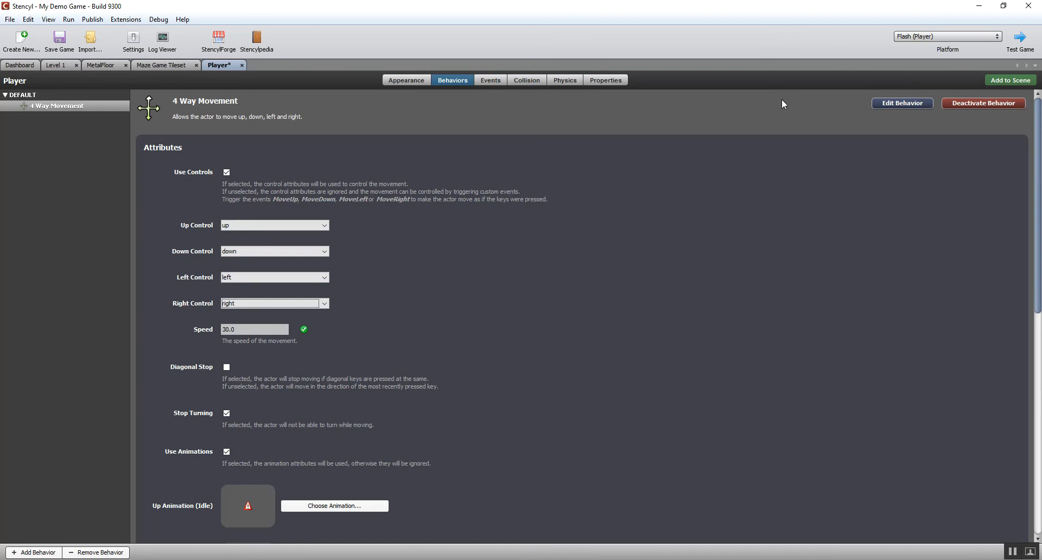
{"action": "mouse_move", "coordinate": [2, 135]}
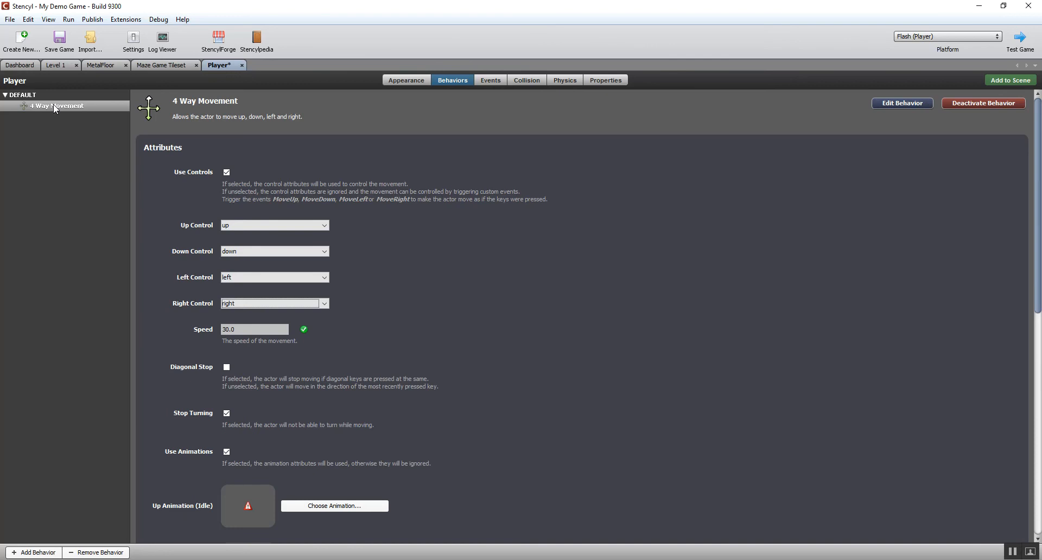
{"action": "mouse_move", "coordinate": [490, 79]}
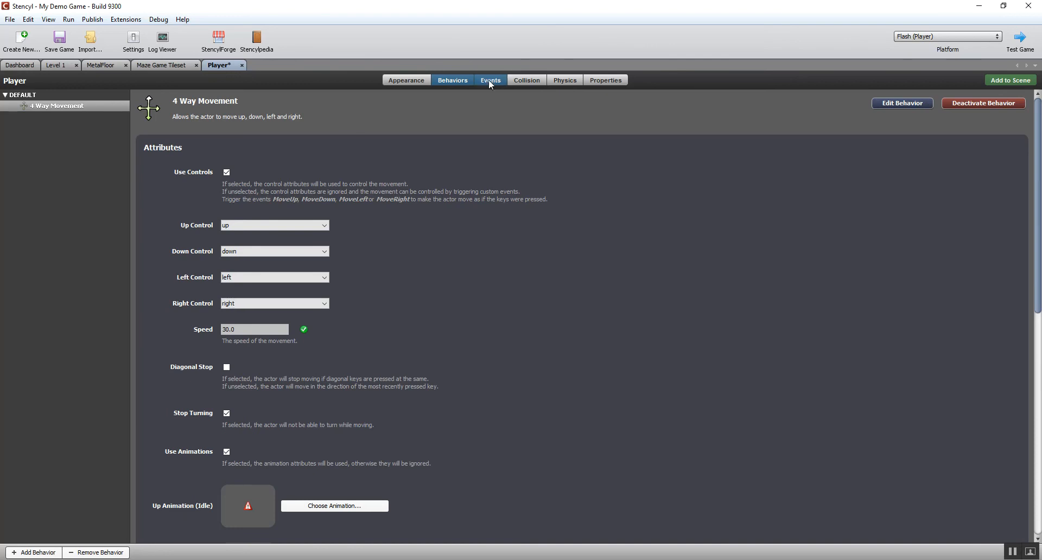
{"action": "left_click", "coordinate": [490, 79]}
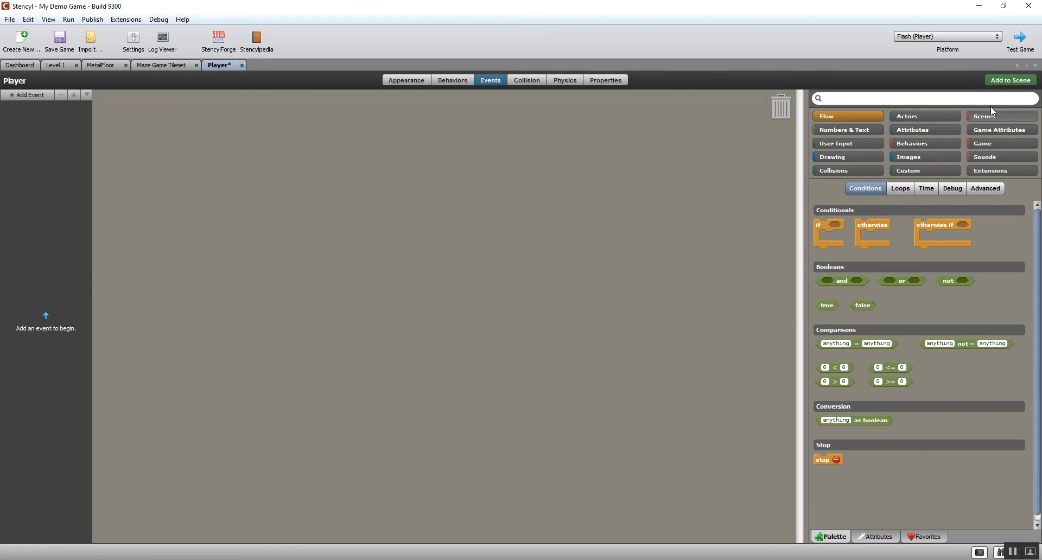
{"action": "mouse_move", "coordinate": [406, 80]}
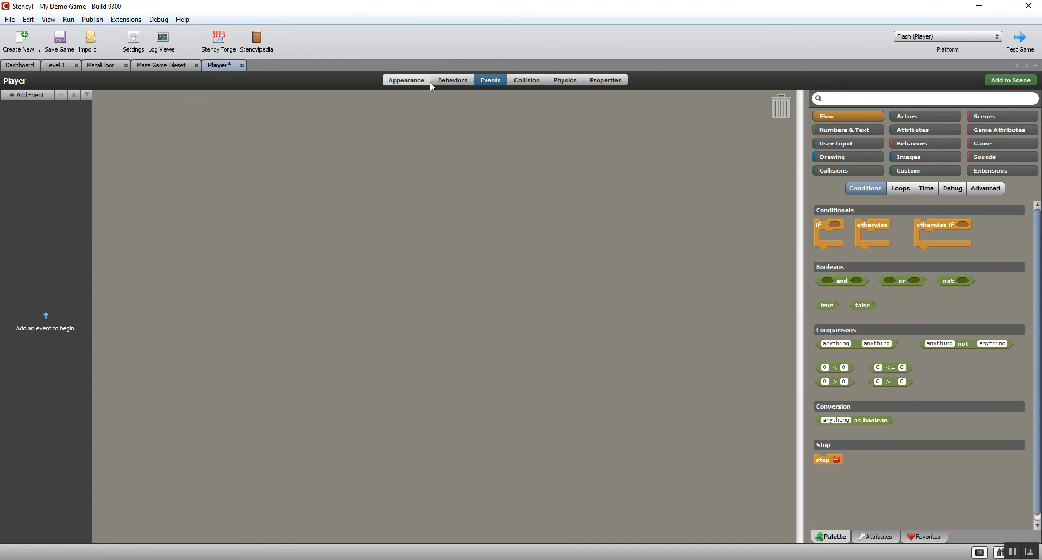
{"action": "left_click", "coordinate": [452, 80]}
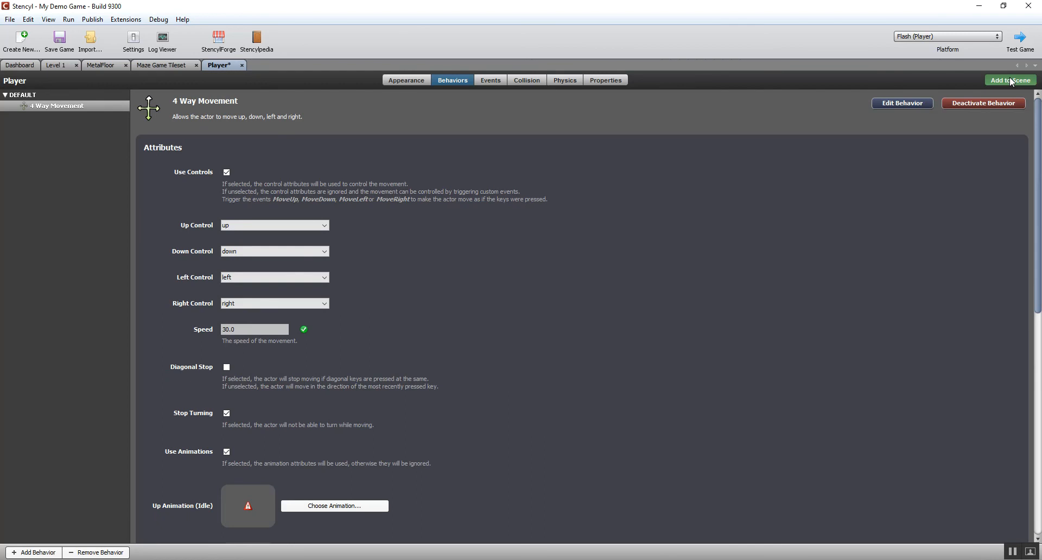
{"action": "mouse_move", "coordinate": [208, 145]}
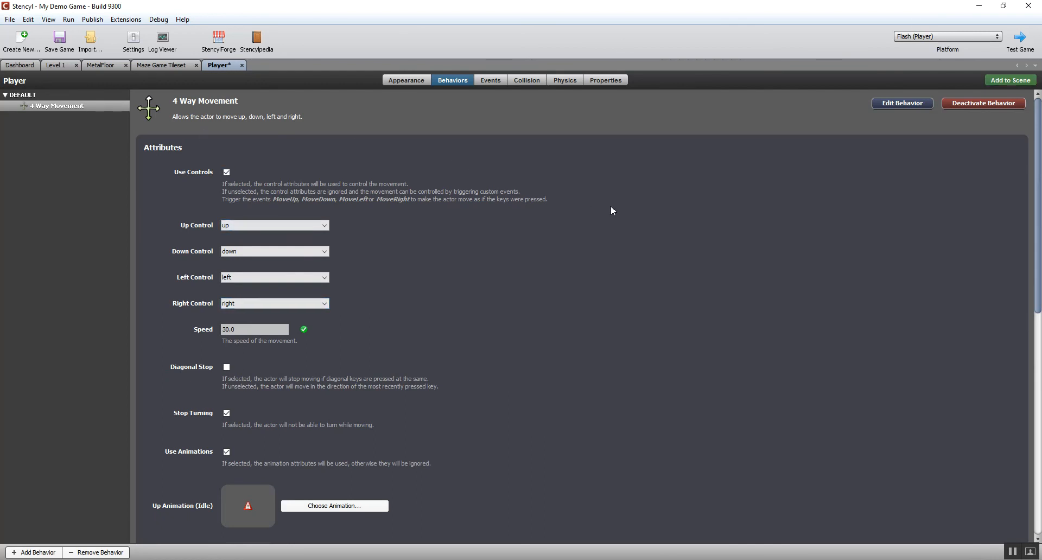
{"action": "mouse_move", "coordinate": [1003, 78]}
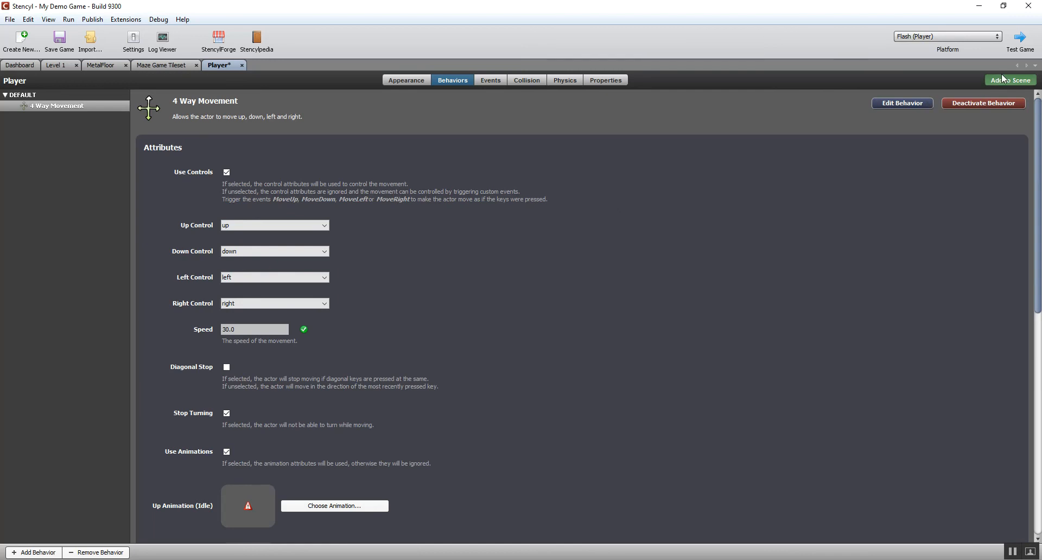
Drag a Player actor into Level 1 and set it on the floor right of the upper crates
{"action": "left_click", "coordinate": [1008, 80]}
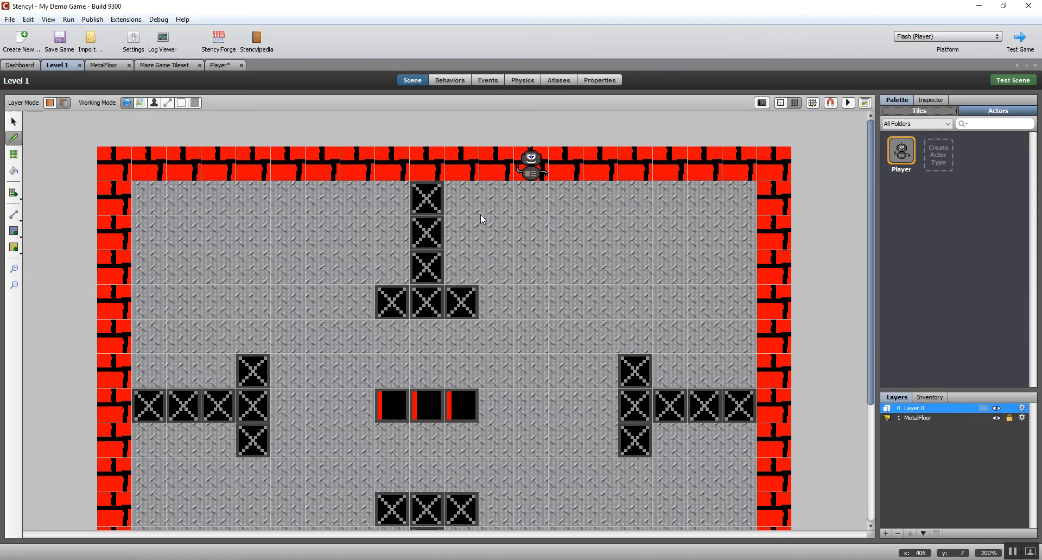
{"action": "left_click_drag", "start_coordinate": [531, 163], "coordinate": [448, 329]}
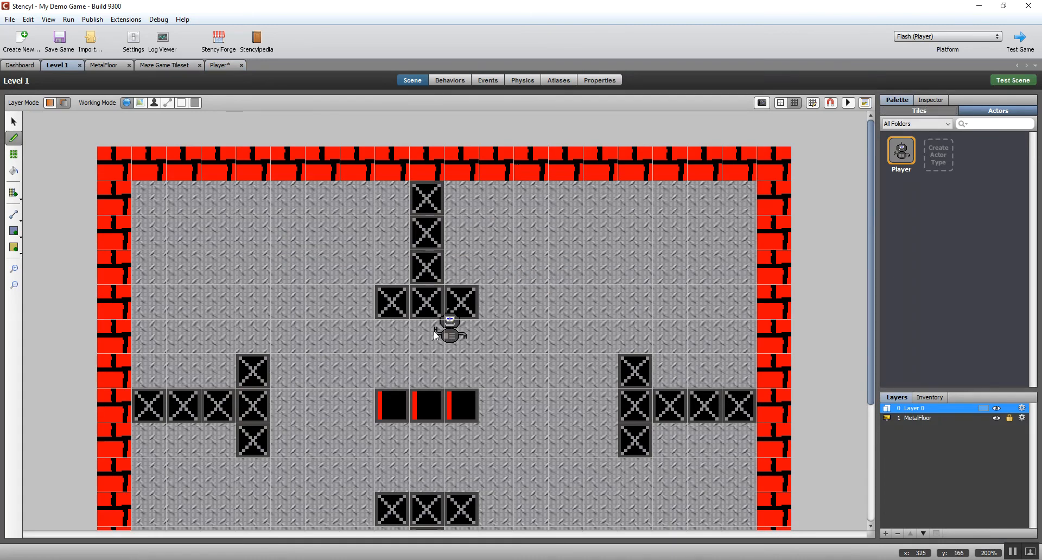
{"action": "left_click_drag", "start_coordinate": [448, 330], "coordinate": [594, 266]}
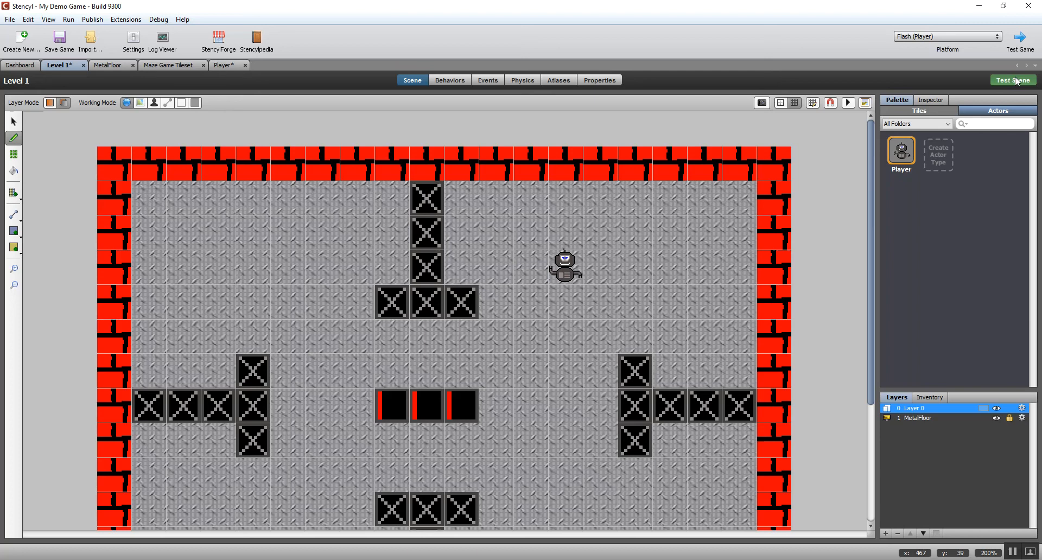
Test Level 1 so it saves, compiles and plays with the Player in a Flash Player window
{"action": "left_click", "coordinate": [1012, 79]}
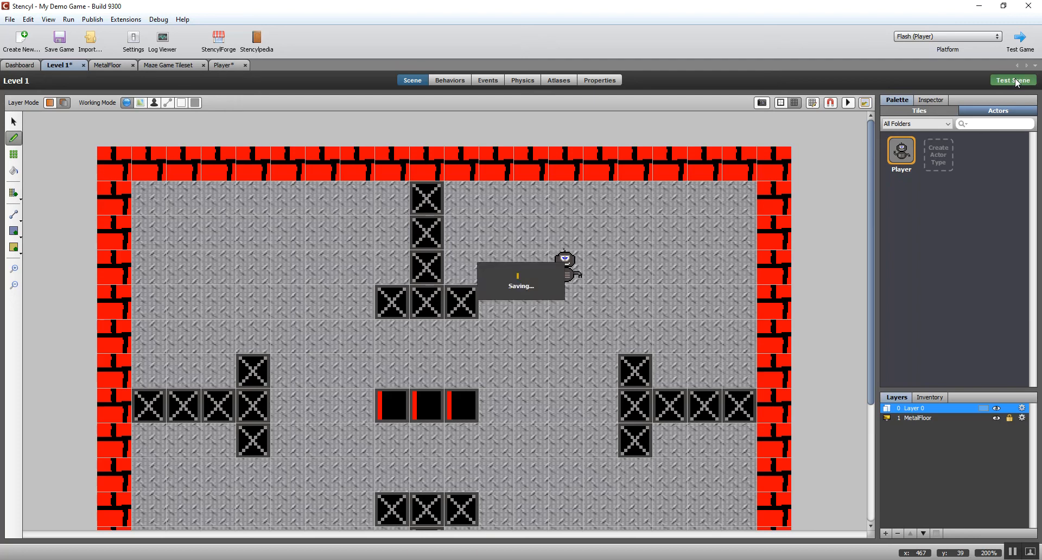
{"action": "left_click", "coordinate": [1013, 81]}
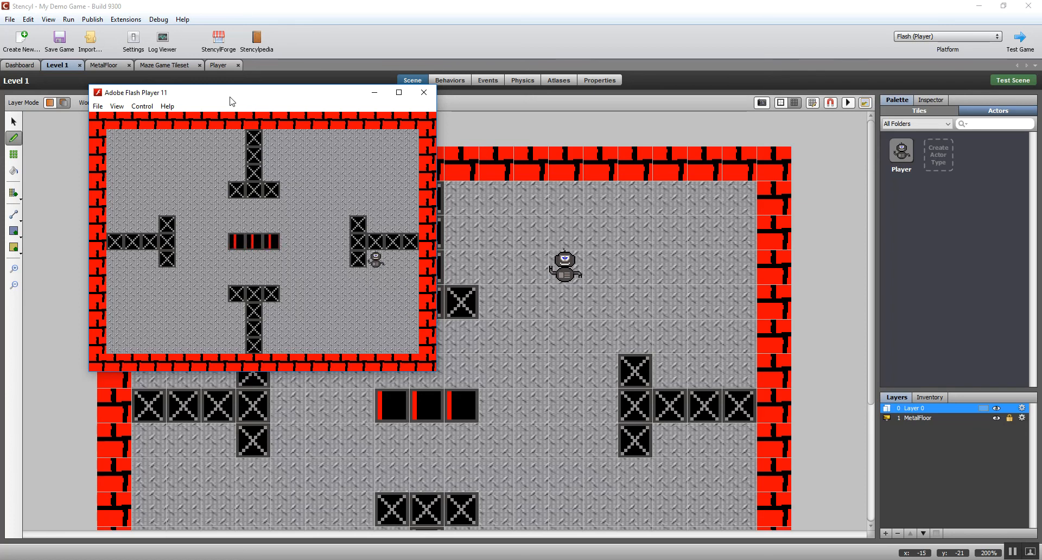
{"action": "mouse_move", "coordinate": [967, 537]}
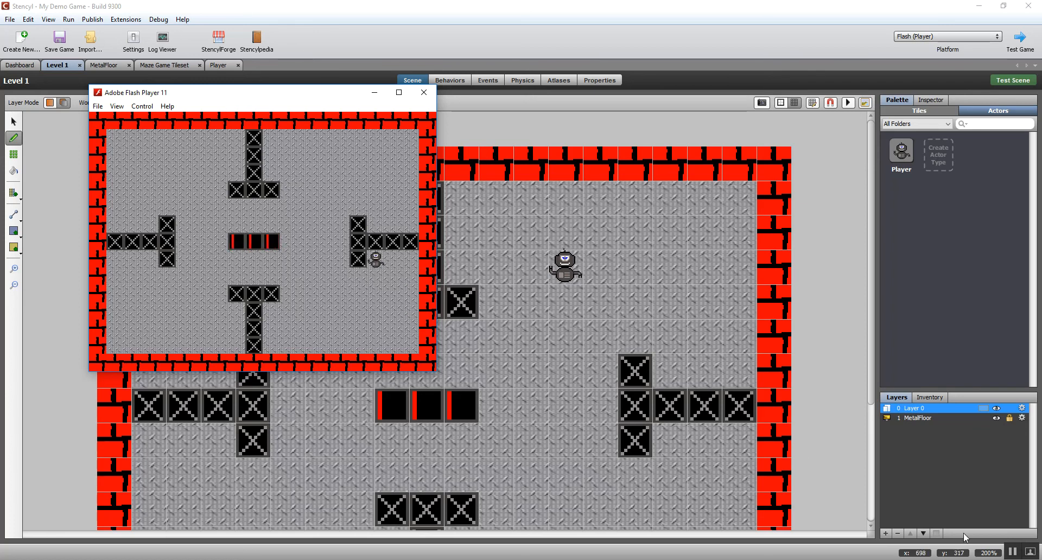
{"action": "mouse_move", "coordinate": [1011, 552]}
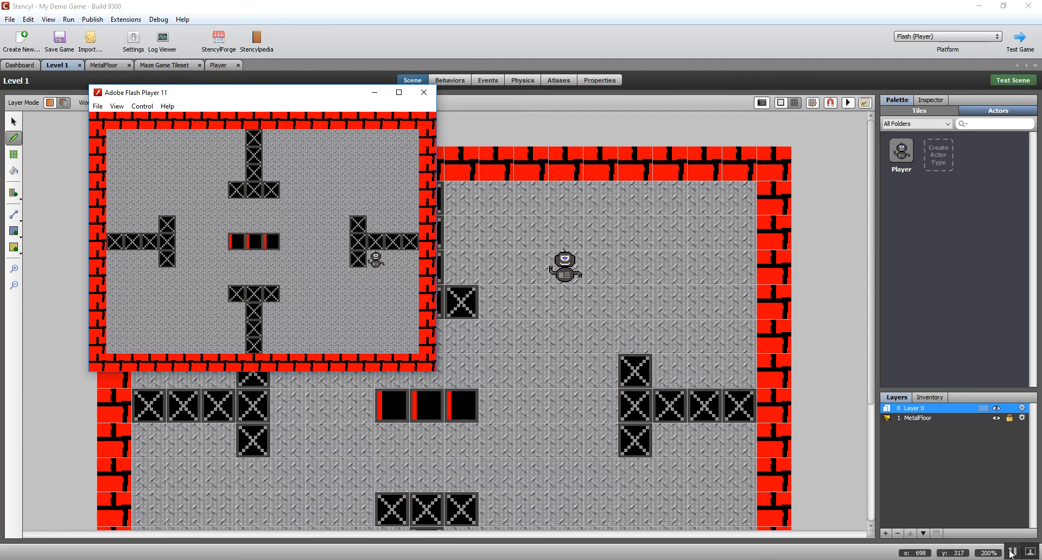